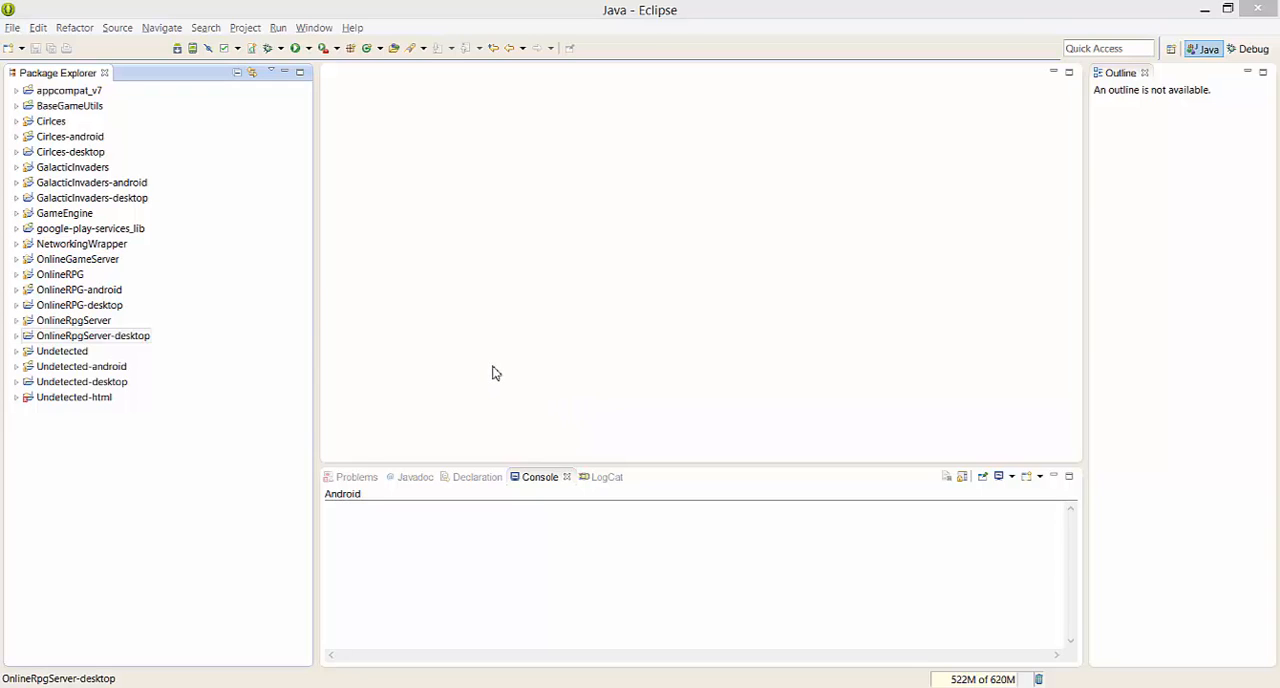
mouse_move(500, 368)
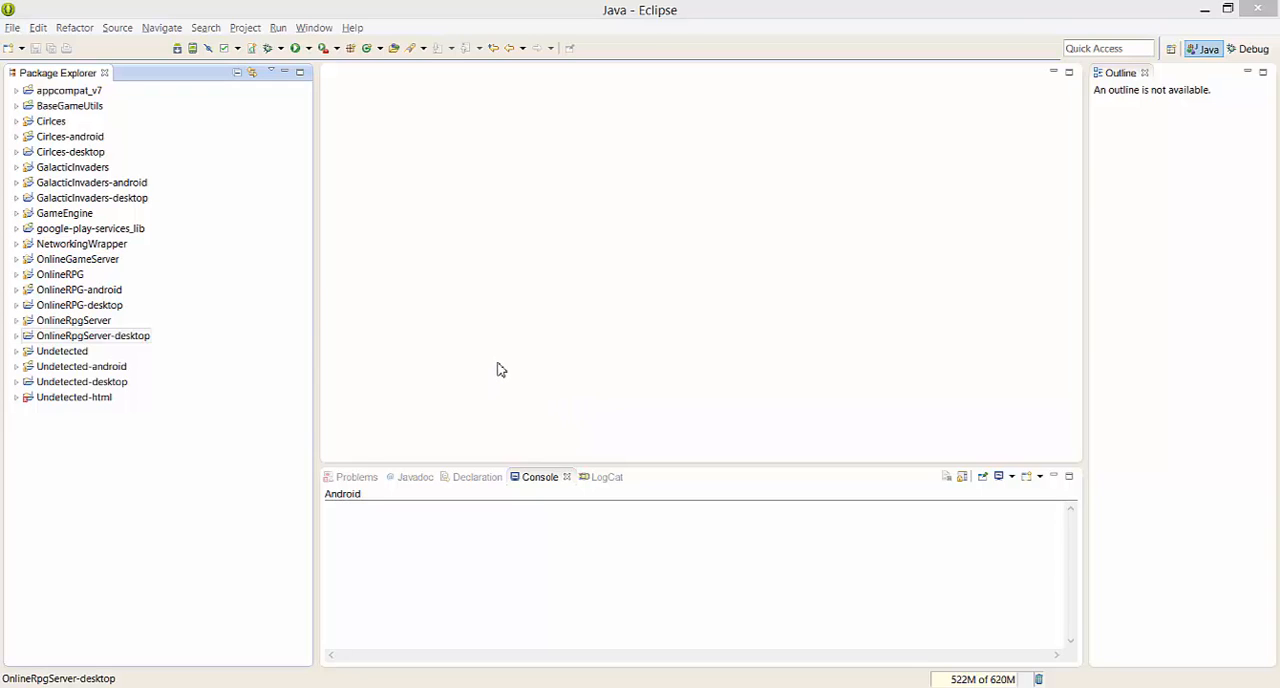
mouse_move(520, 410)
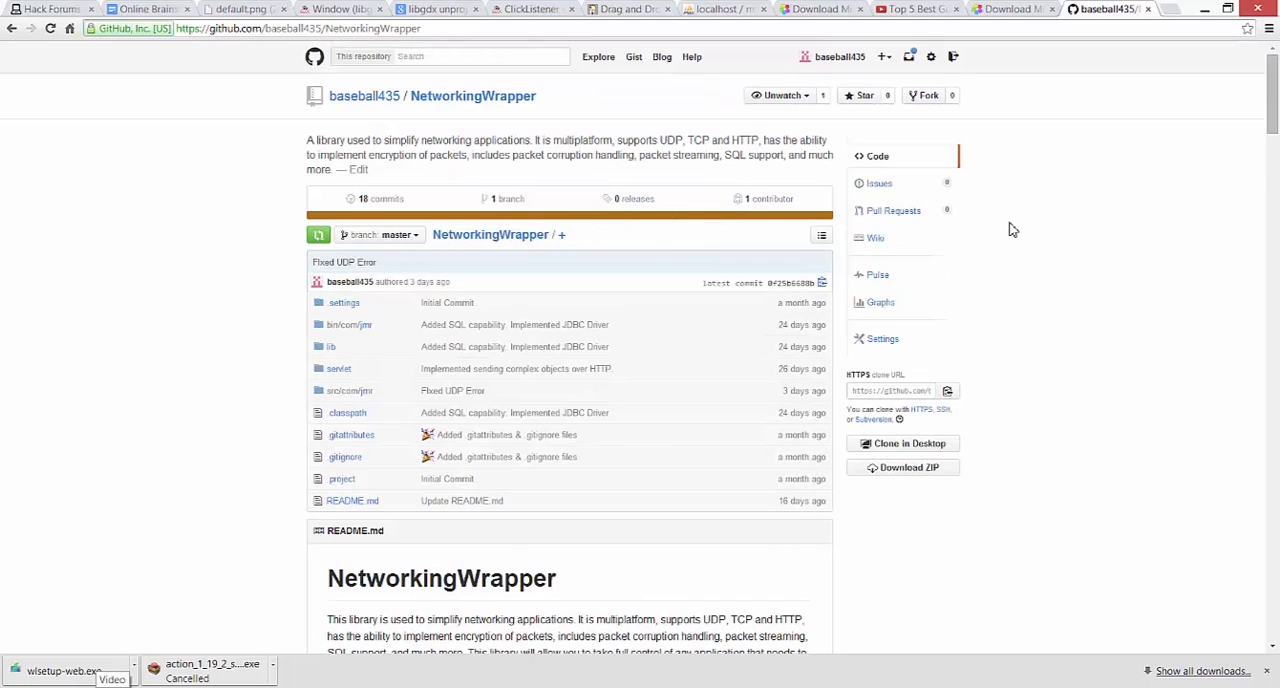
mouse_move(568, 212)
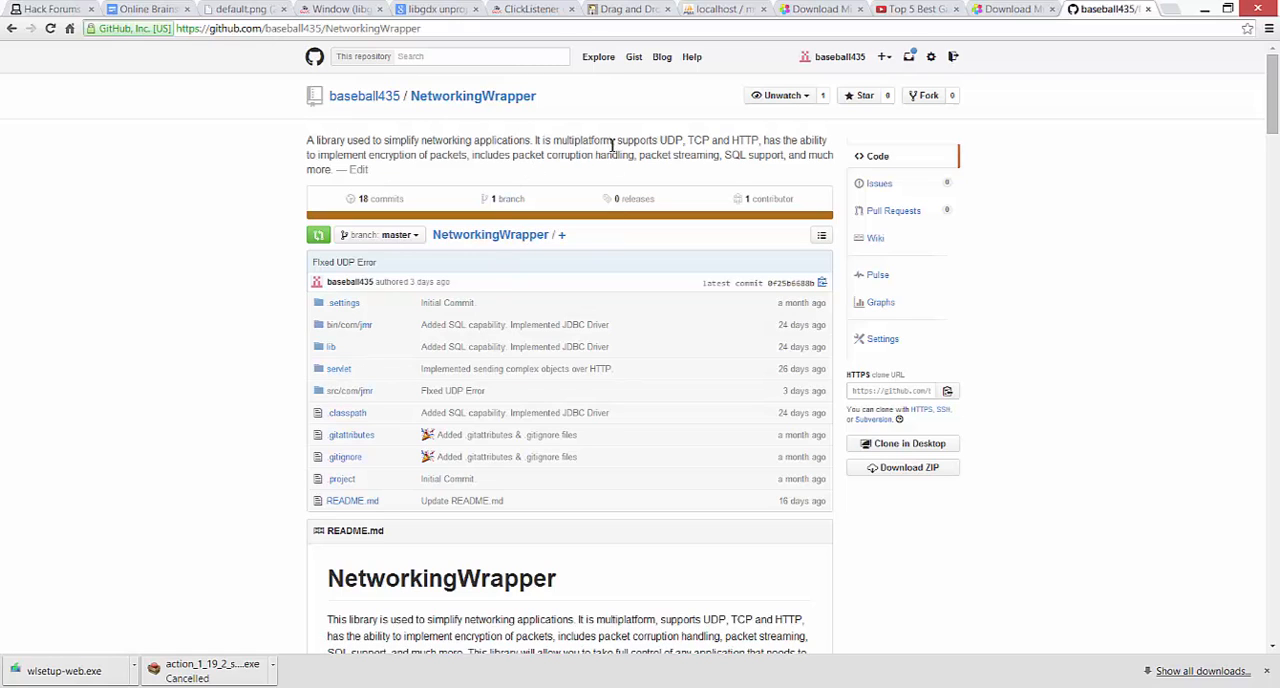
Highlight the UDP, TCP and HTTP terms in the NetworkingWrapper repository description
double_click(584, 140)
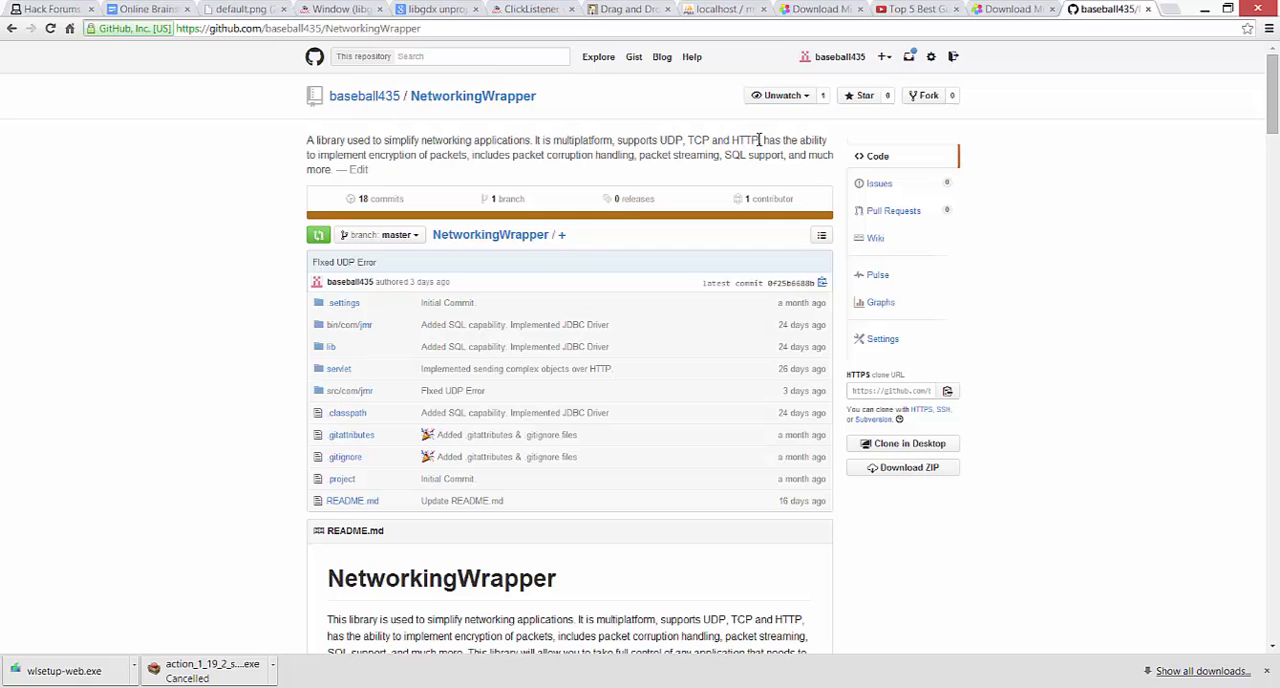
mouse_move(710, 140)
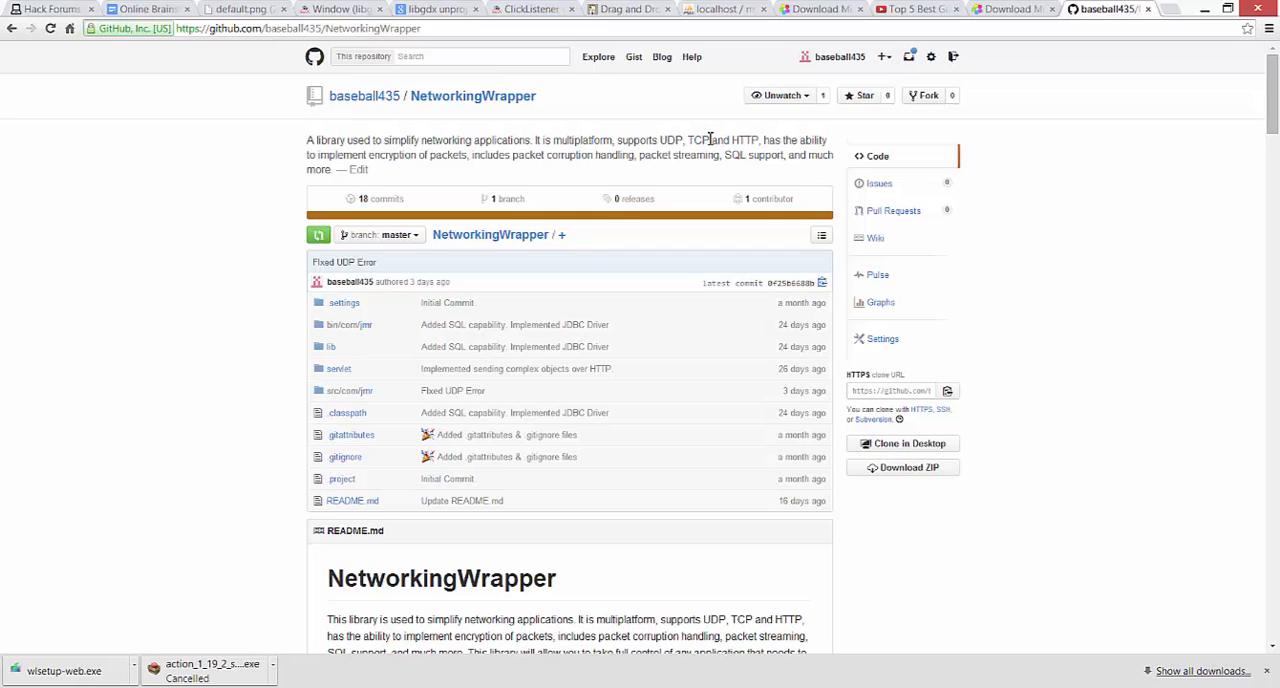
drag(658, 140, 706, 140)
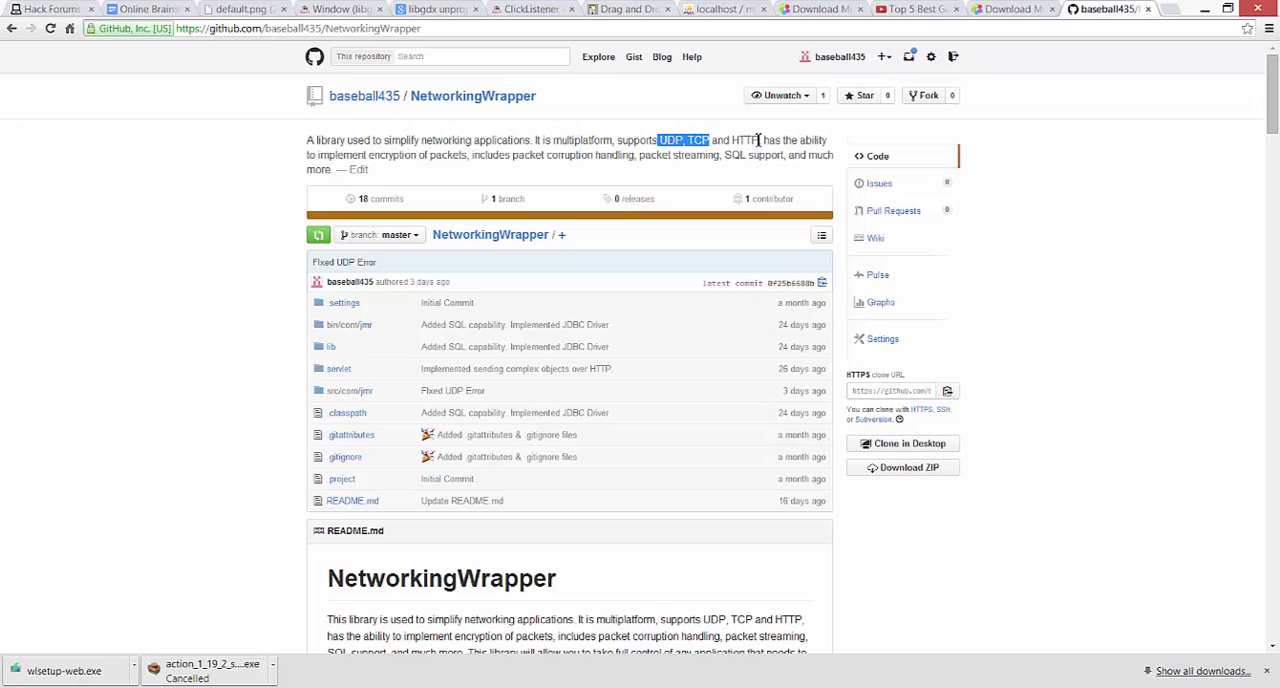
click(740, 140)
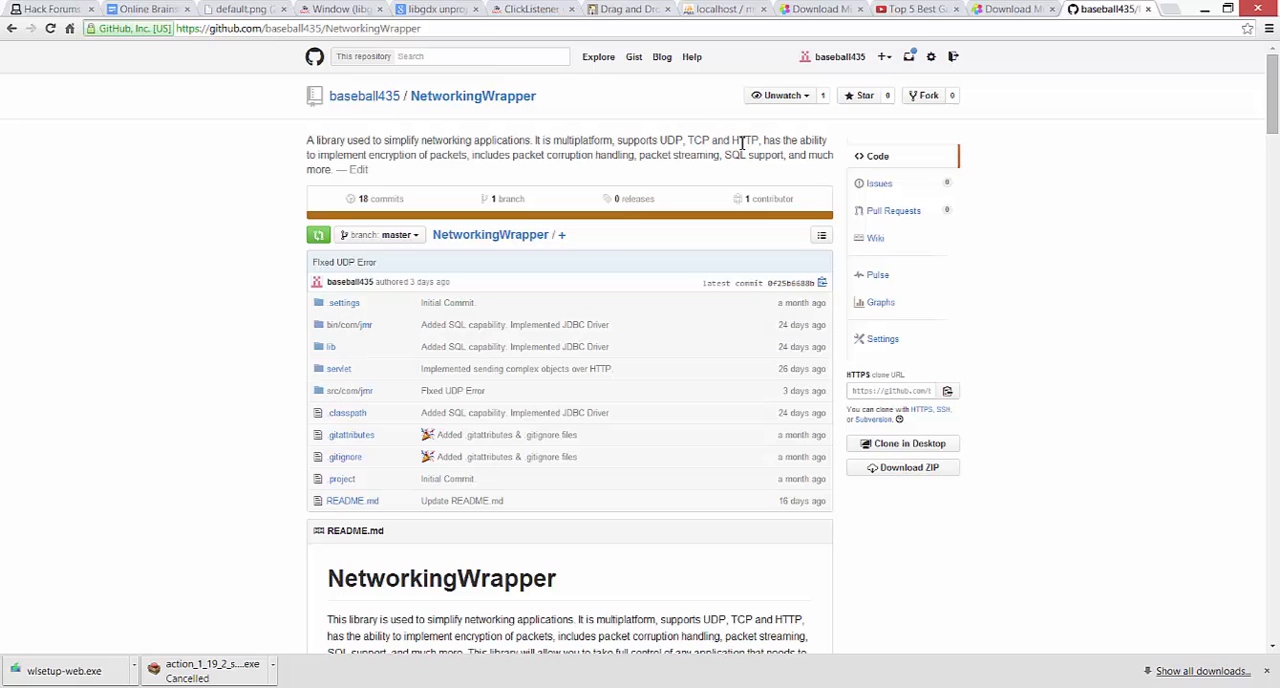
double_click(748, 140)
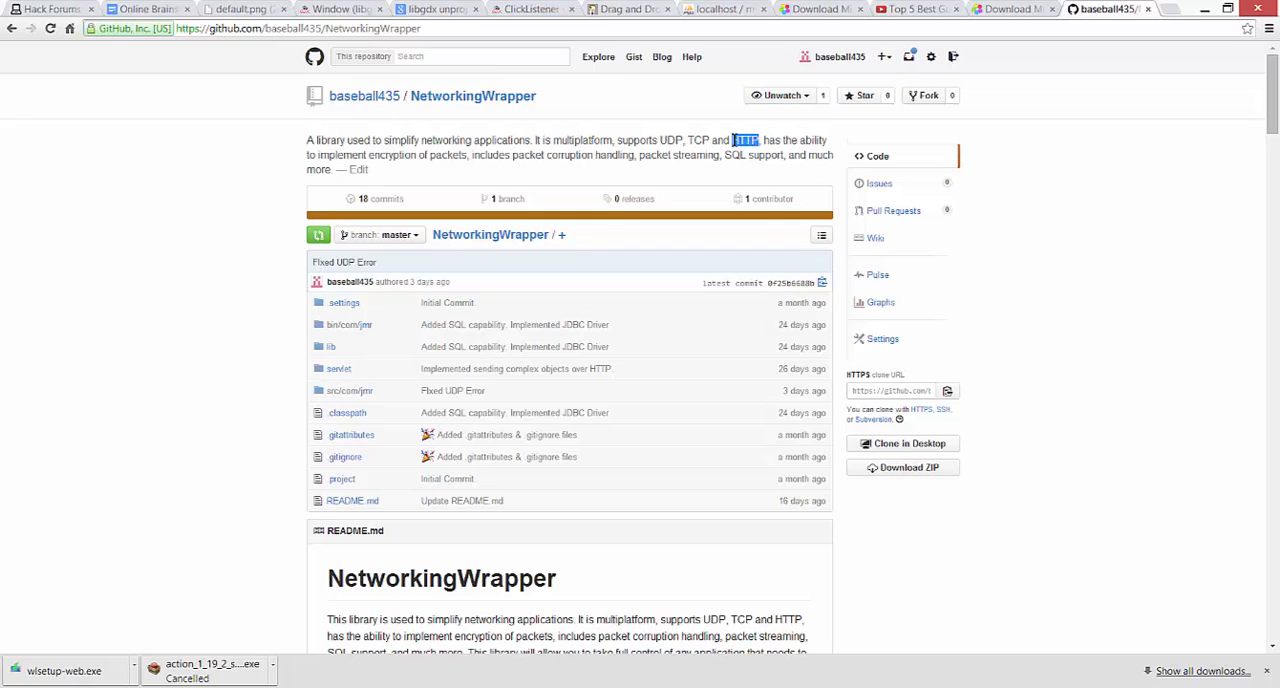
mouse_move(344, 376)
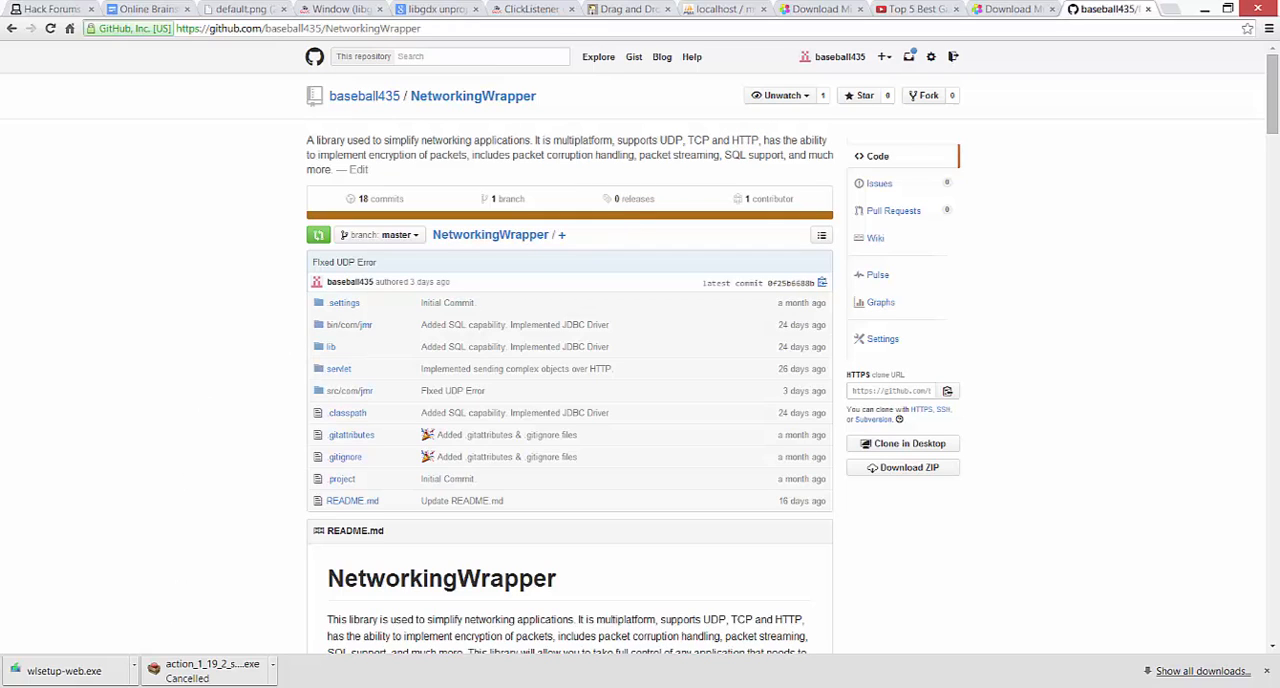
mouse_move(156, 532)
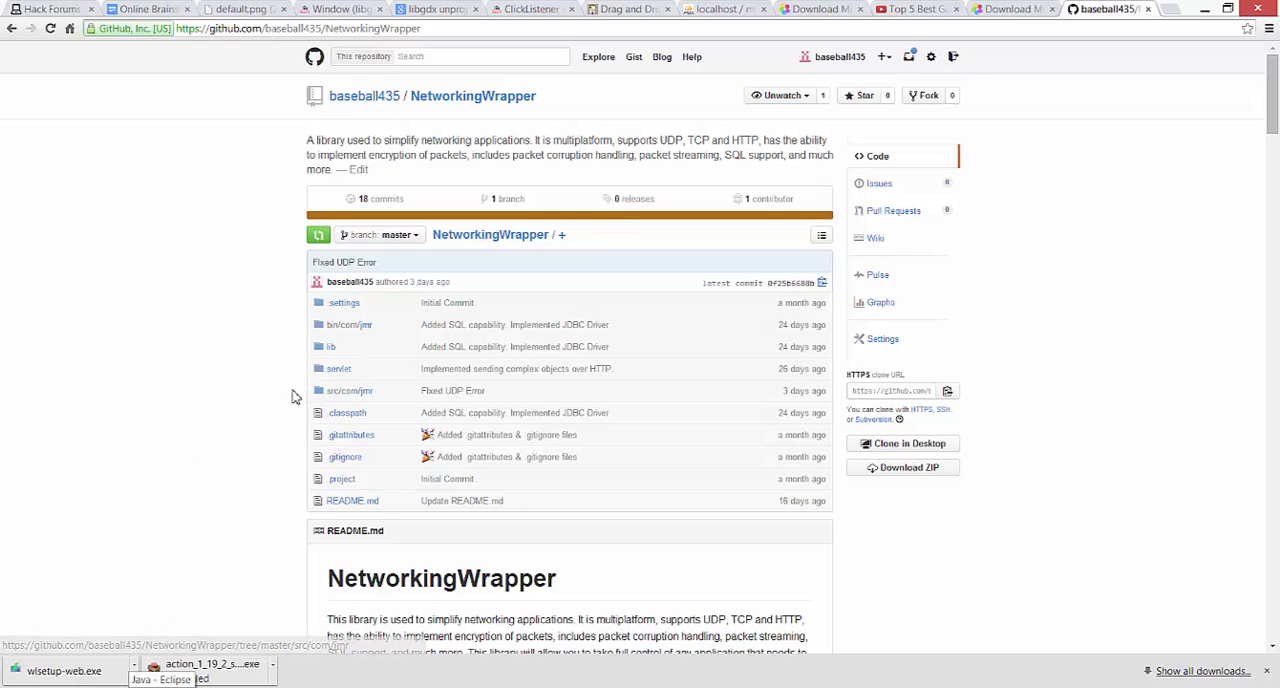
mouse_move(262, 384)
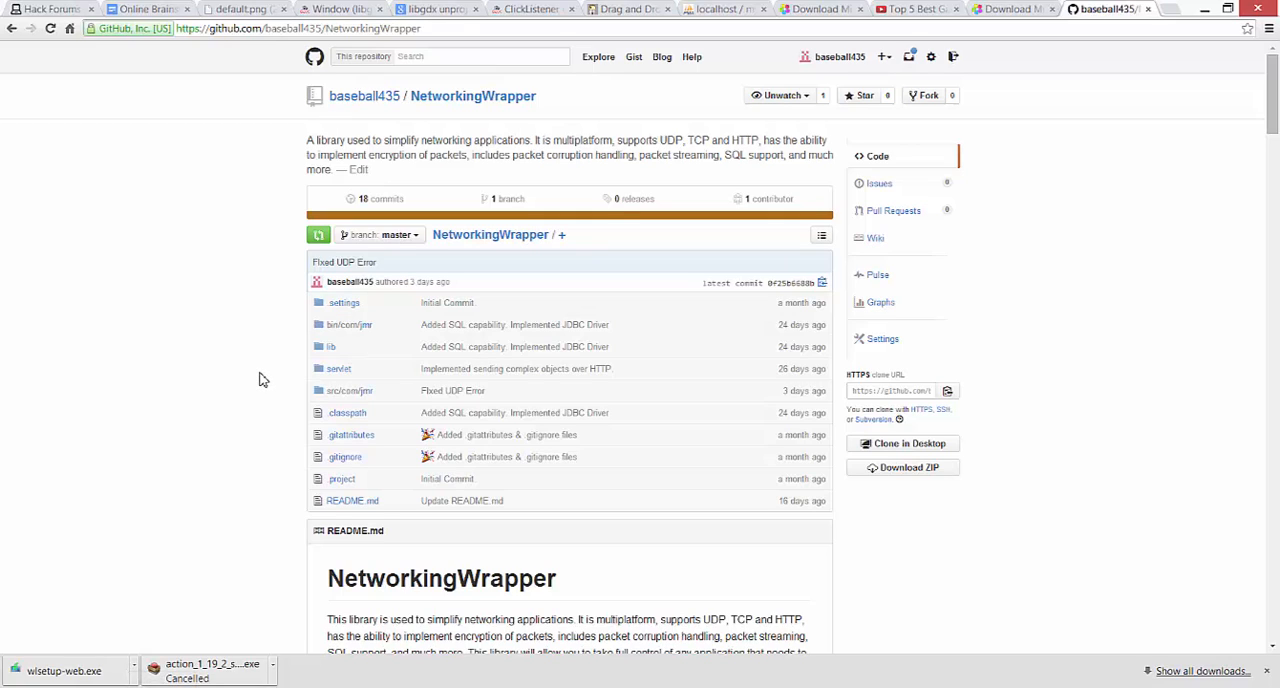
mouse_move(970, 56)
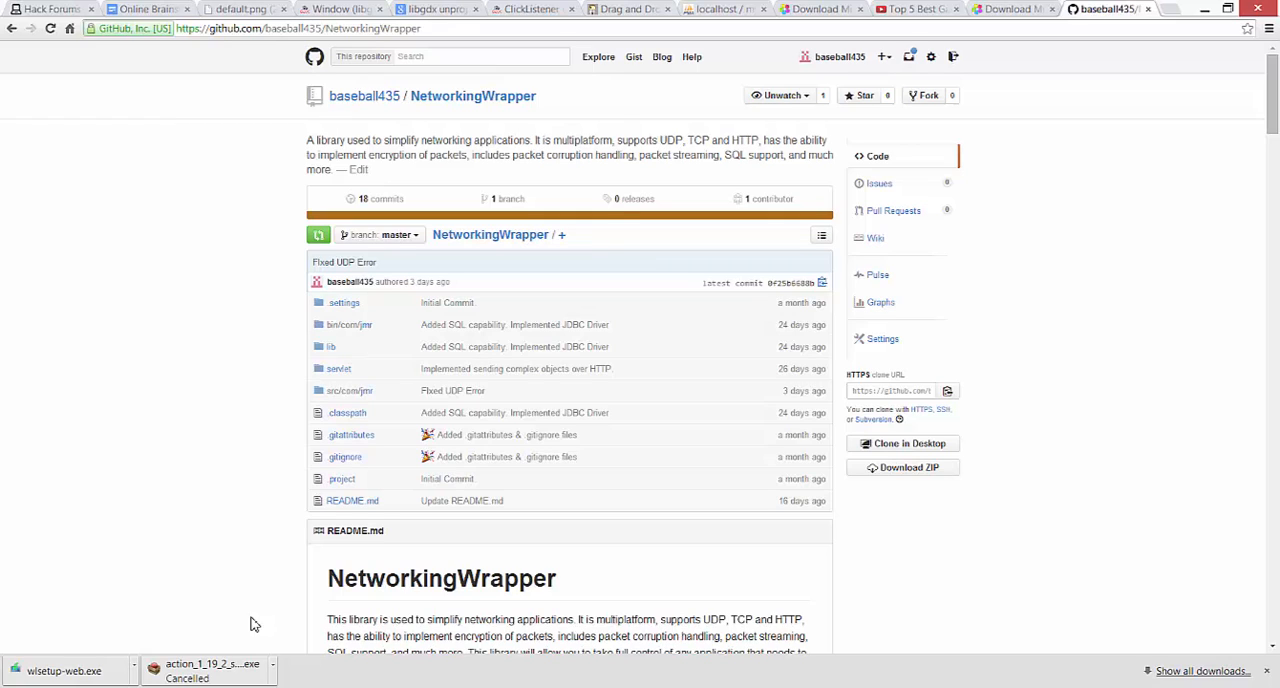
mouse_move(752, 158)
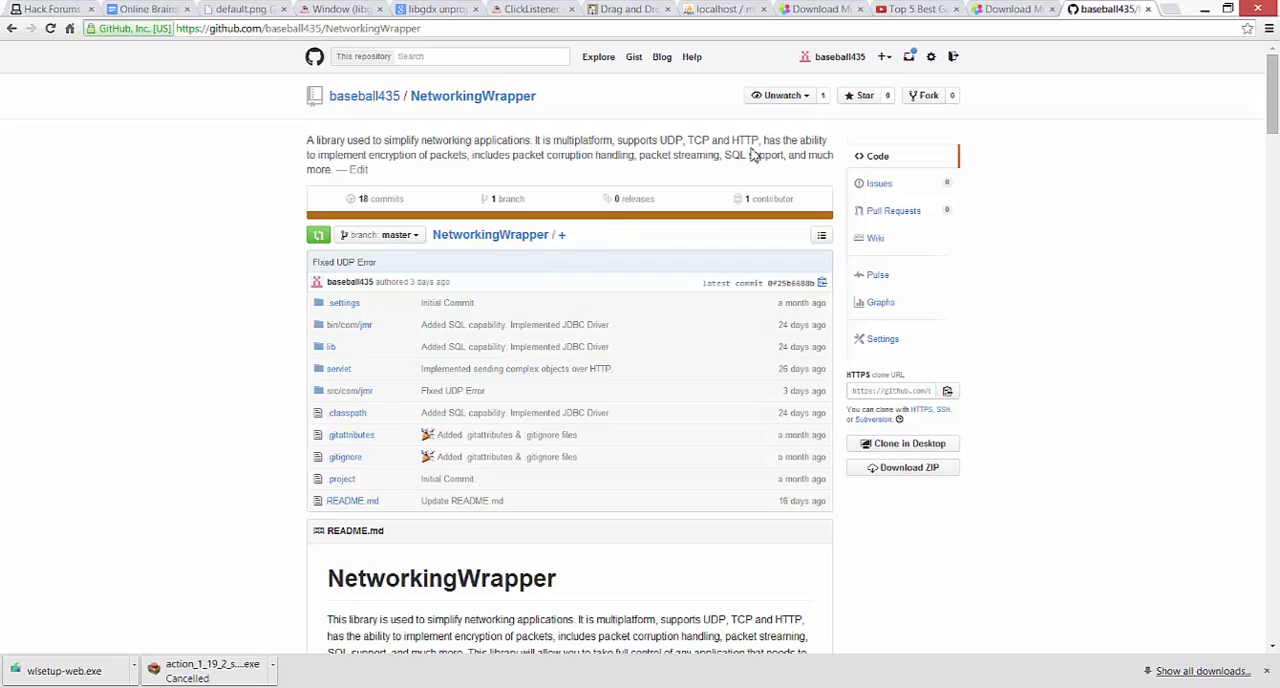
mouse_move(674, 140)
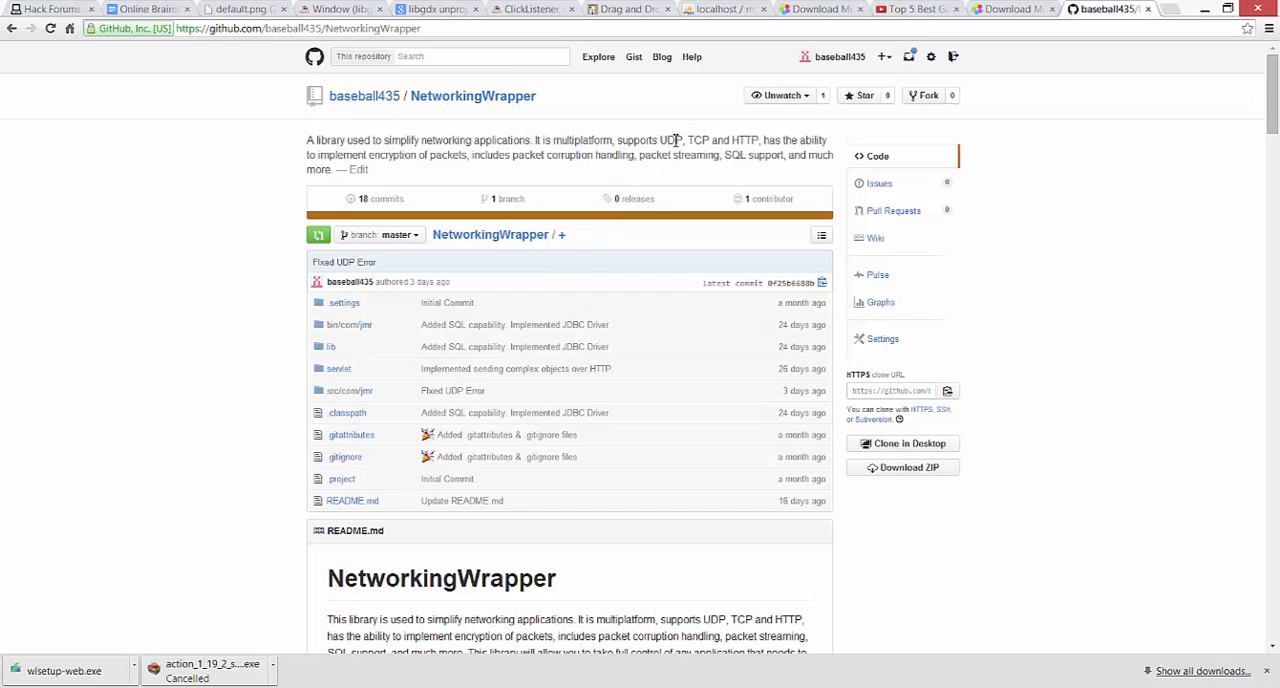
mouse_move(646, 176)
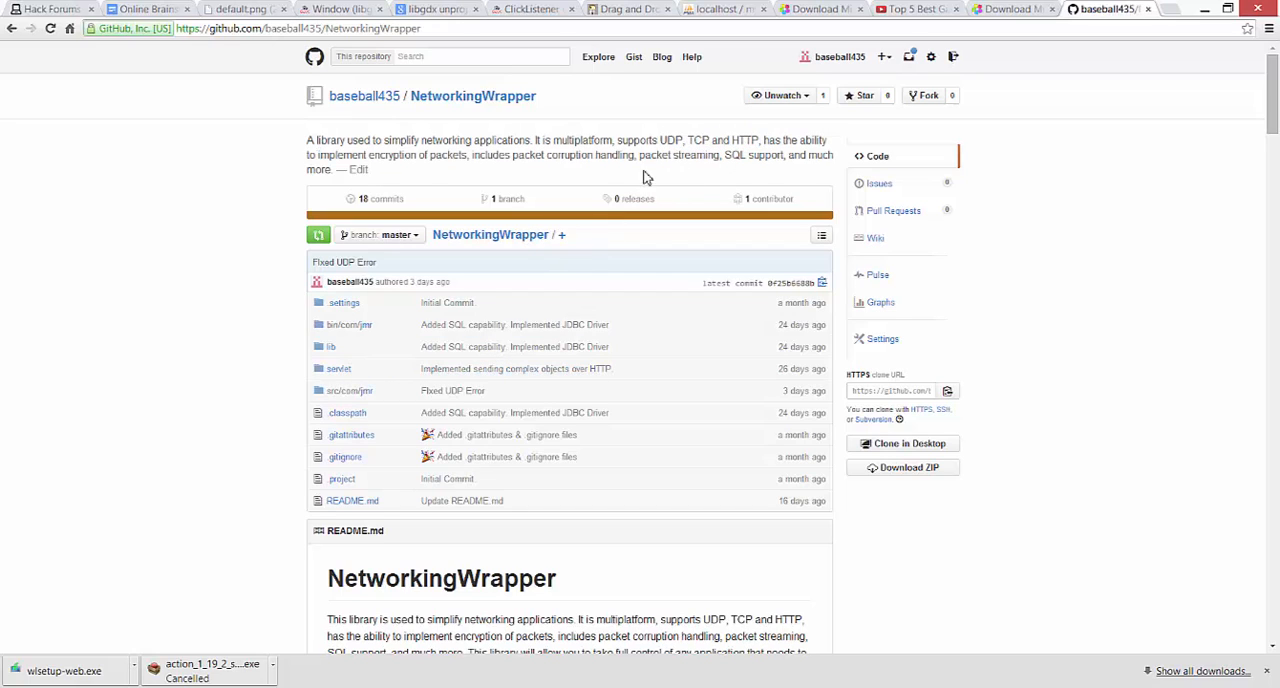
mouse_move(560, 176)
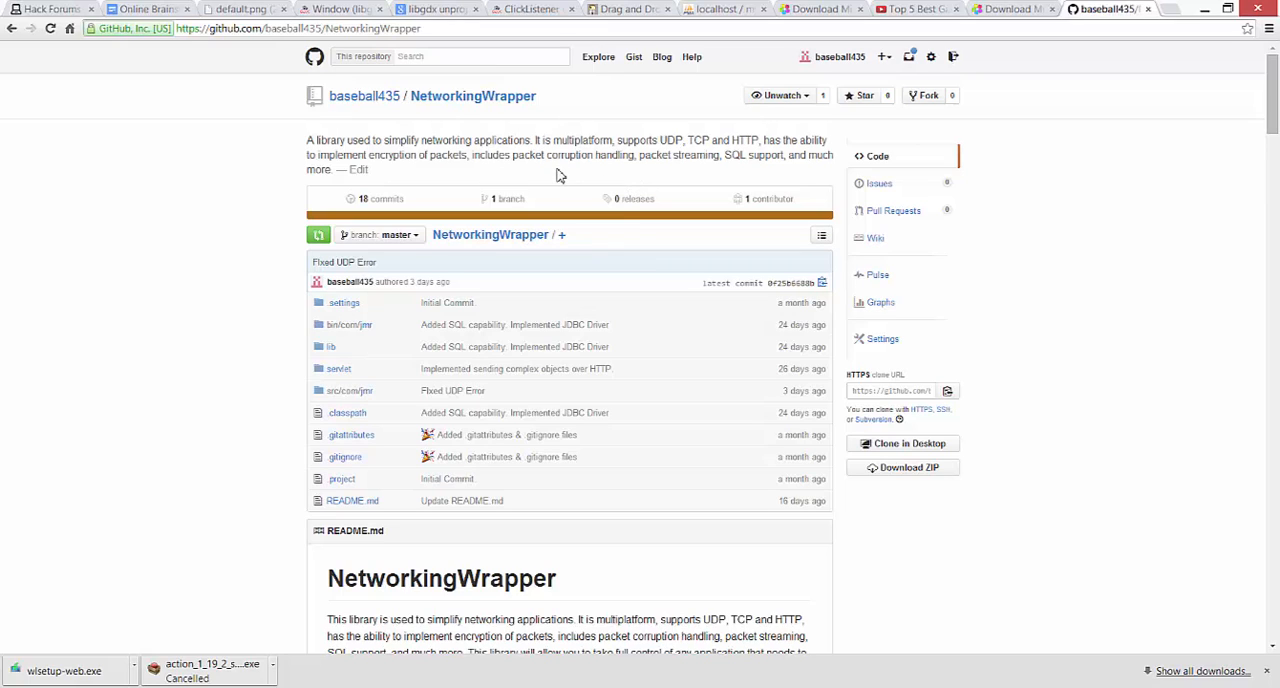
mouse_move(456, 154)
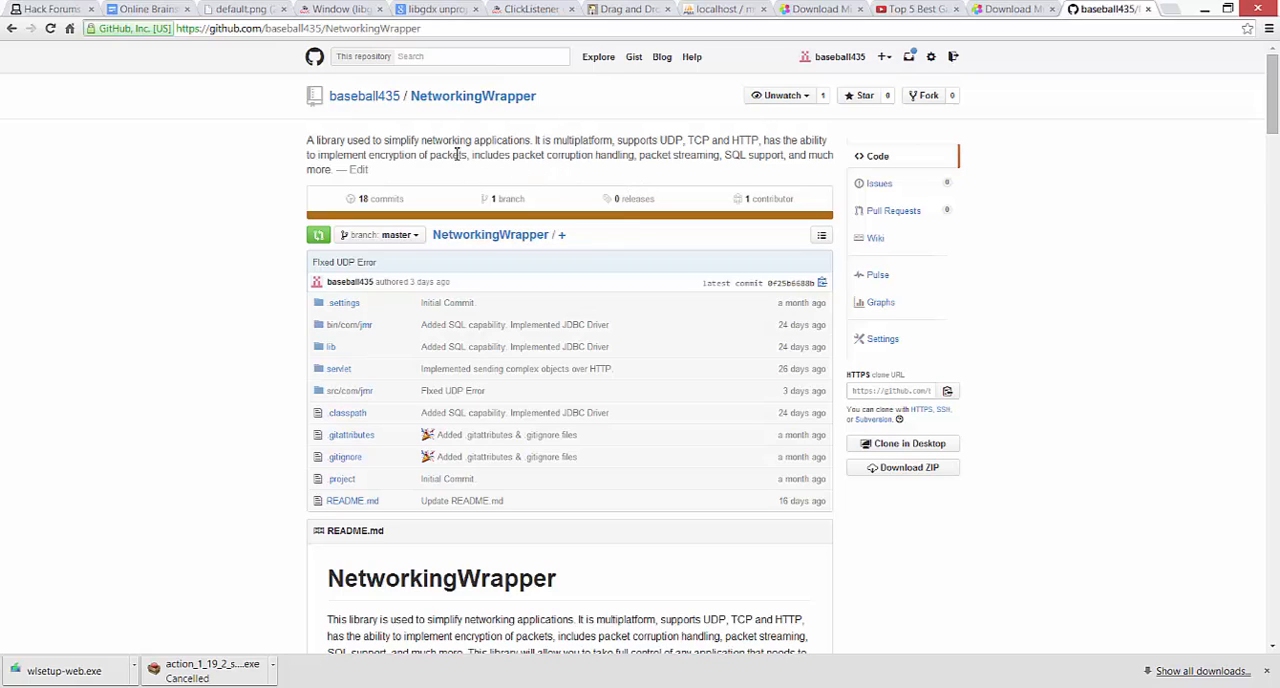
mouse_move(458, 188)
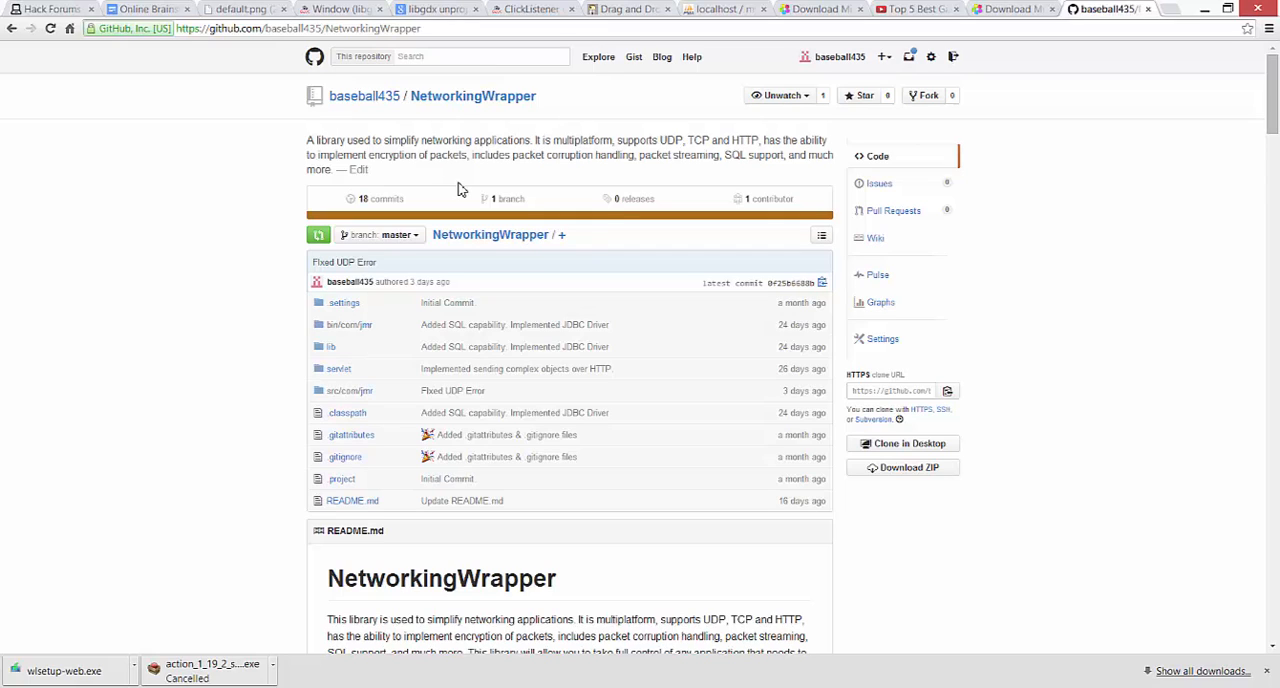
mouse_move(352, 396)
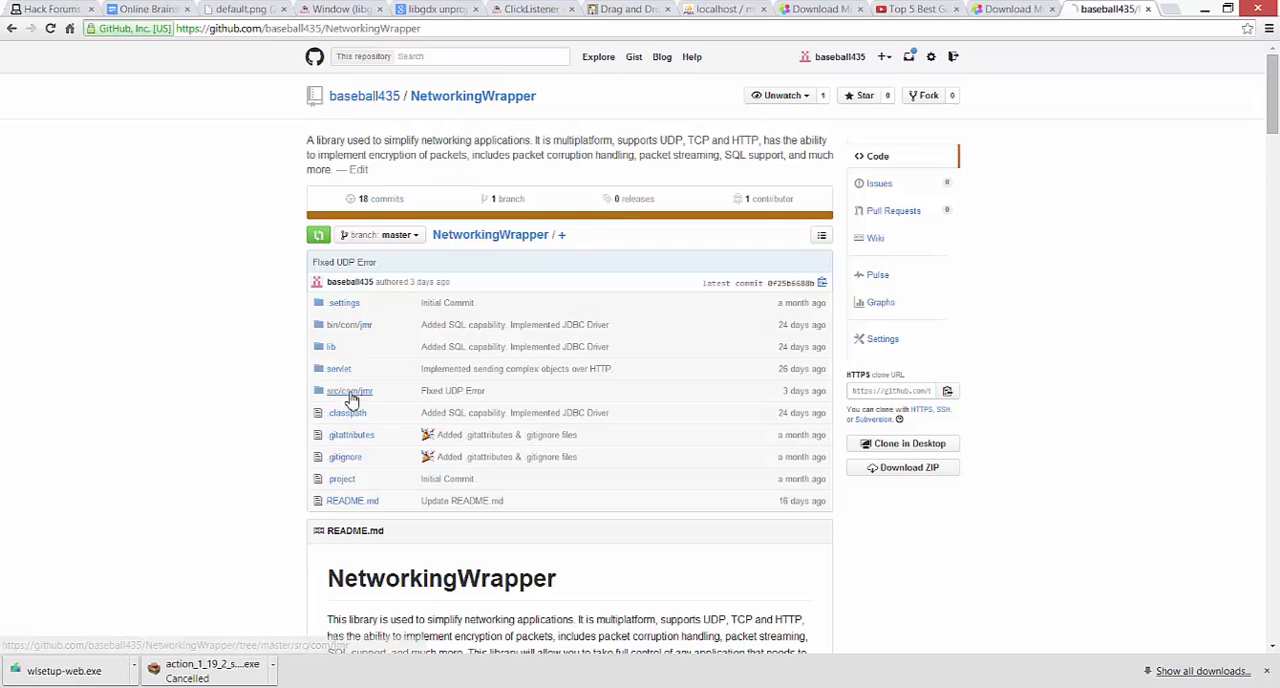
Browse into the src/com/jmr/wrapper/common package of the repository
click(348, 390)
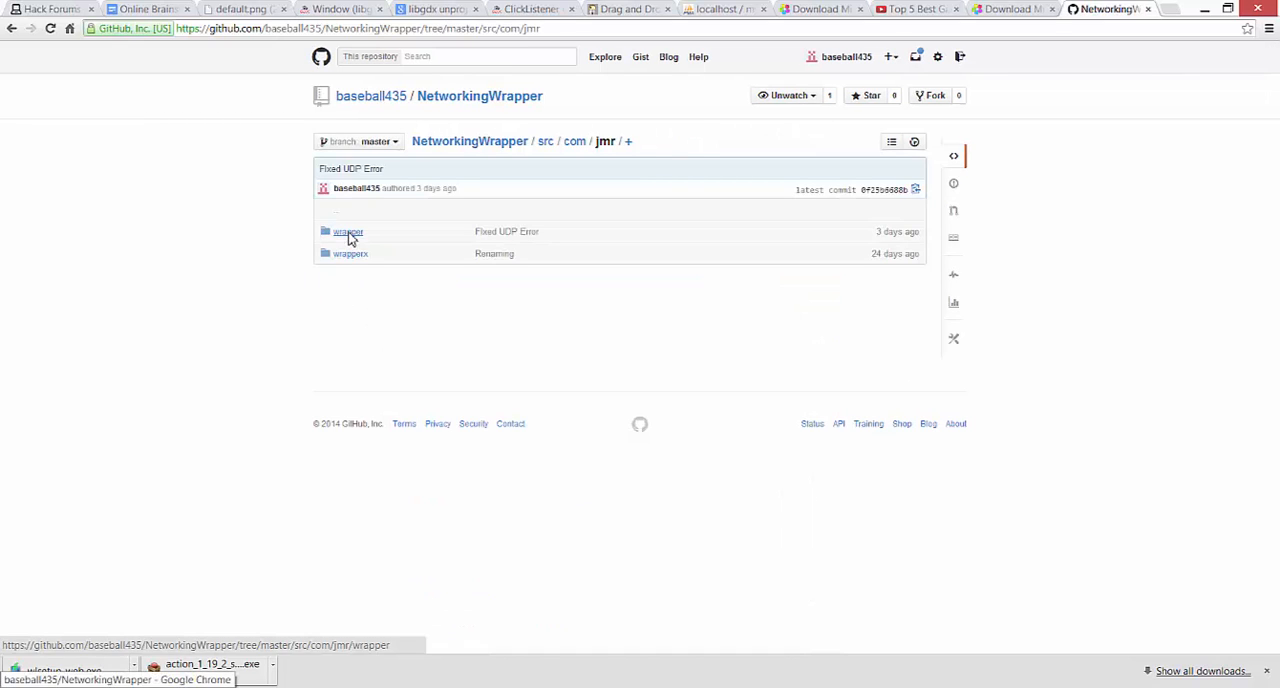
click(348, 232)
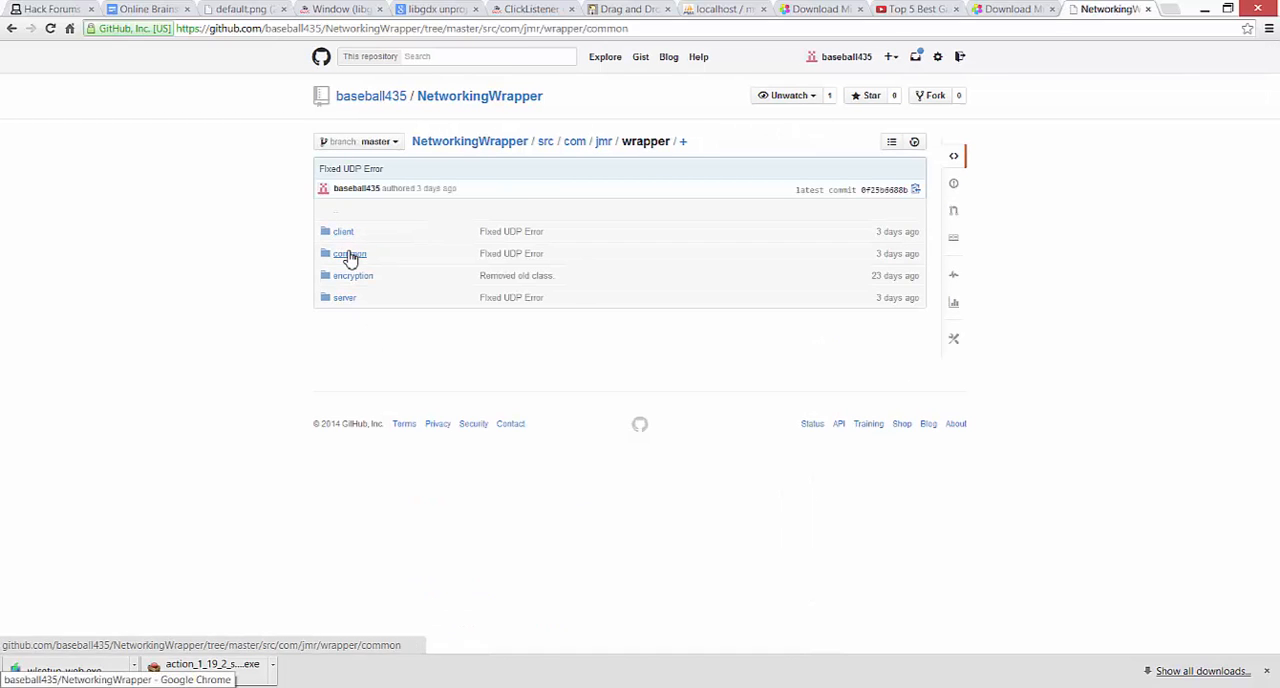
click(348, 252)
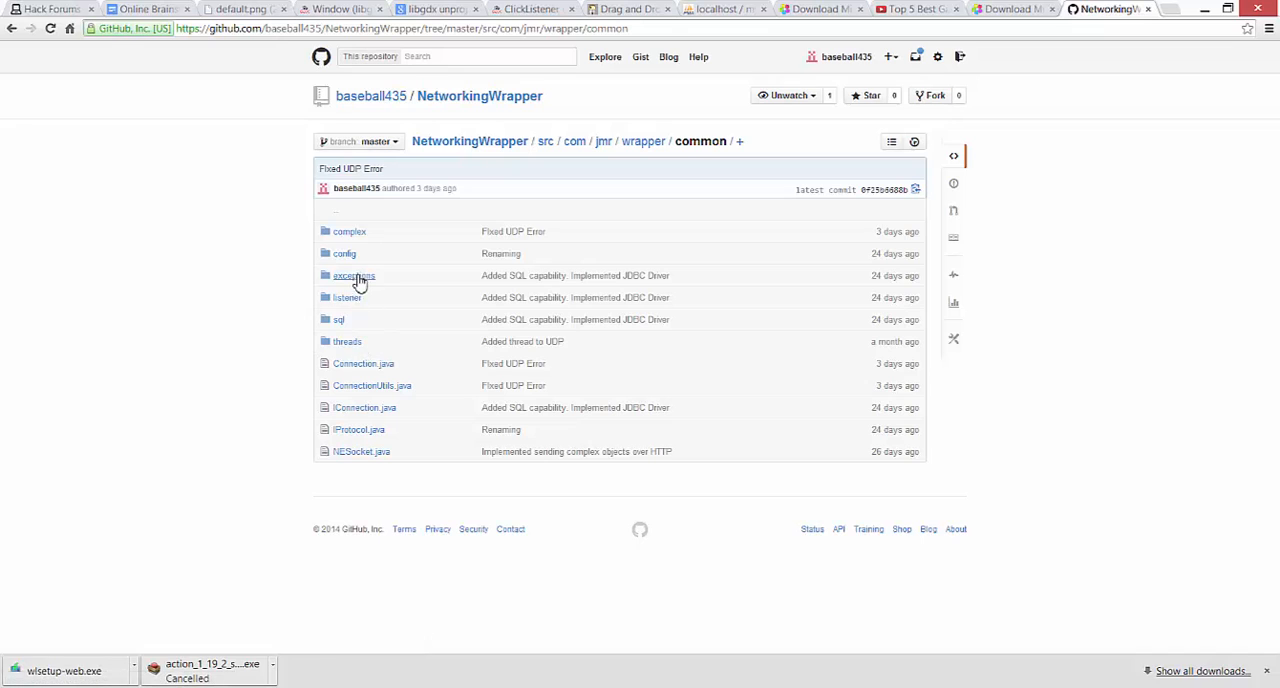
mouse_move(426, 392)
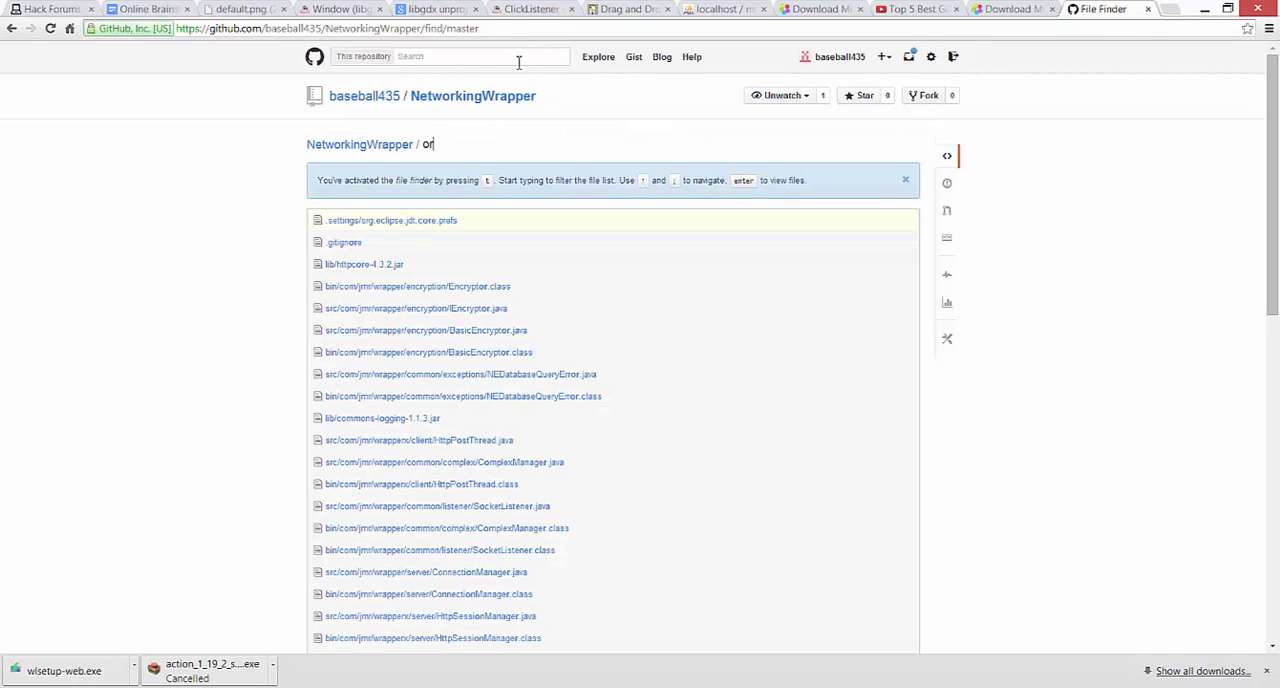
Find IEncryptor.java via repository search and browse the tree at its commit
click(476, 56)
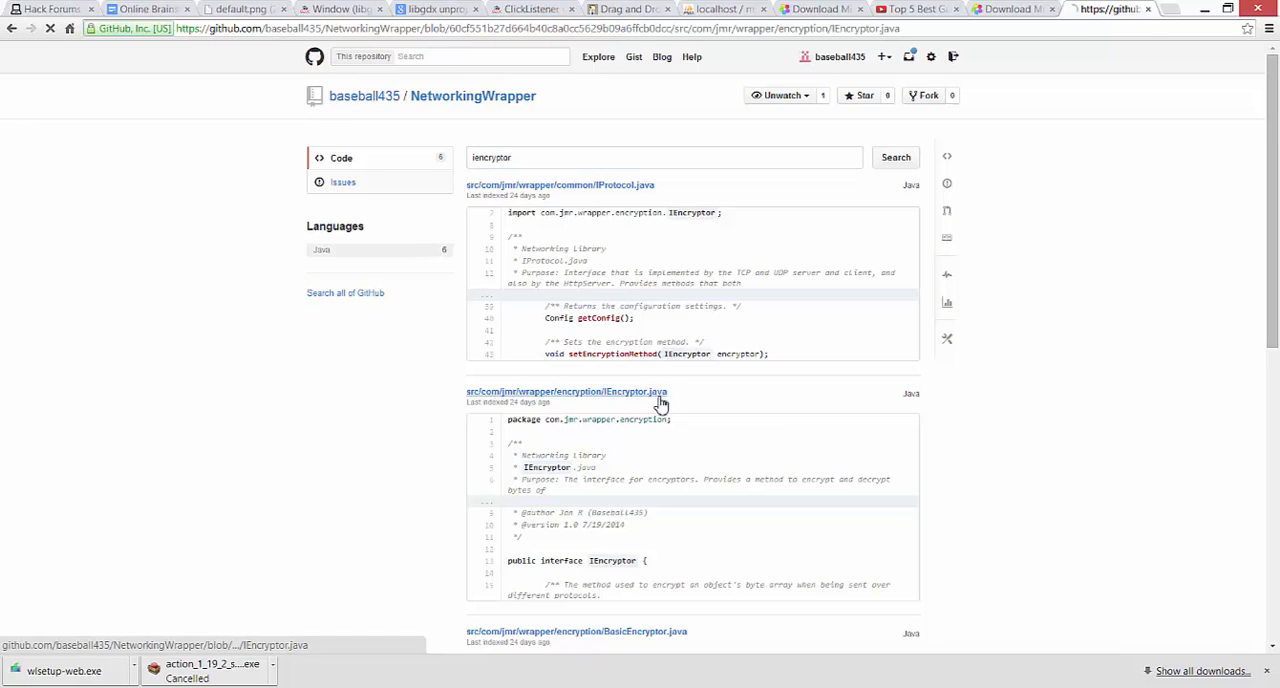
click(568, 392)
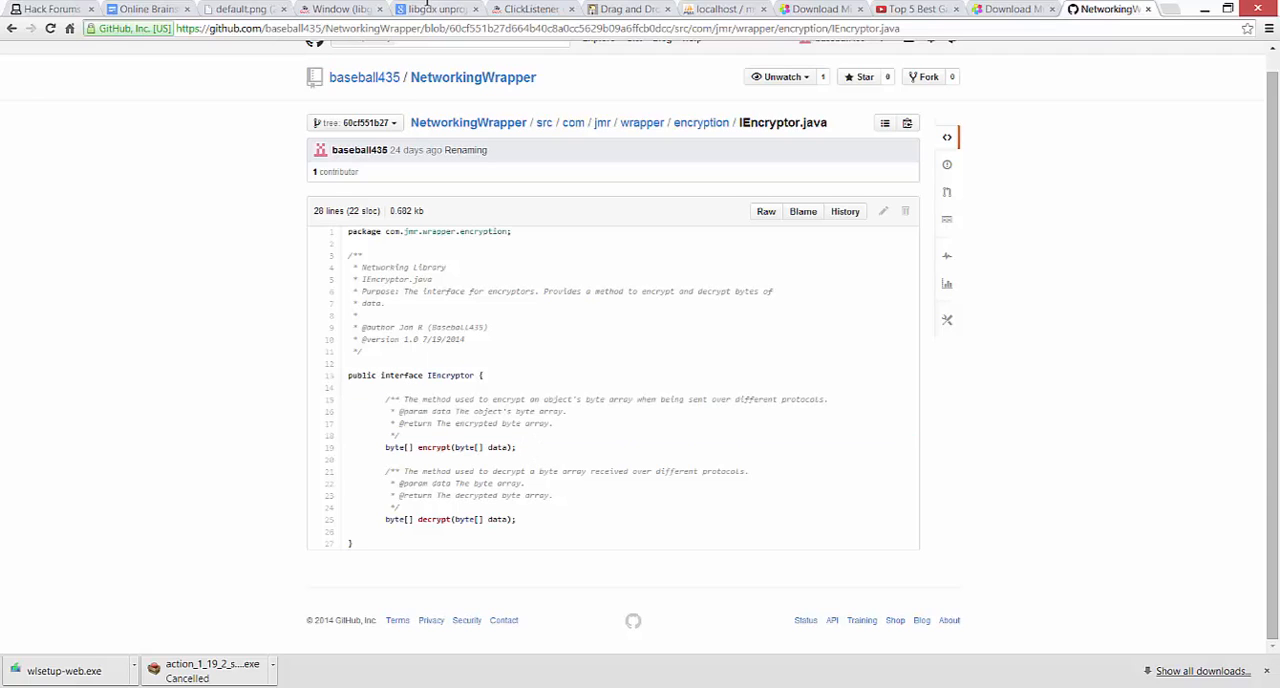
click(468, 122)
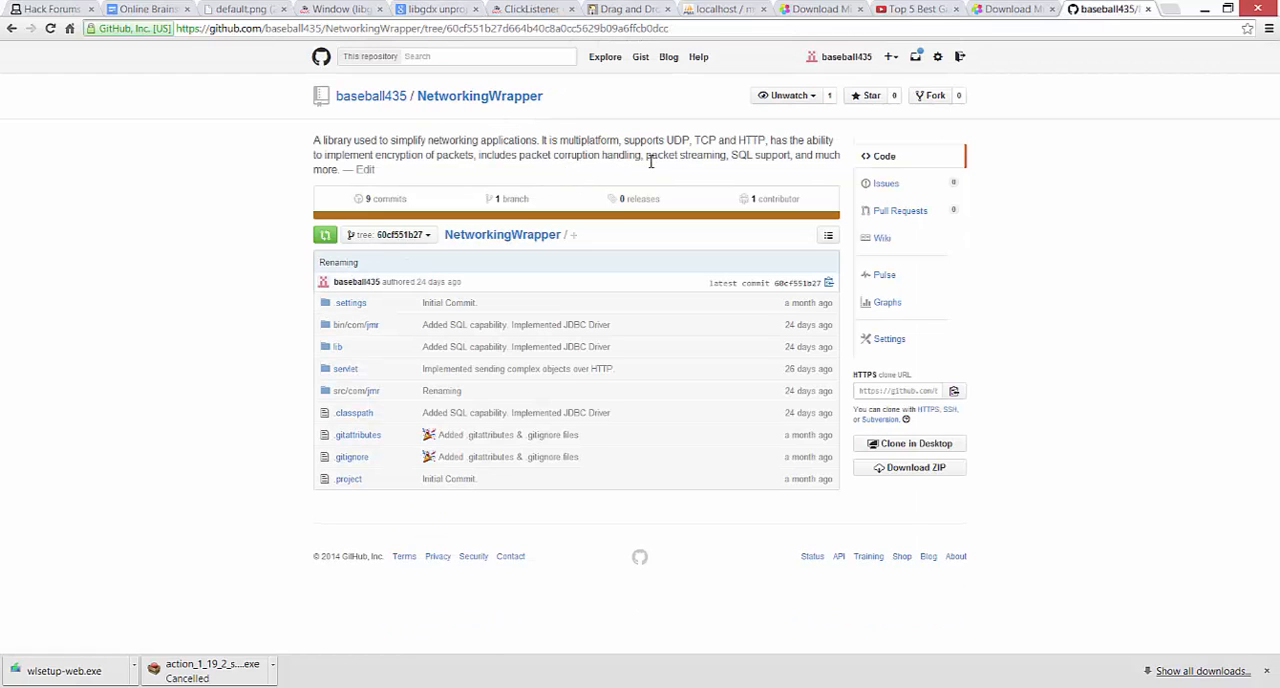
drag(516, 156, 640, 156)
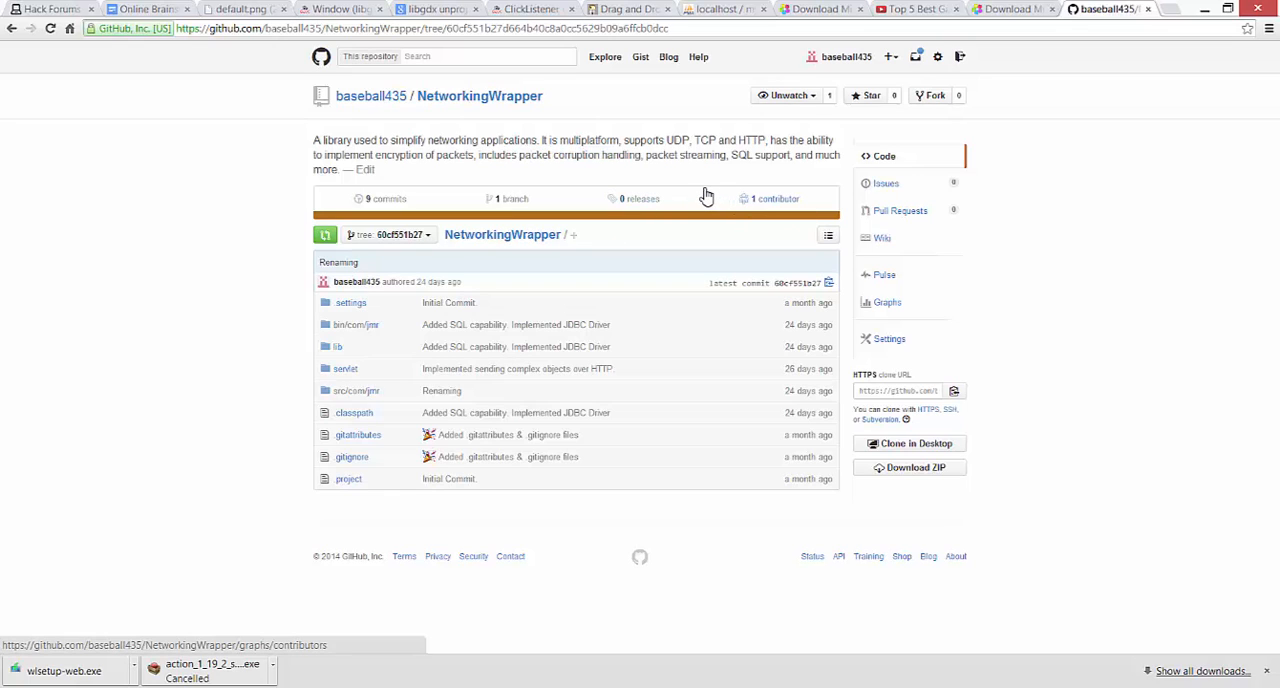
mouse_move(686, 182)
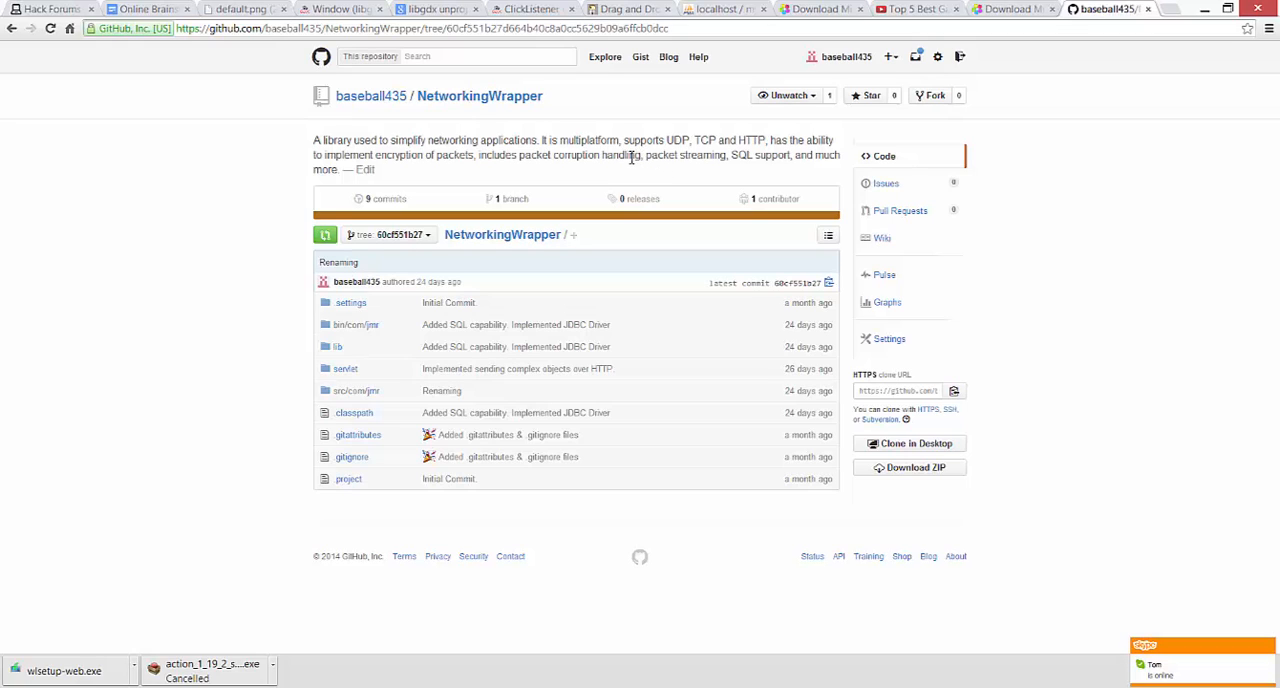
mouse_move(650, 164)
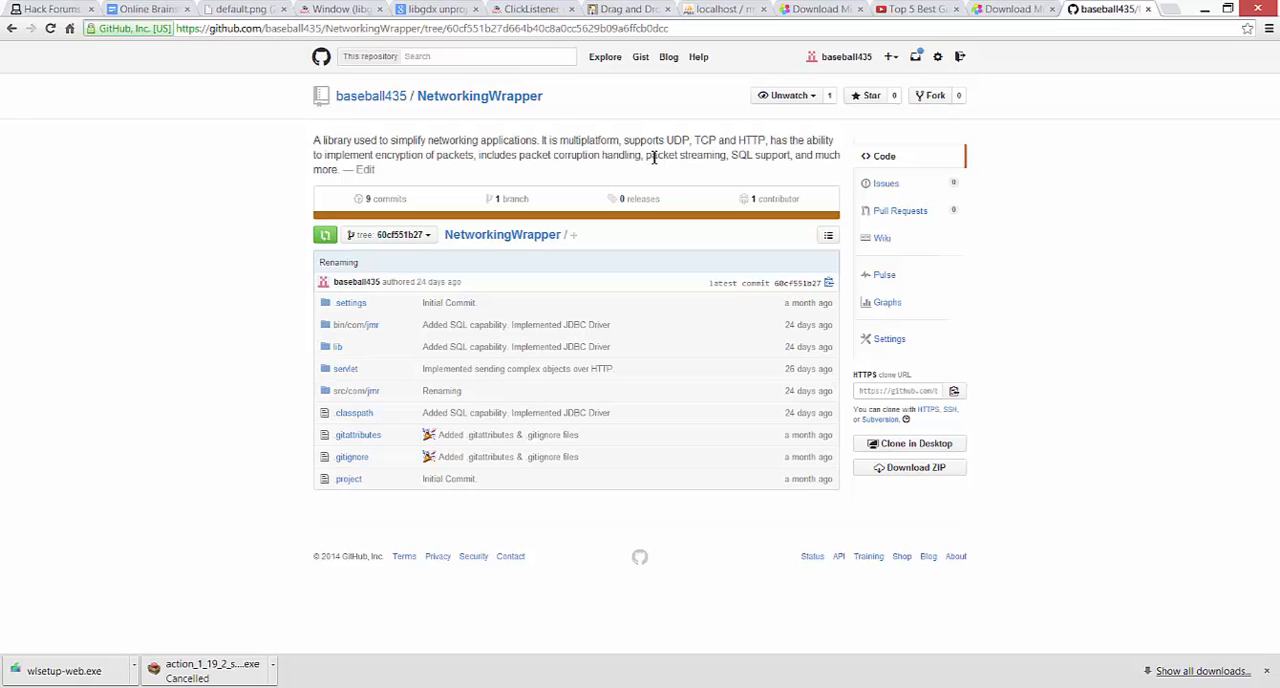
drag(524, 156, 640, 156)
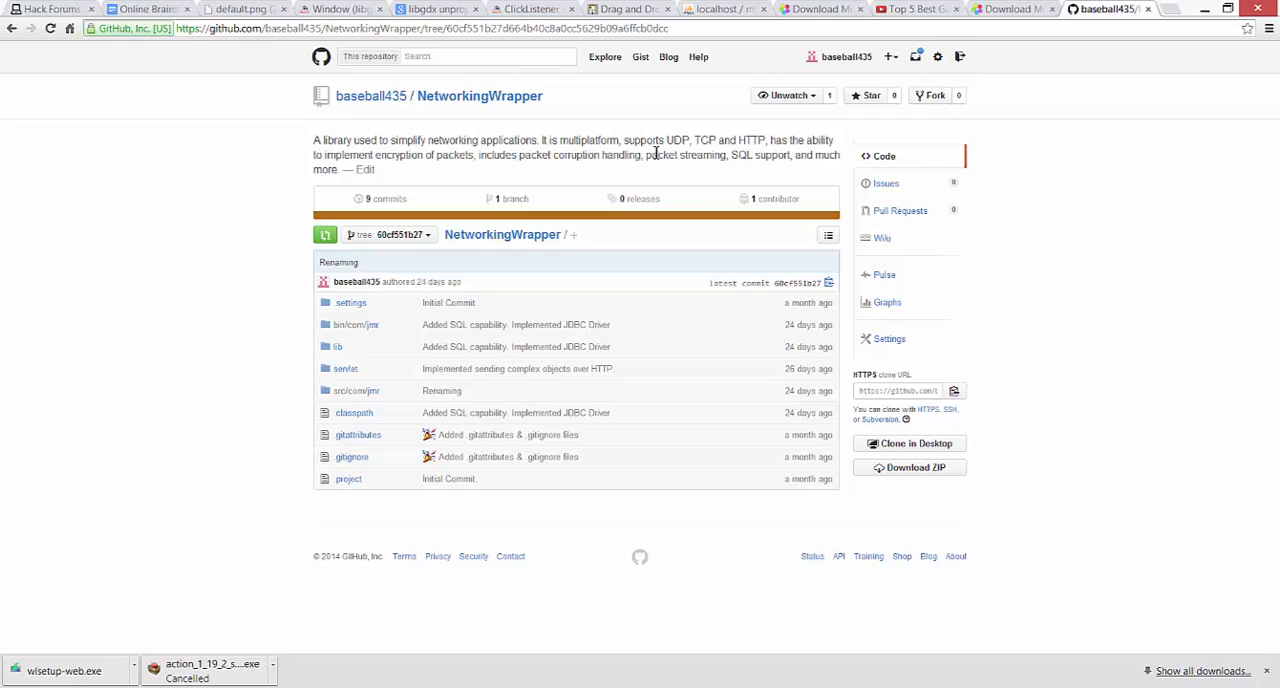
mouse_move(644, 156)
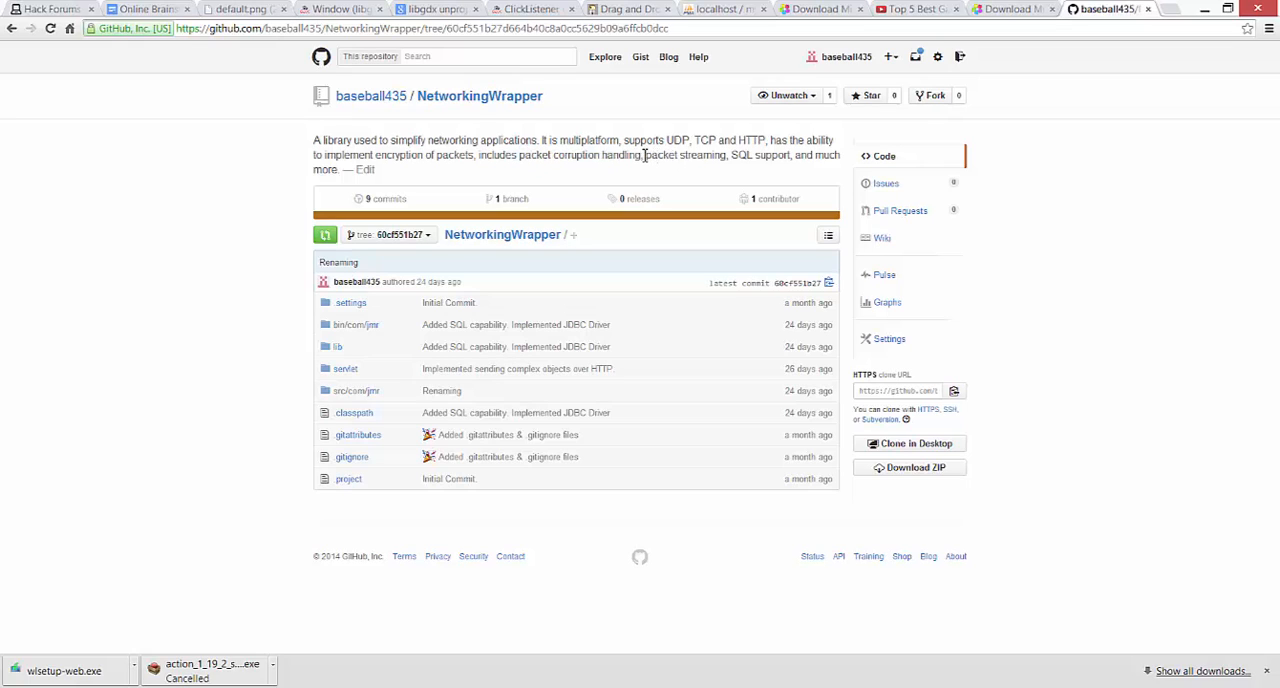
mouse_move(640, 158)
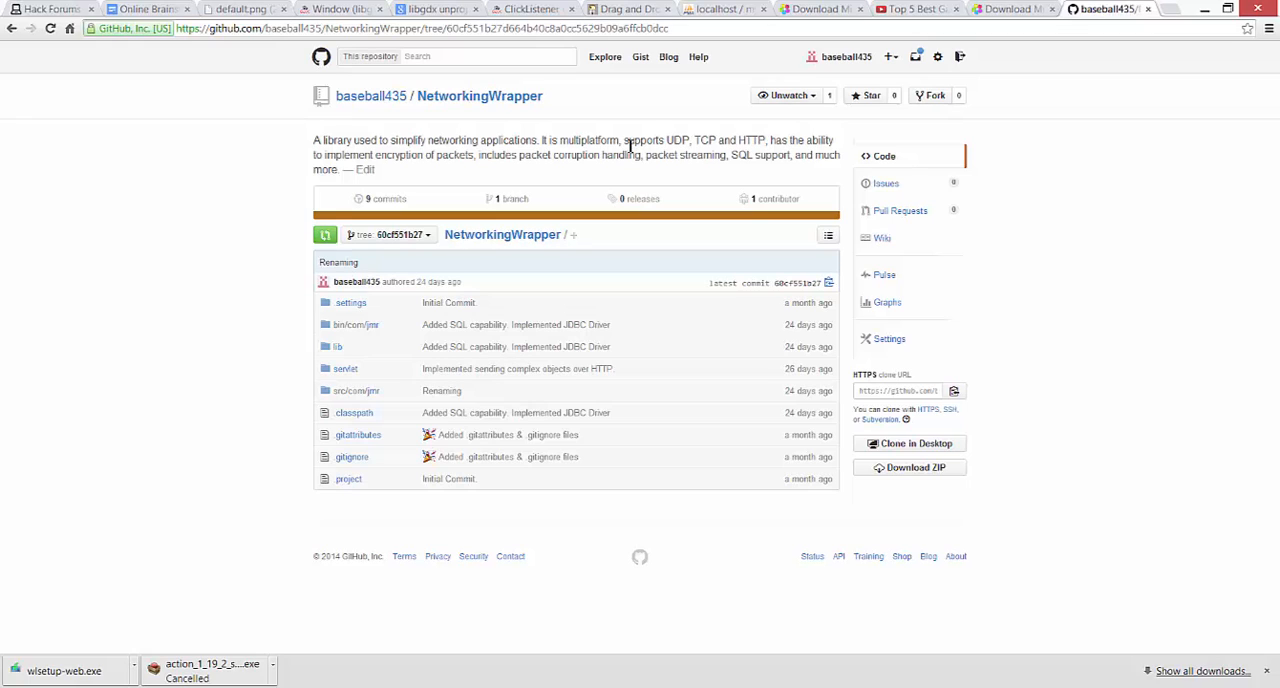
mouse_move(728, 158)
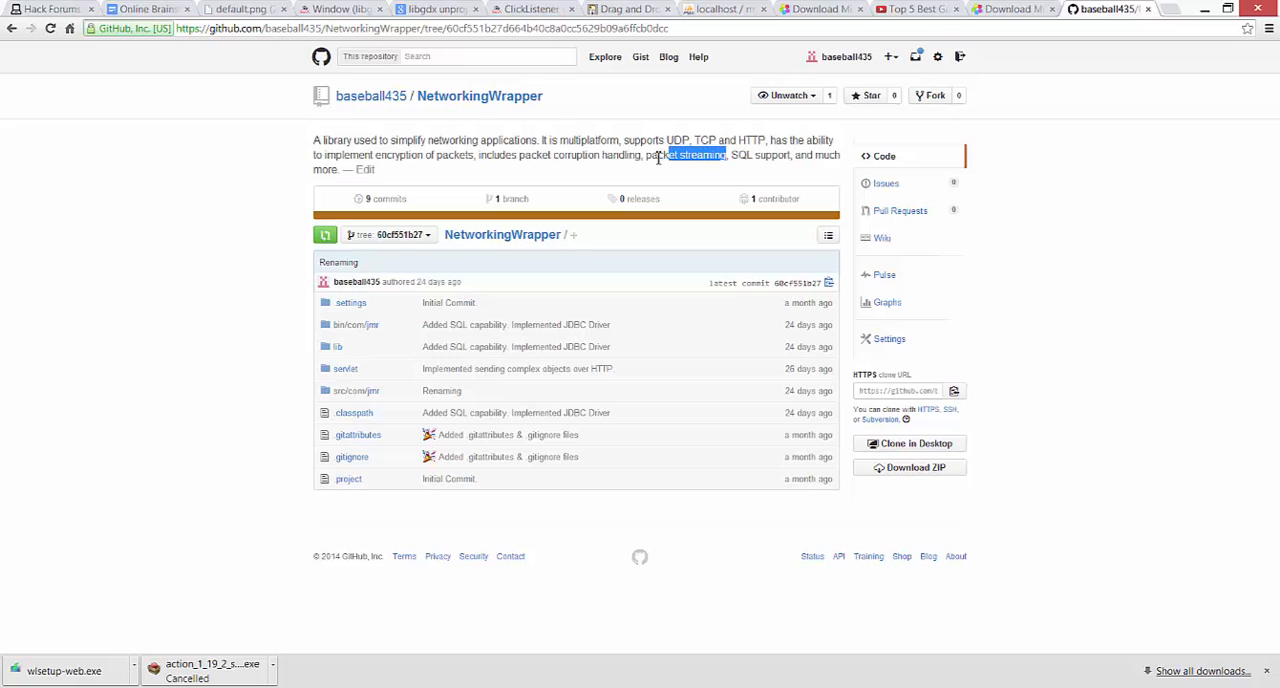
Highlight 'packet streaming' in the description, then browse into src/com/jmr/wrapper/common
double_click(666, 156)
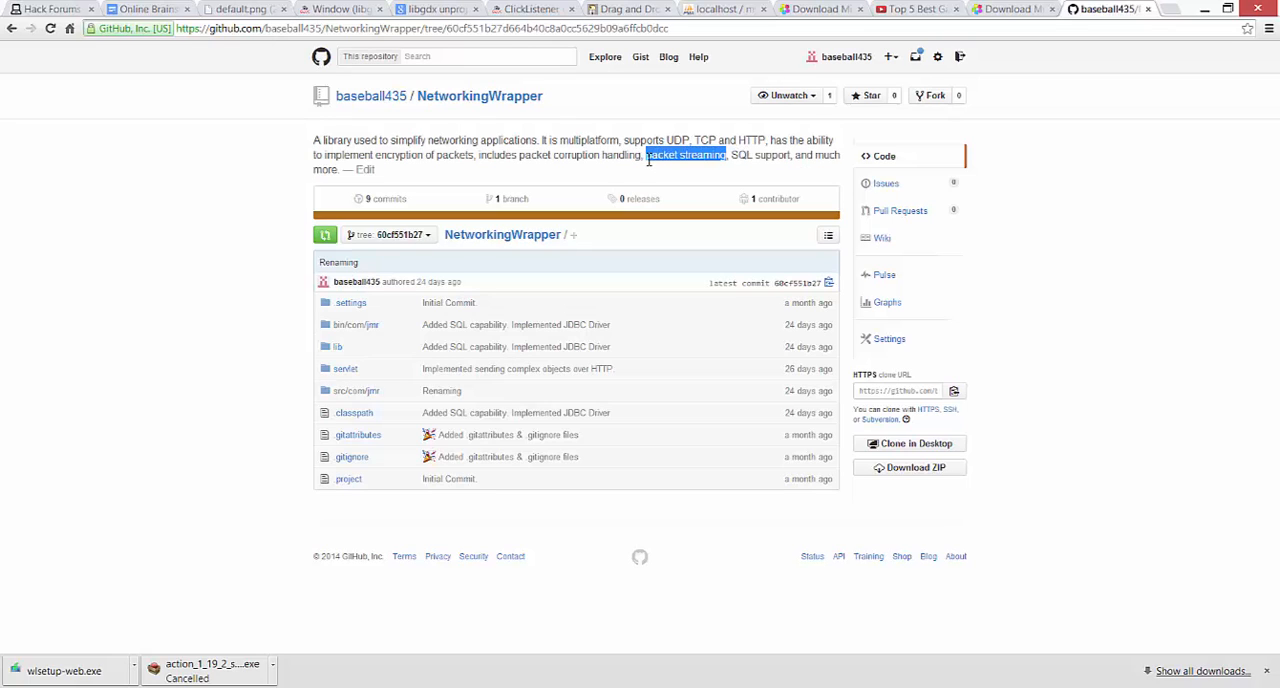
click(664, 160)
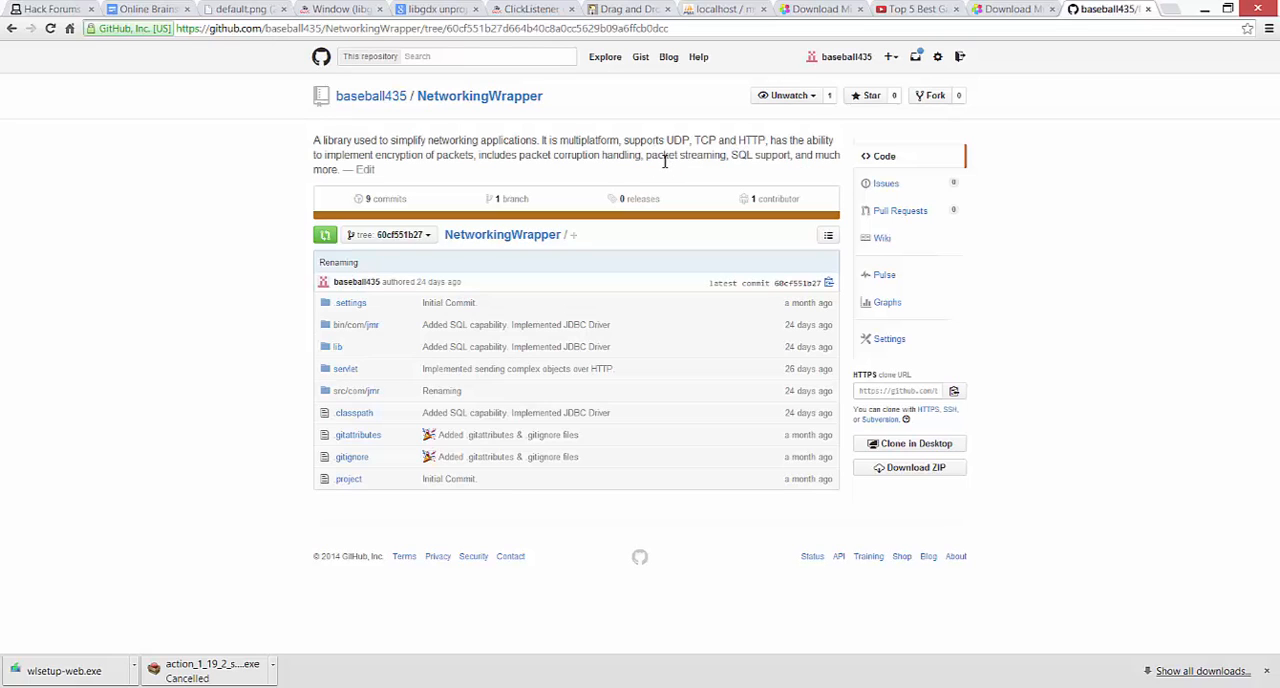
mouse_move(662, 156)
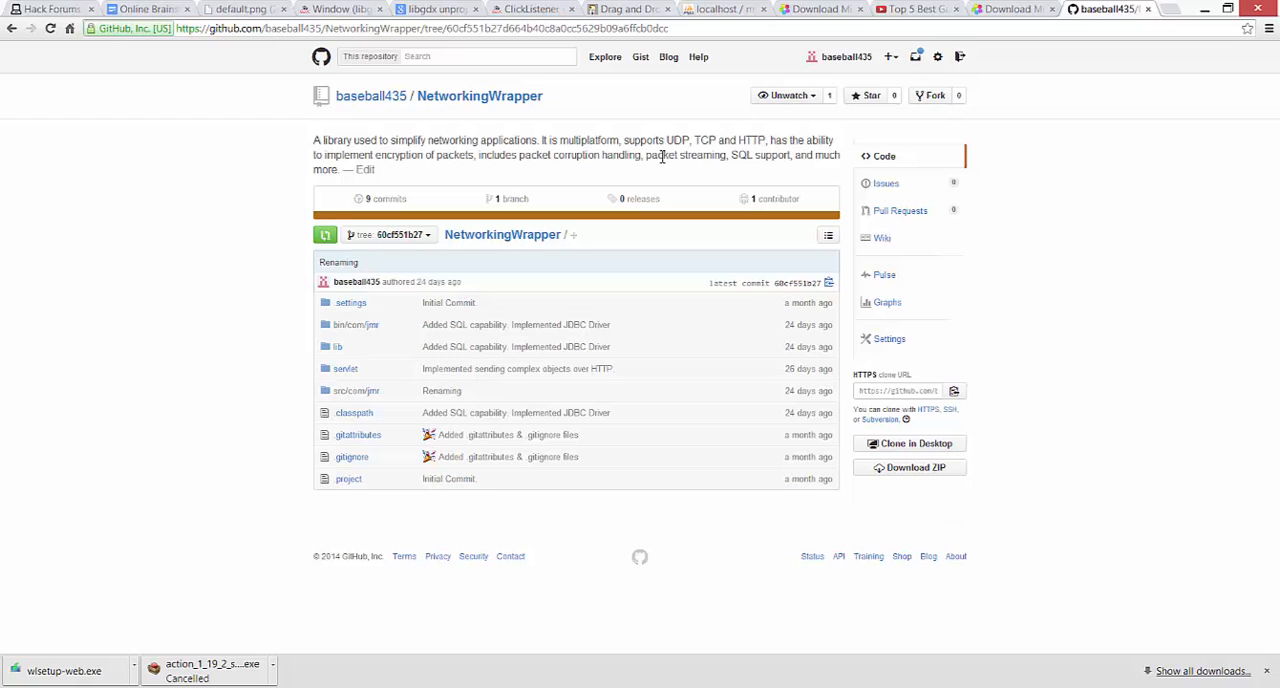
mouse_move(716, 156)
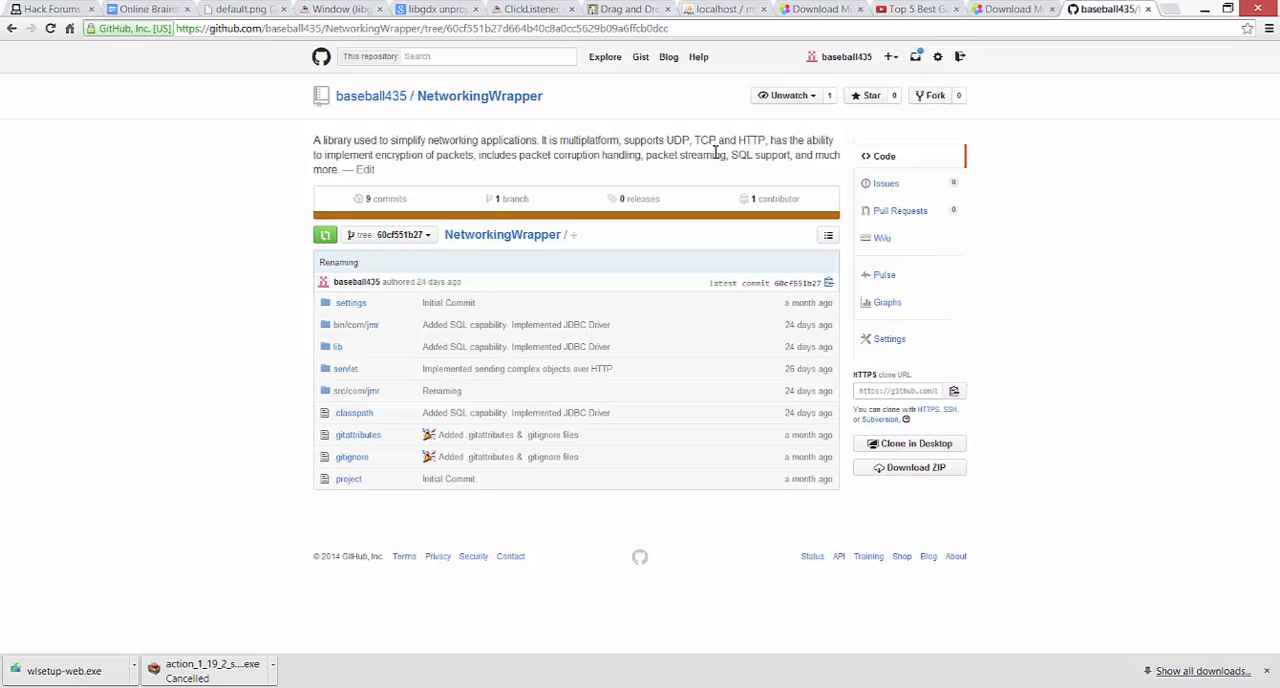
mouse_move(368, 398)
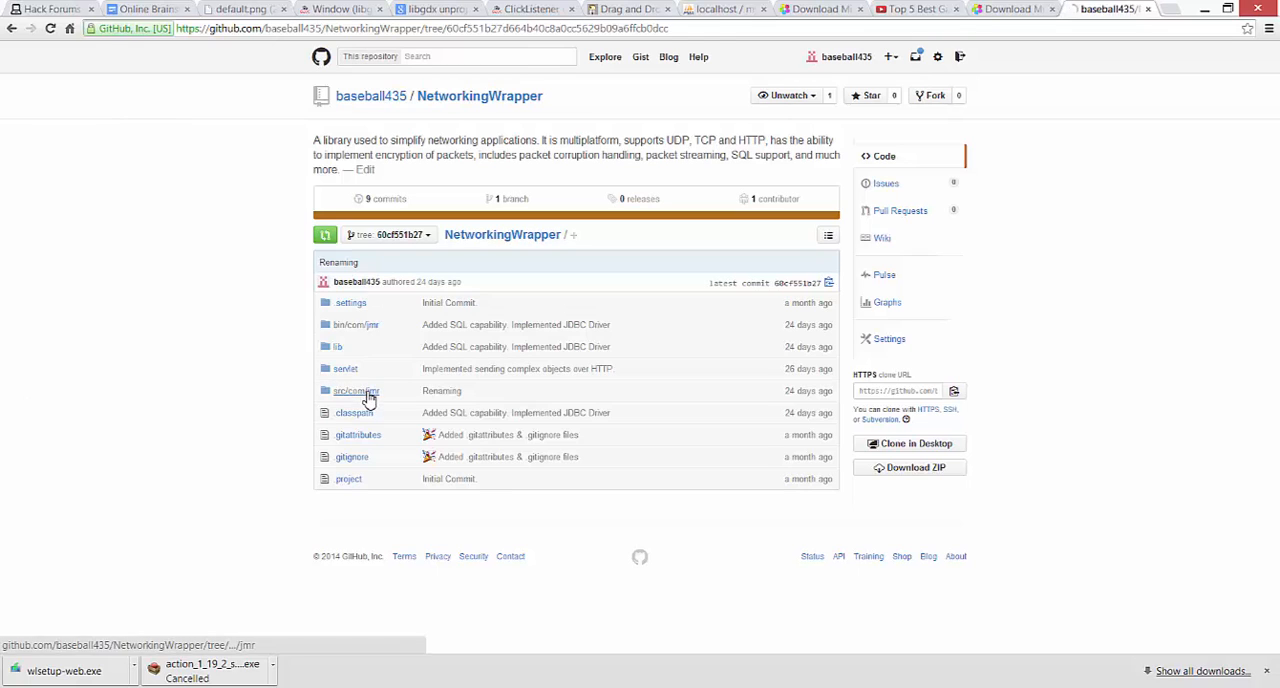
click(352, 390)
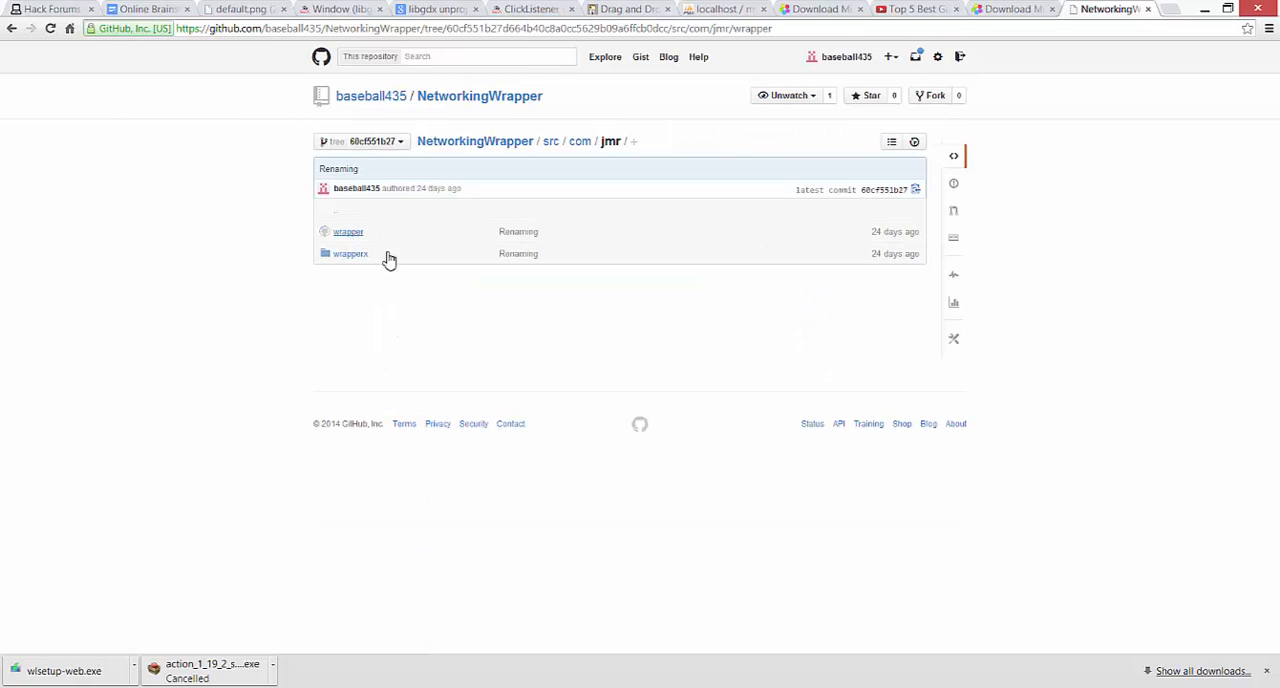
click(348, 232)
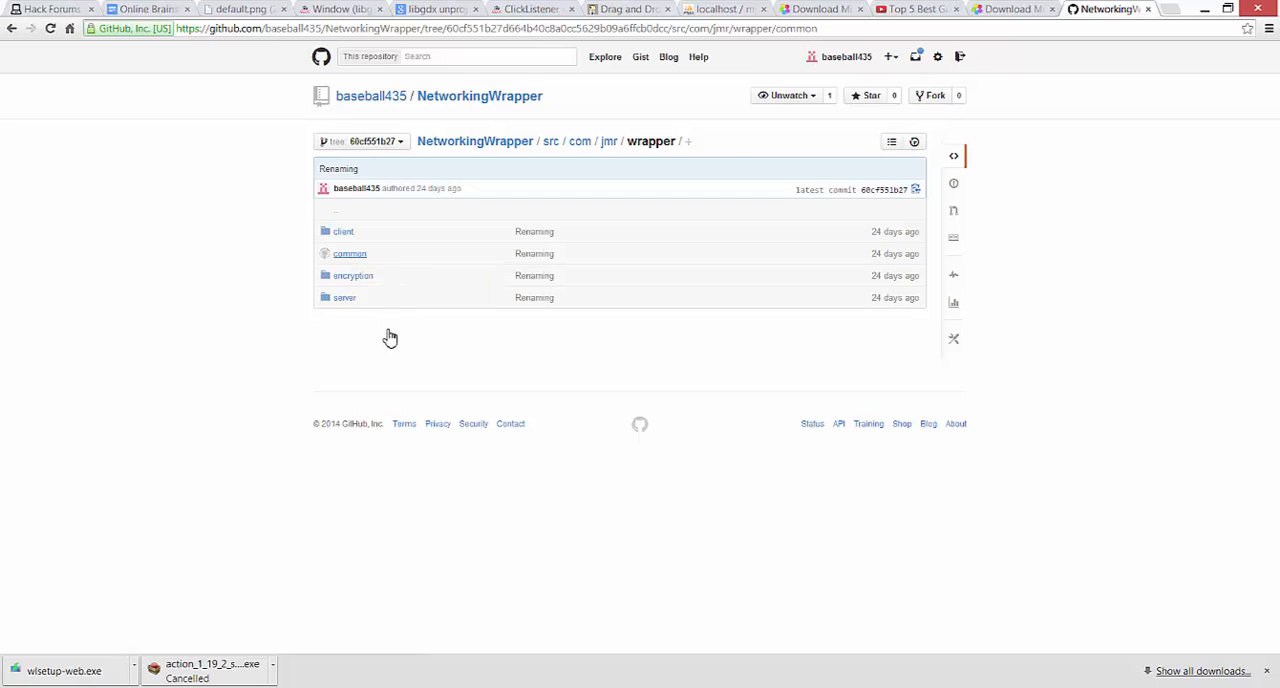
click(348, 252)
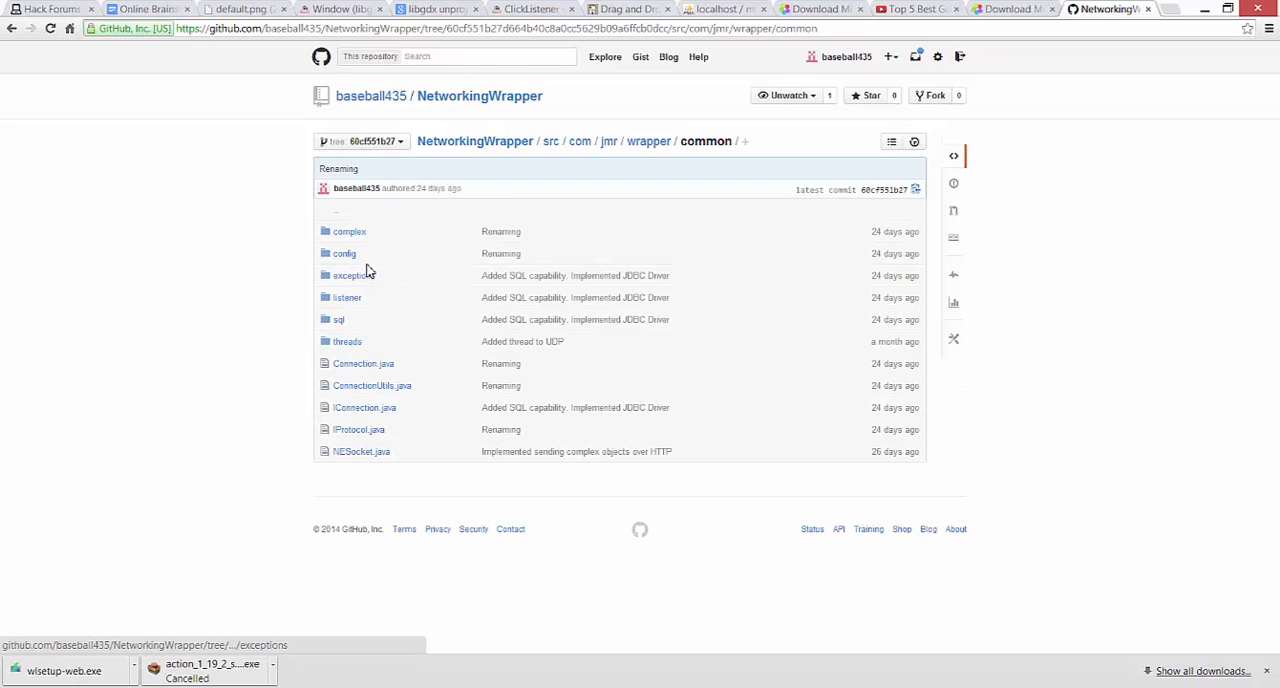
mouse_move(460, 96)
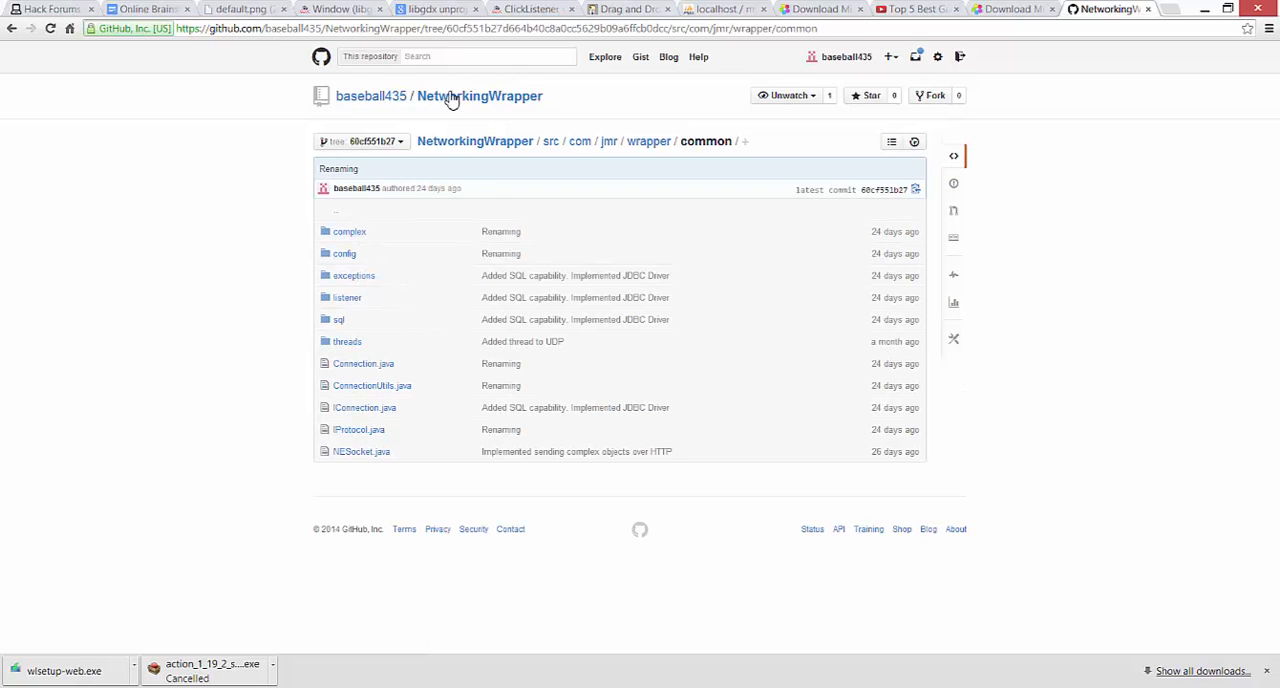
Search the repository for 'database' and read through IDatabase.java
text(database5)
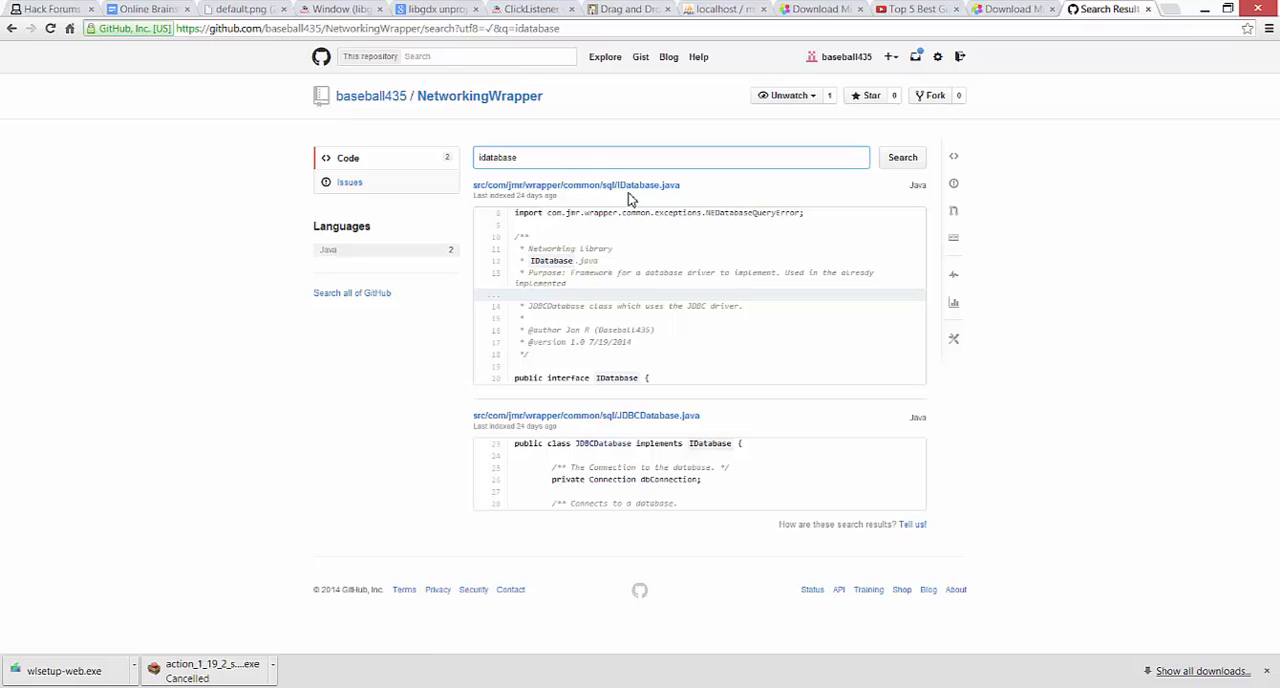
click(580, 184)
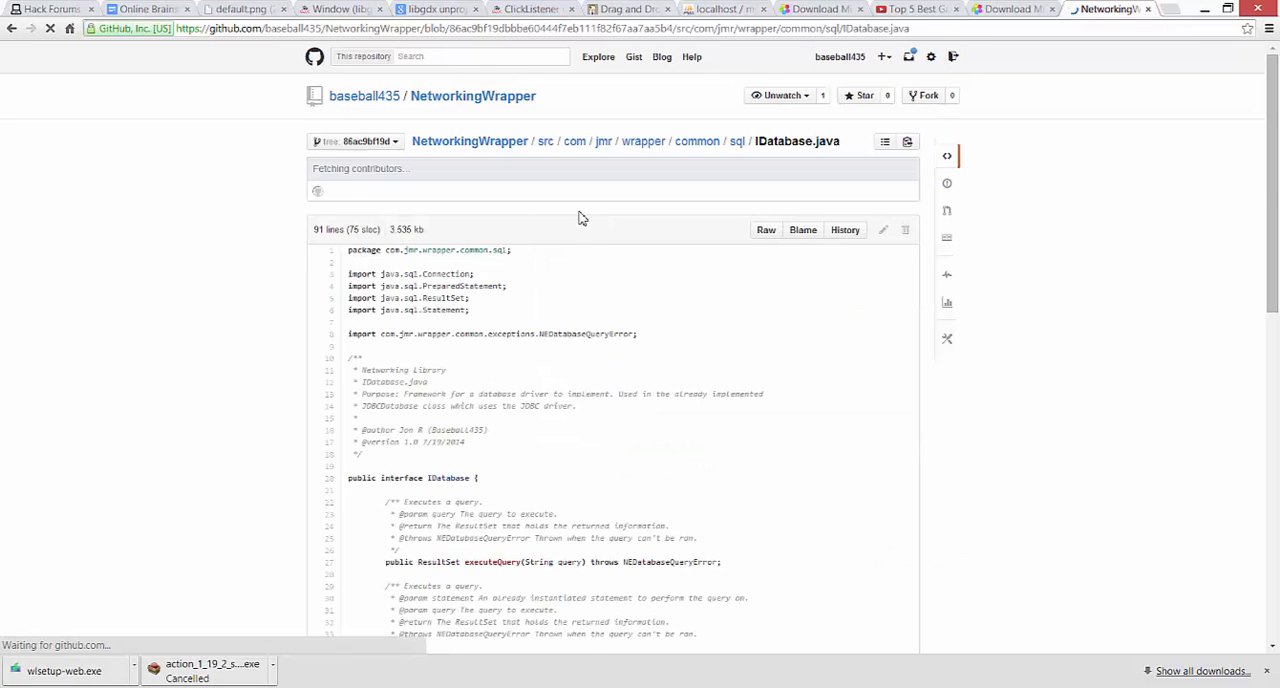
scroll(down, 3)
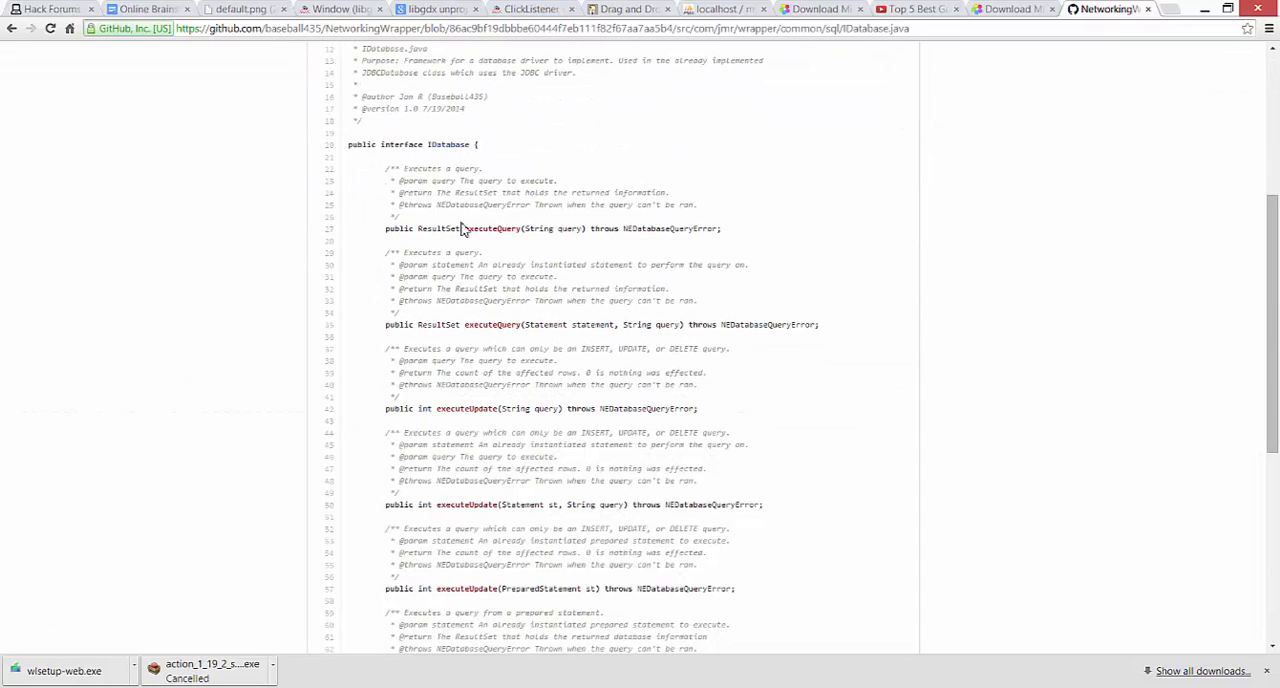
scroll(down, 3)
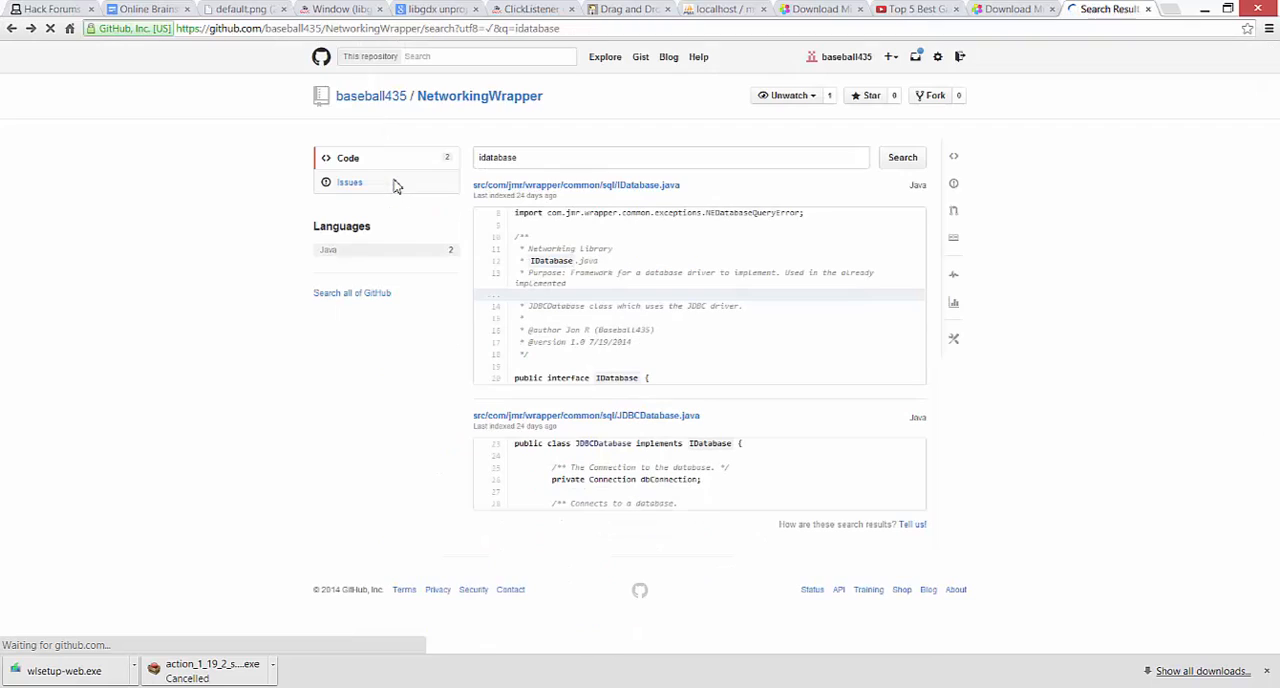
mouse_move(640, 422)
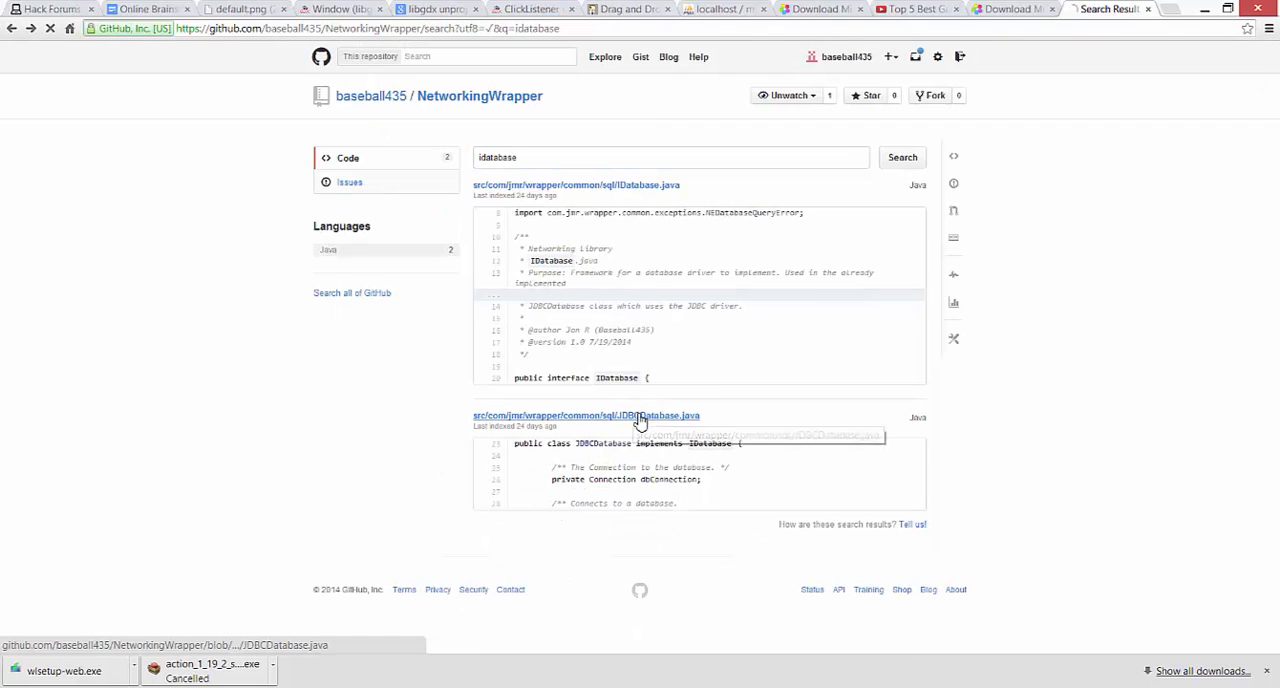
Read through the JDBCDatabase.java source from the search results
click(588, 416)
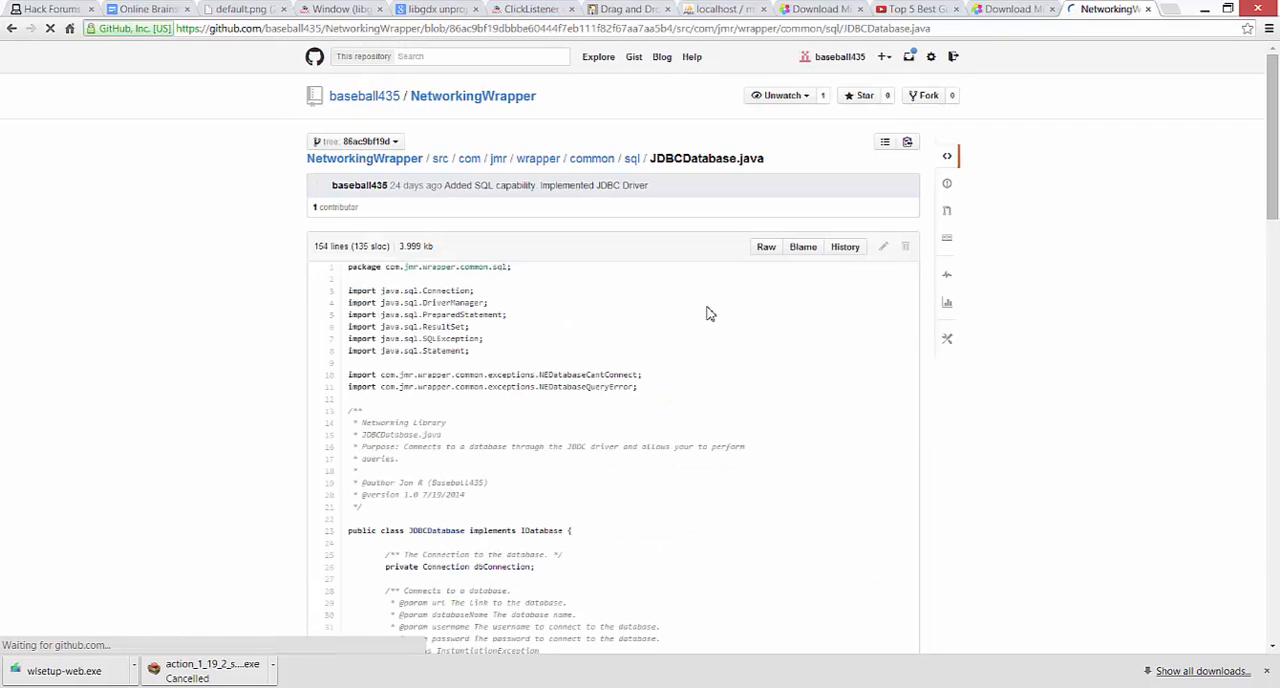
scroll(down, 3)
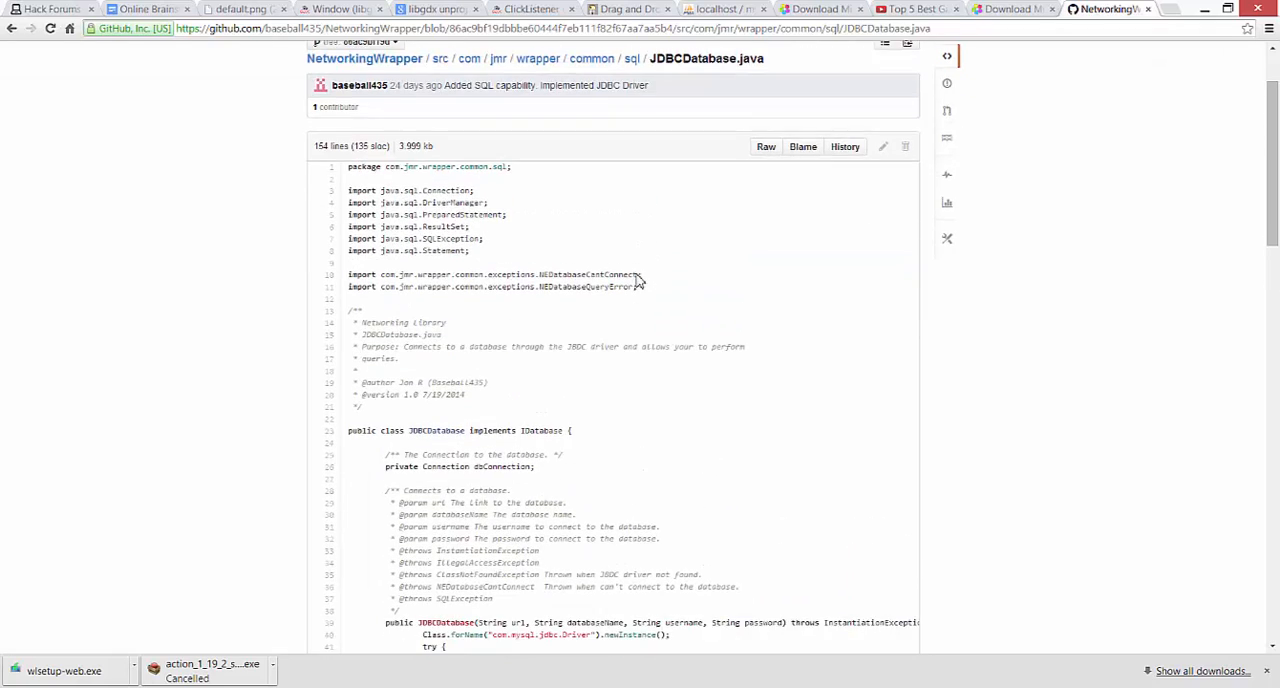
scroll(down, 3)
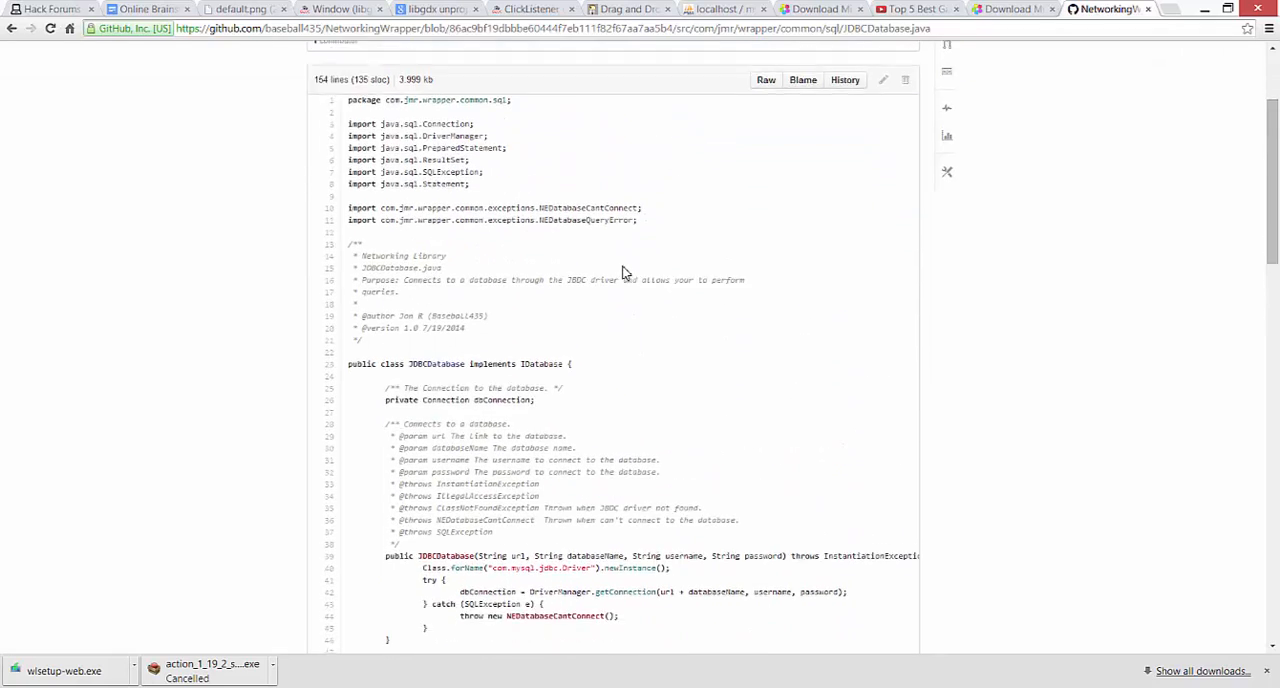
scroll(down, 3)
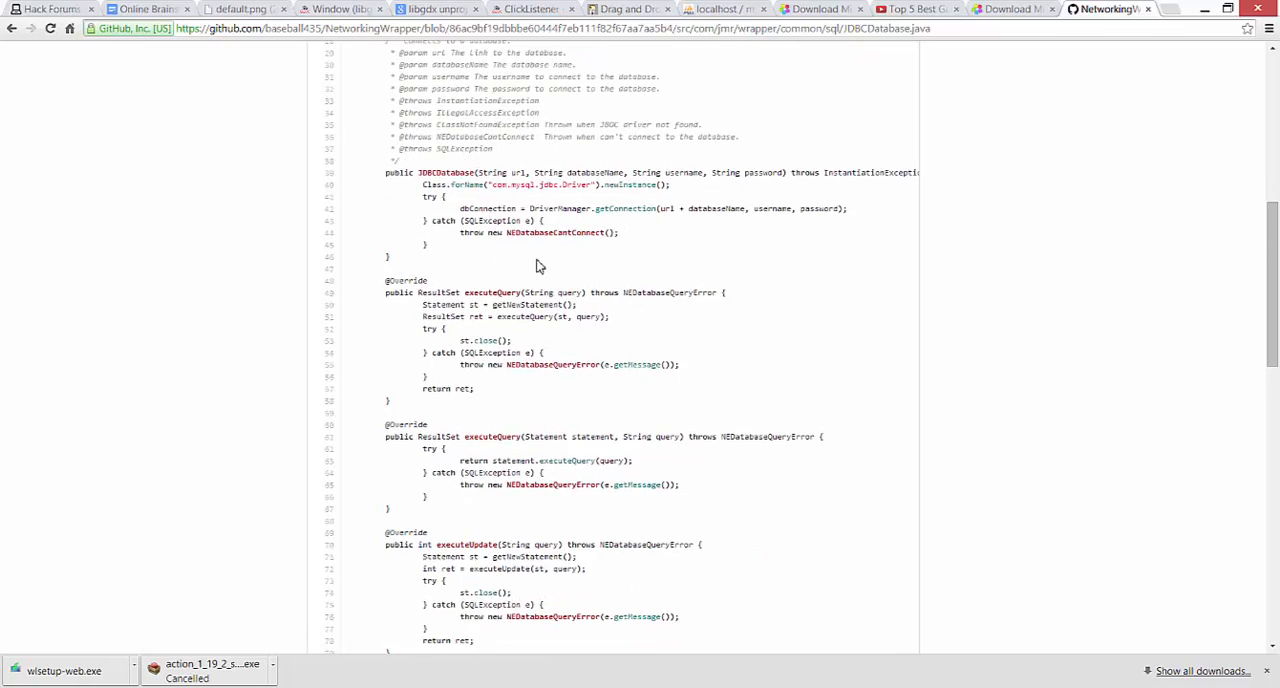
scroll(down, 3)
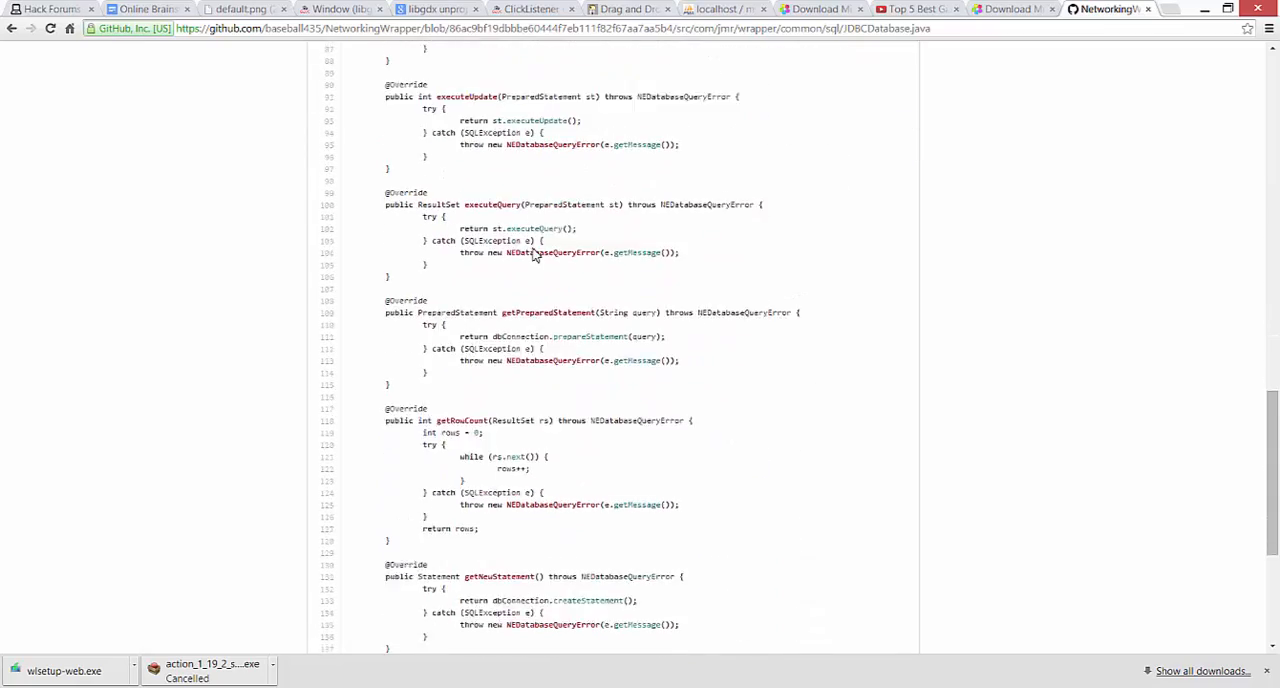
scroll(up, 3)
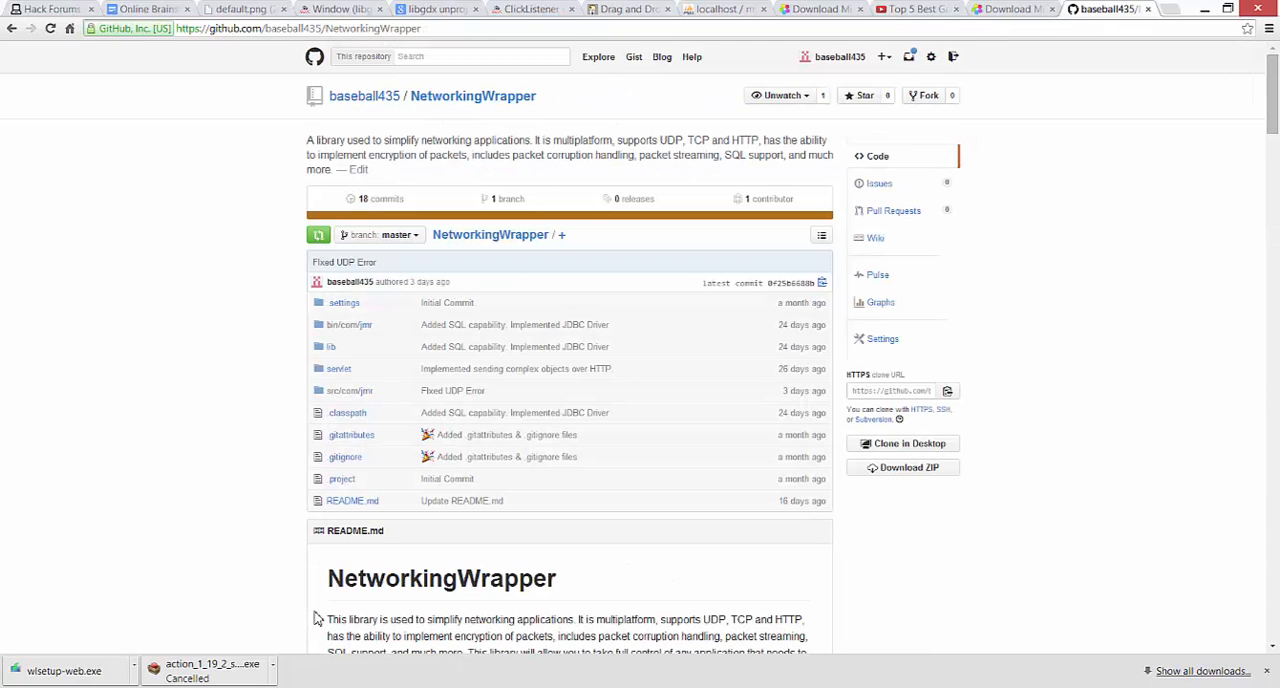
mouse_move(278, 464)
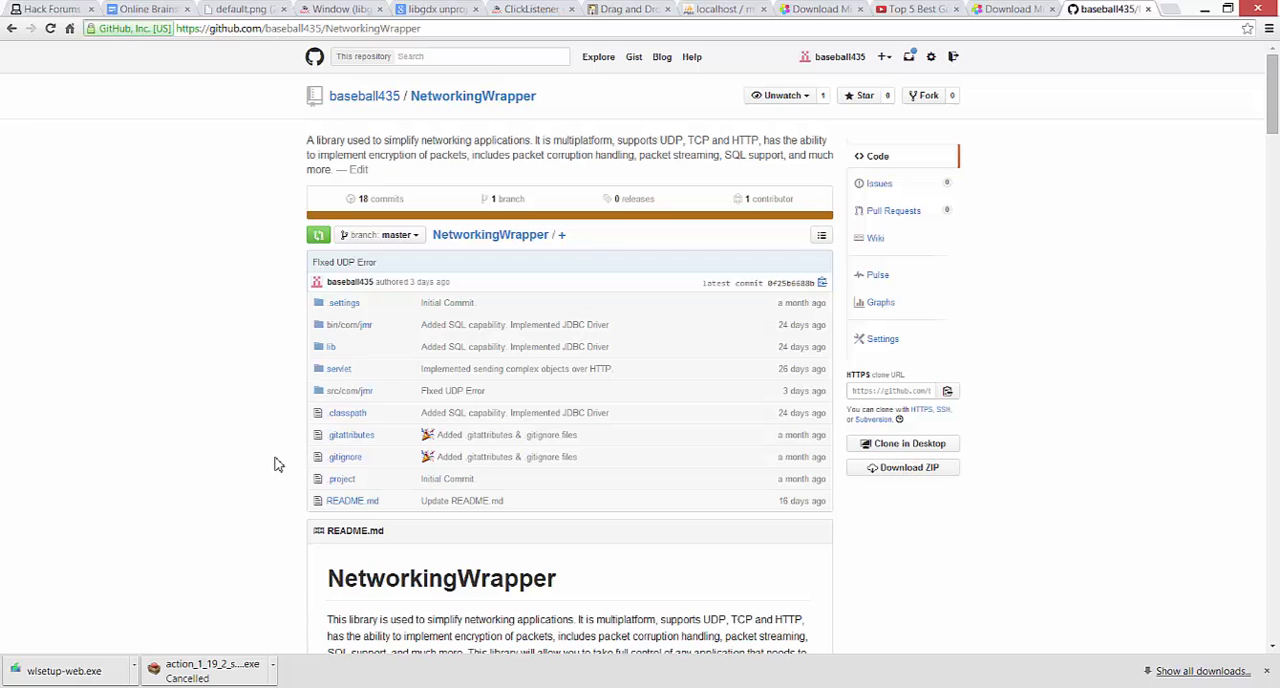
Scroll through the README guide on servers, listeners and sending packets
scroll(down, 3)
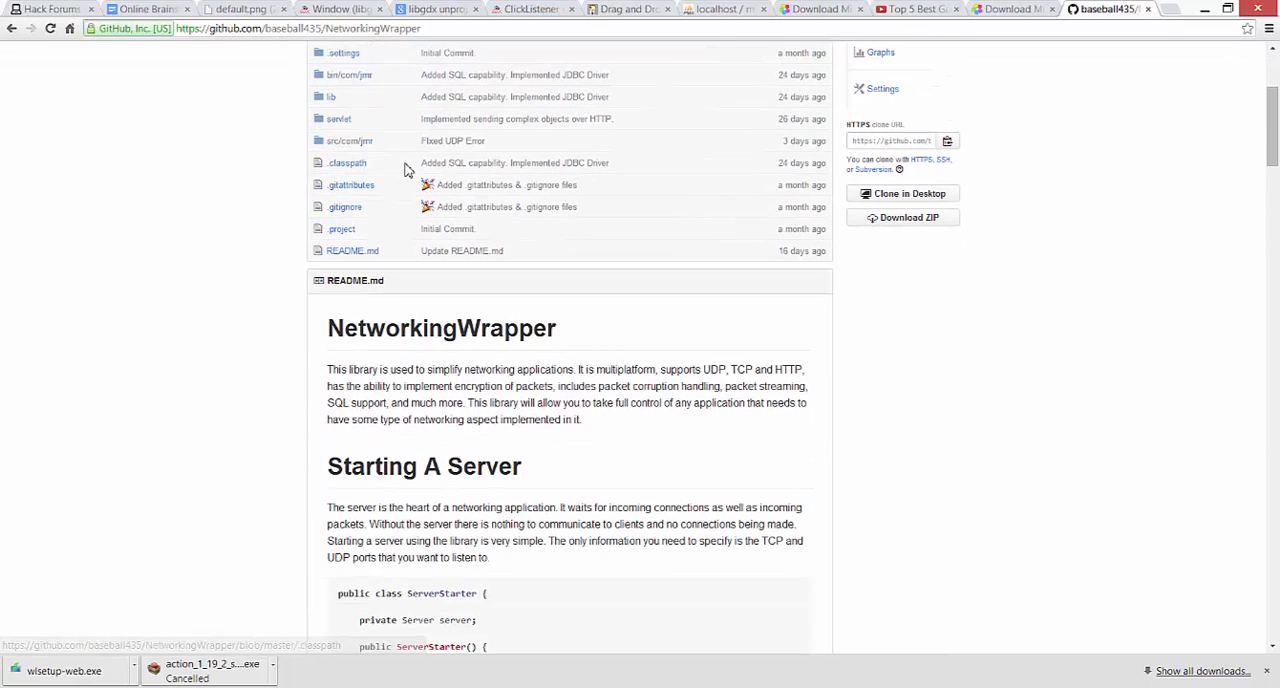
scroll(down, 3)
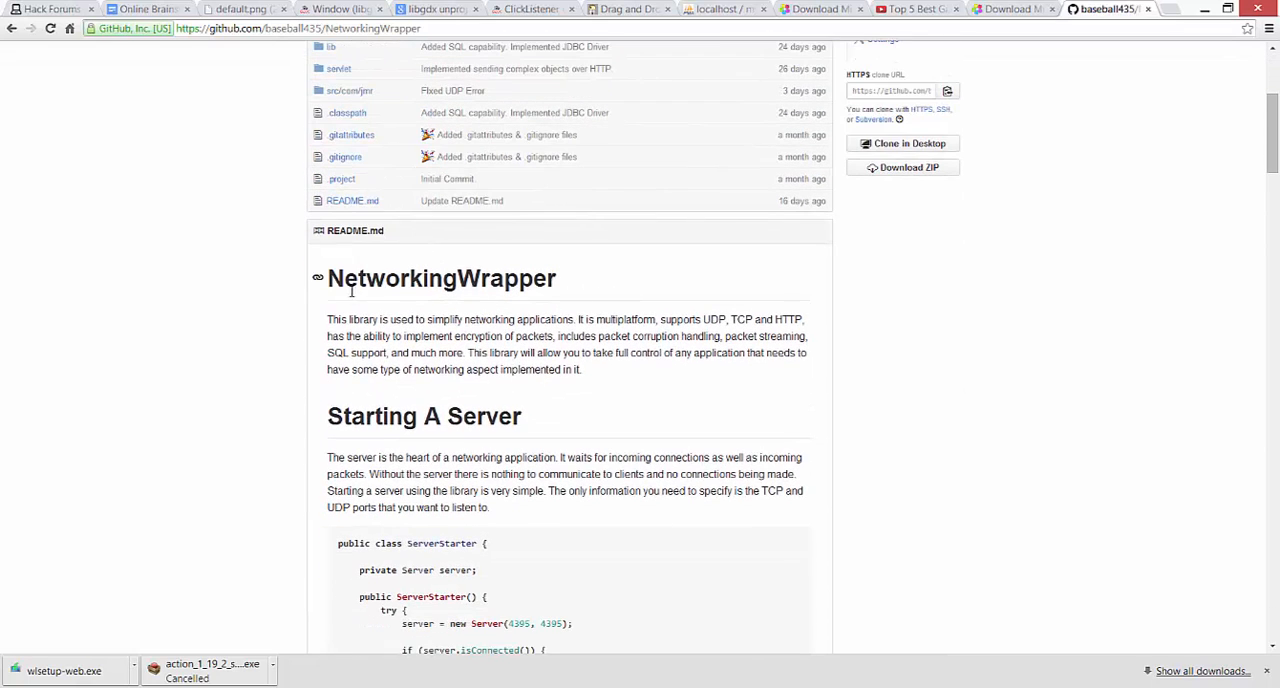
scroll(down, 3)
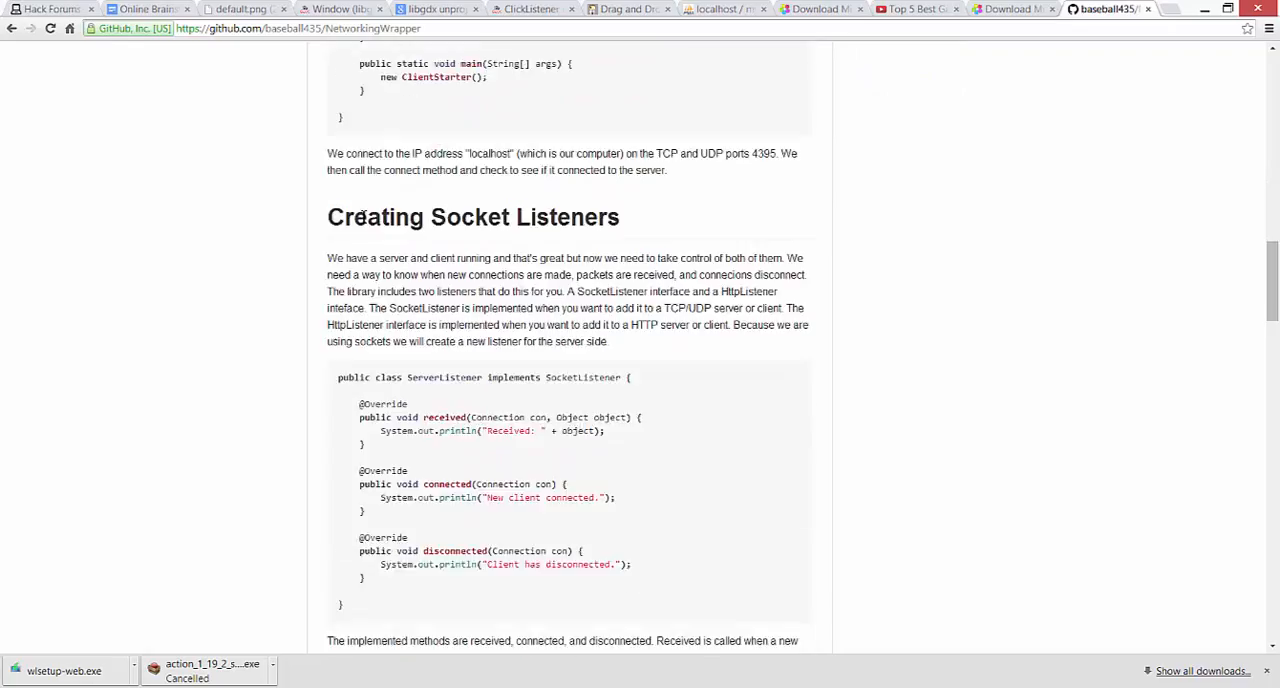
scroll(down, 3)
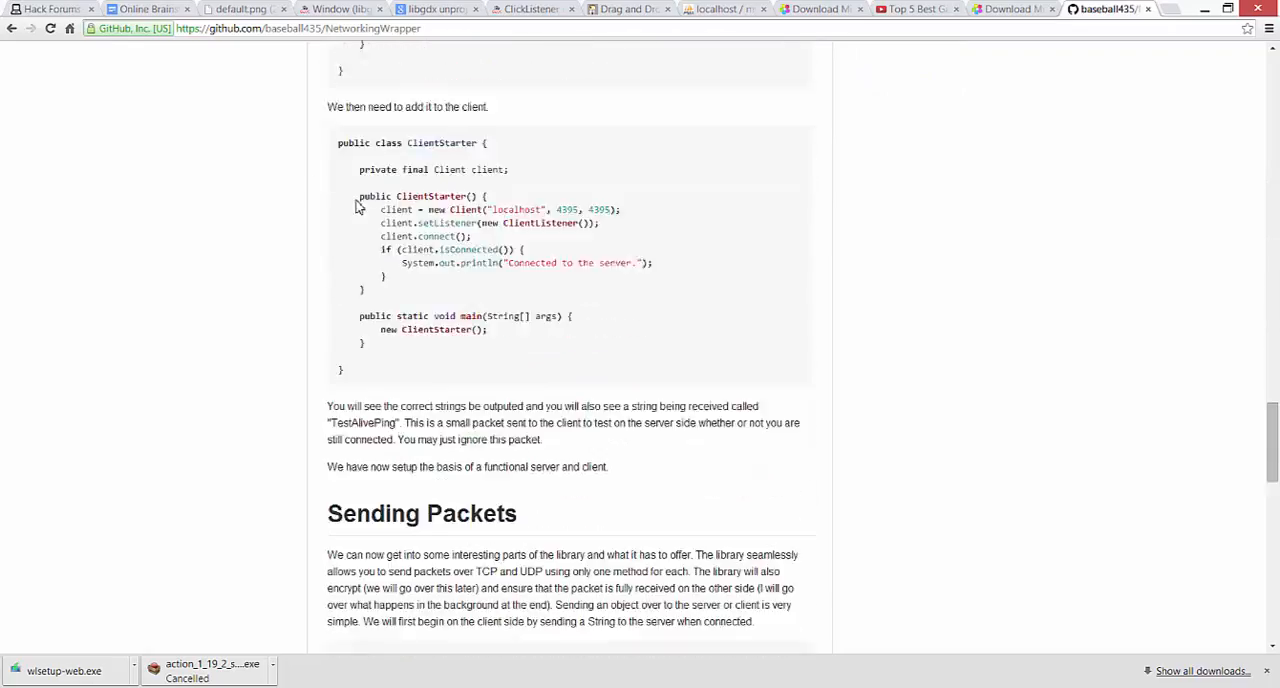
scroll(down, 3)
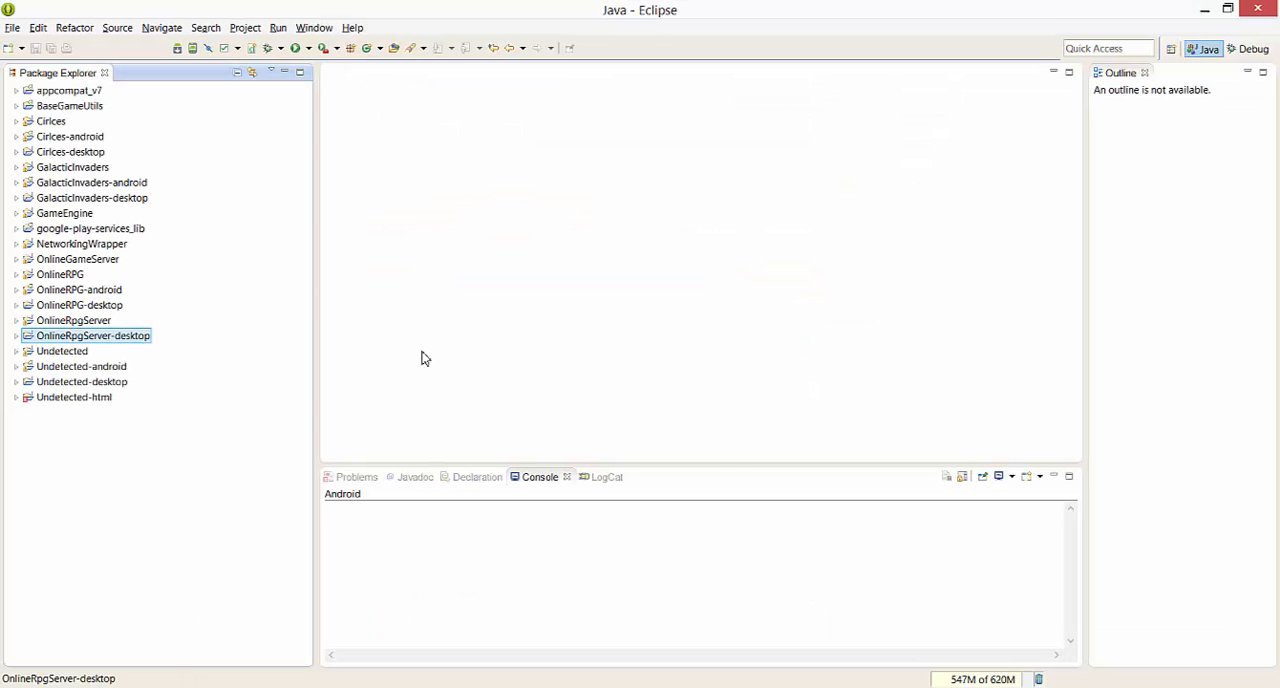
mouse_move(270, 304)
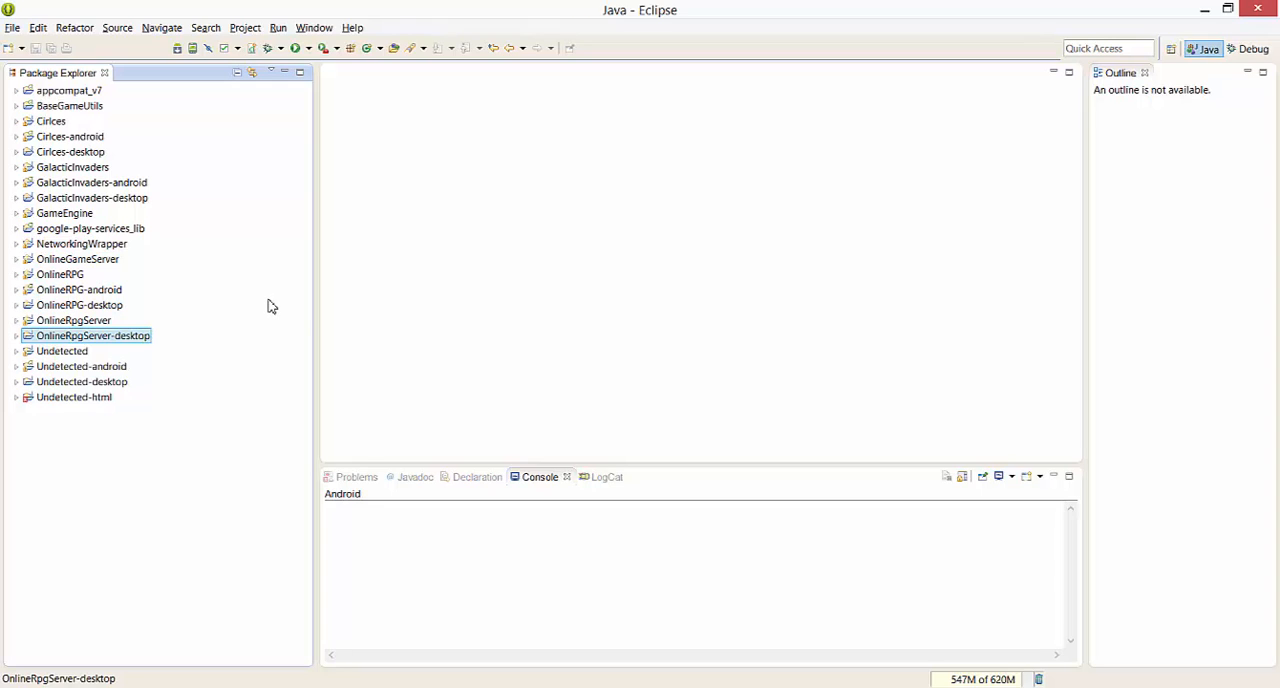
mouse_move(268, 332)
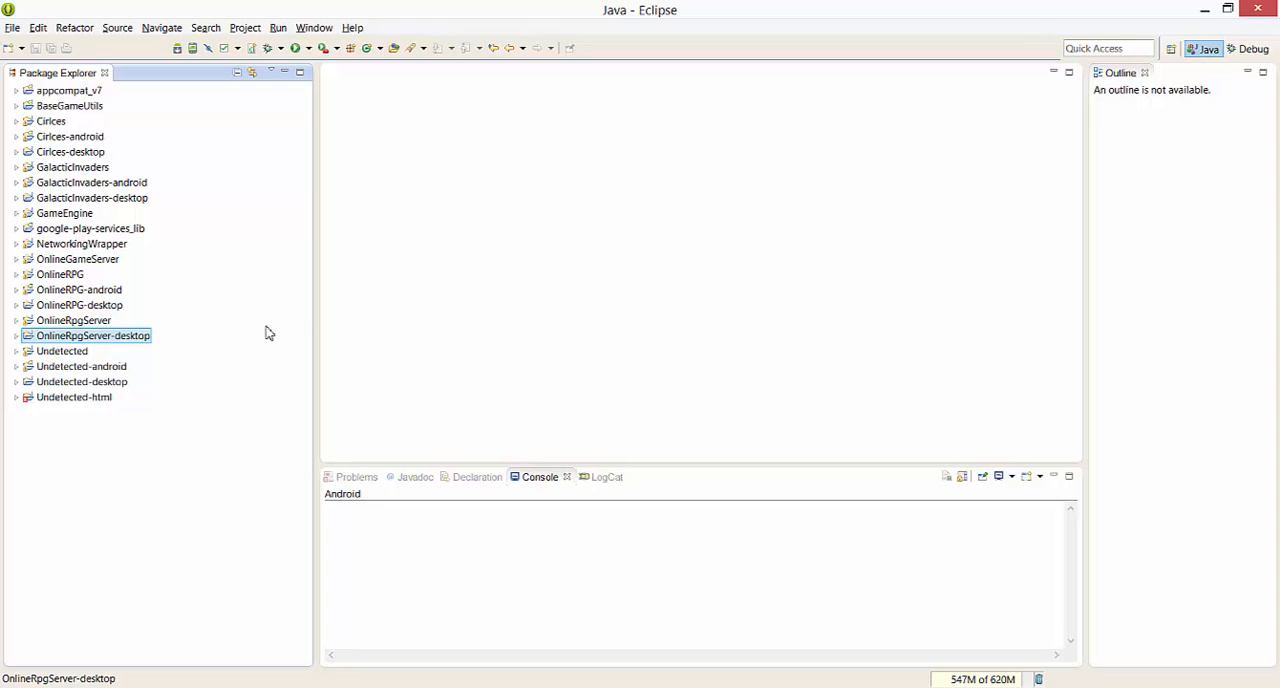
mouse_move(252, 260)
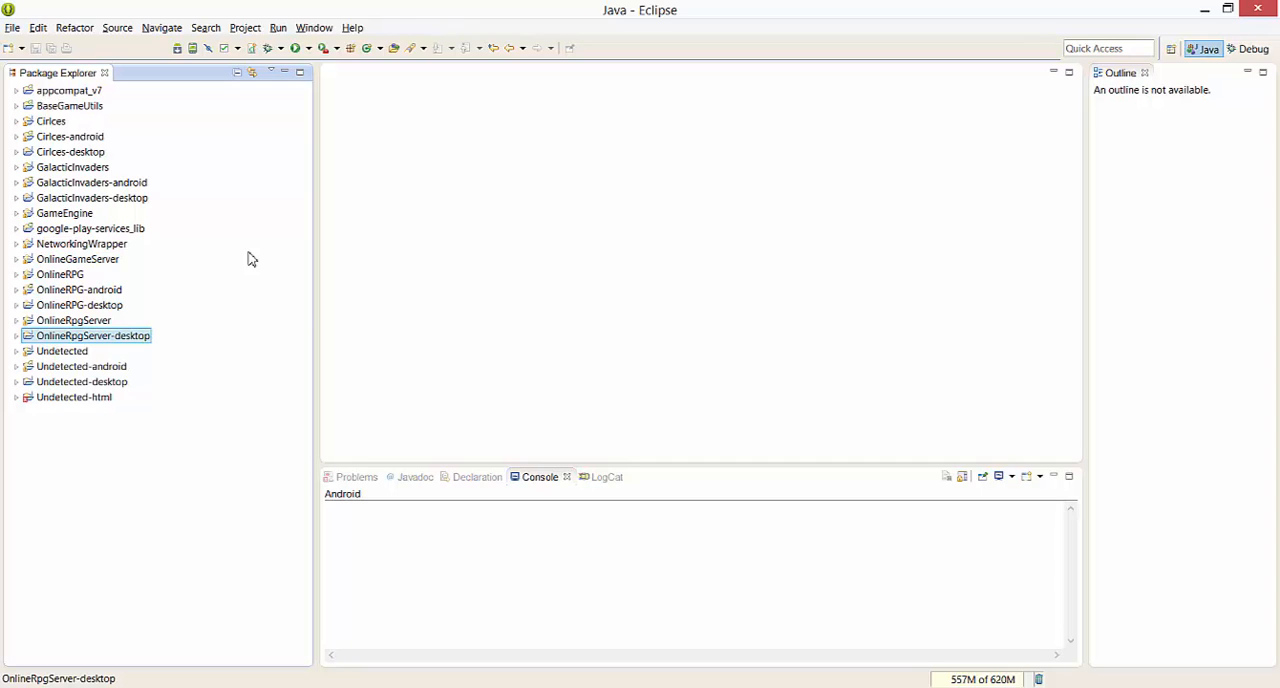
mouse_move(294, 98)
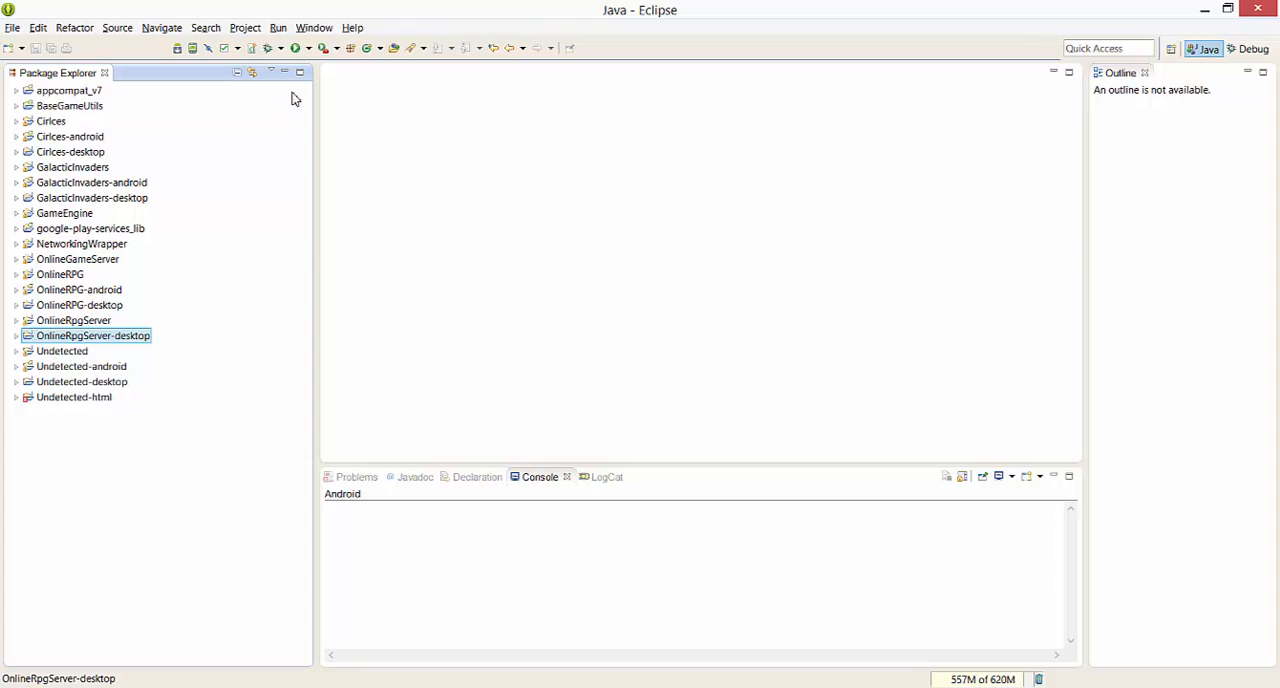
Run OnlineRpgServer-desktop until 'Server Started.', then run the OnlineRPG-desktop client
click(296, 48)
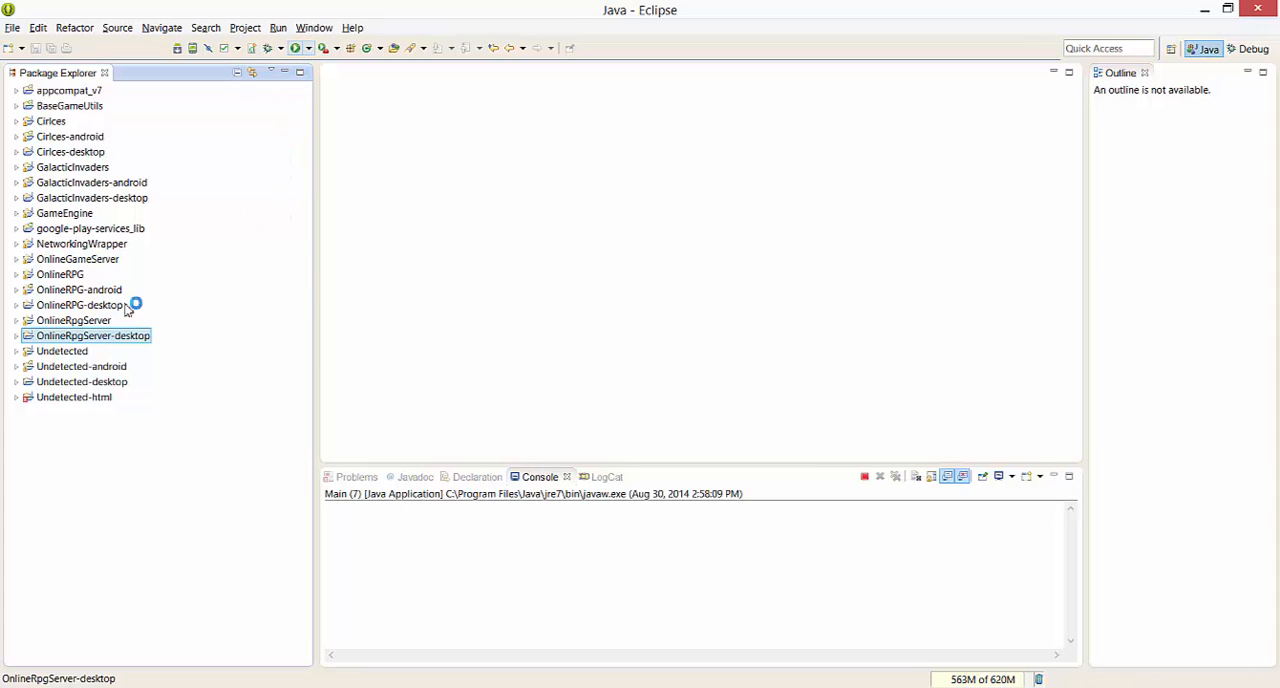
mouse_move(248, 248)
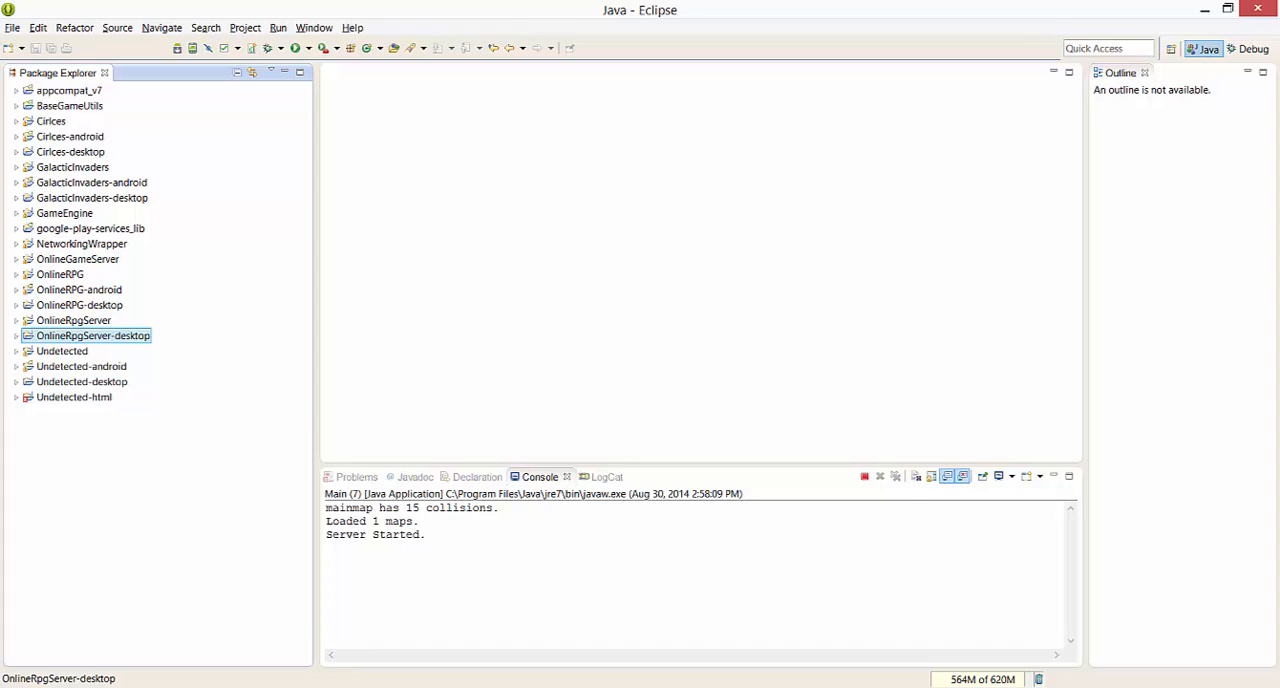
mouse_move(300, 384)
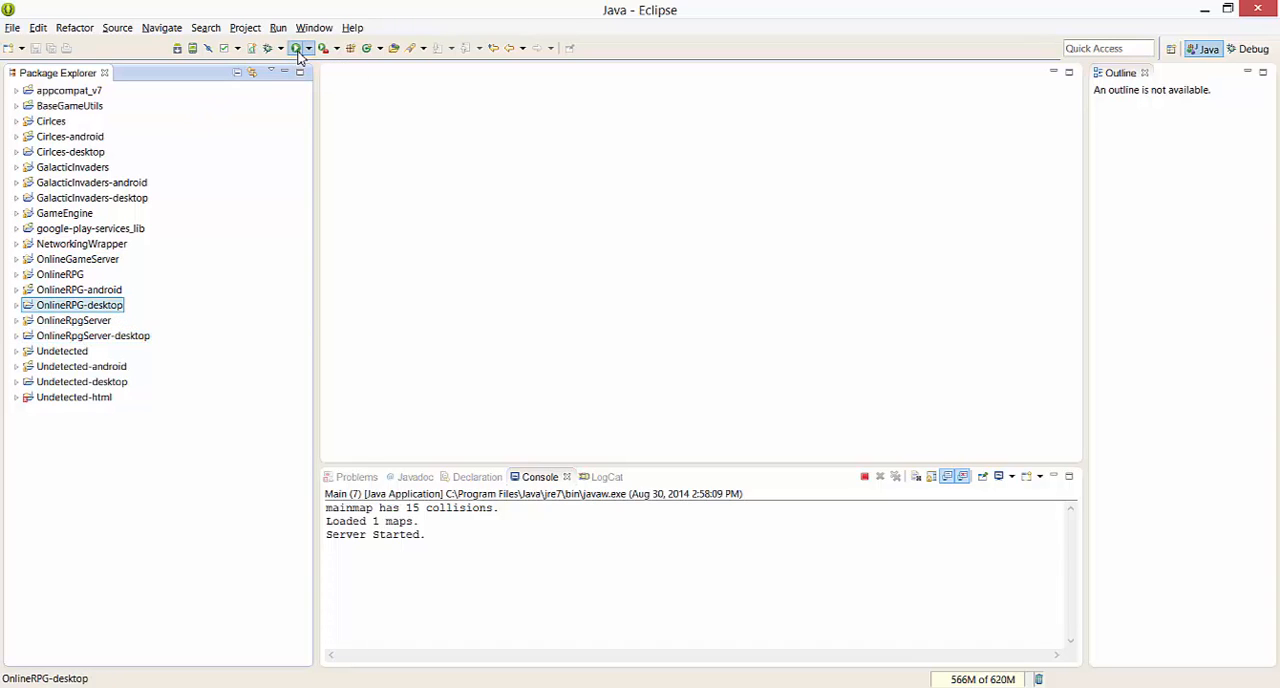
click(296, 48)
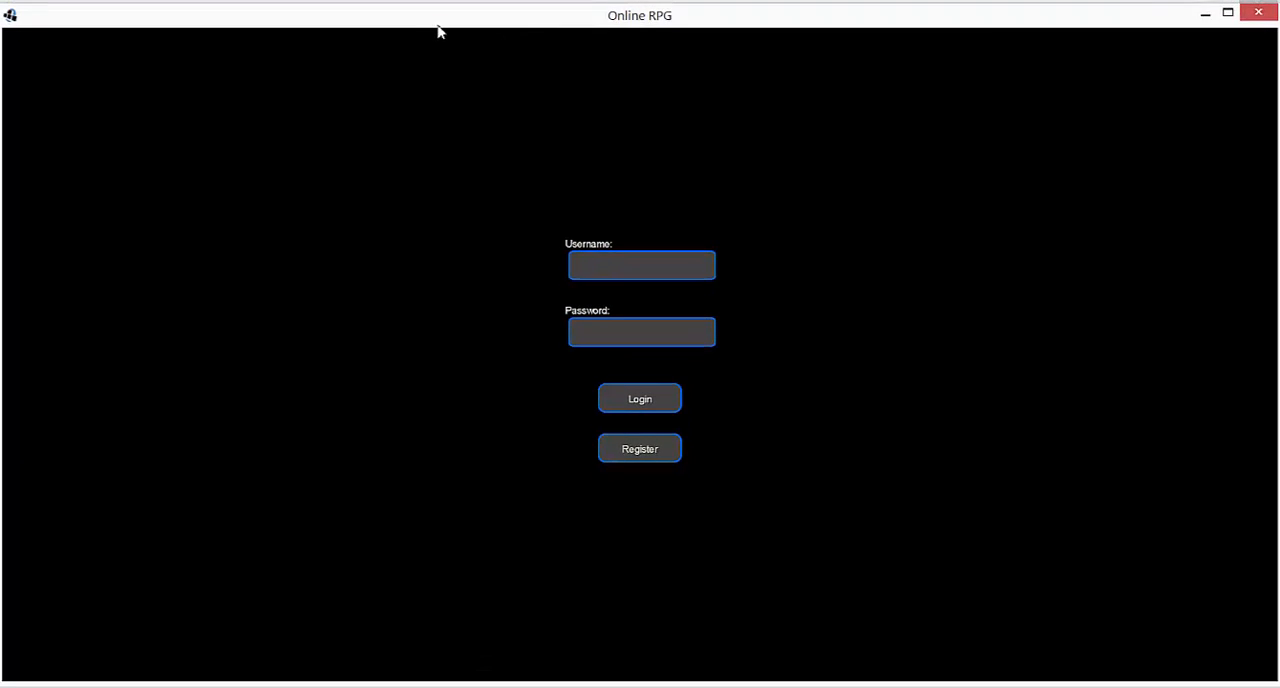
mouse_move(644, 476)
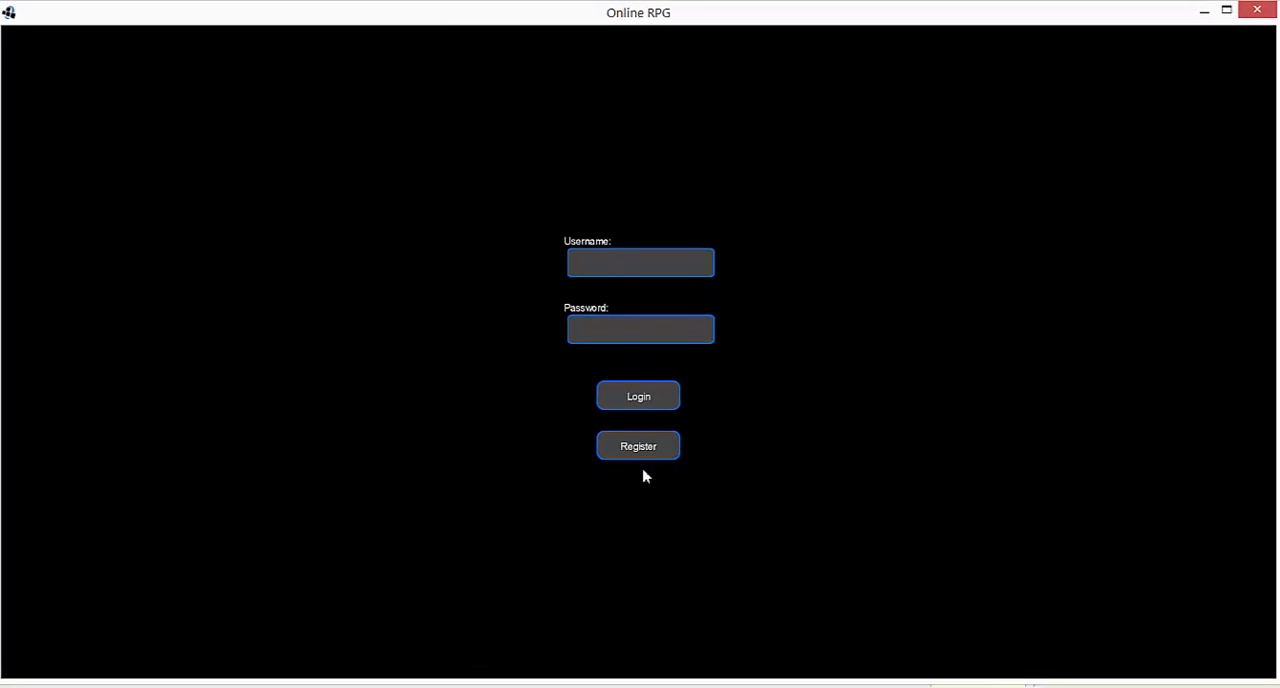
Attempt a login as youtube, see it rejected, and switch to the Register form
click(636, 444)
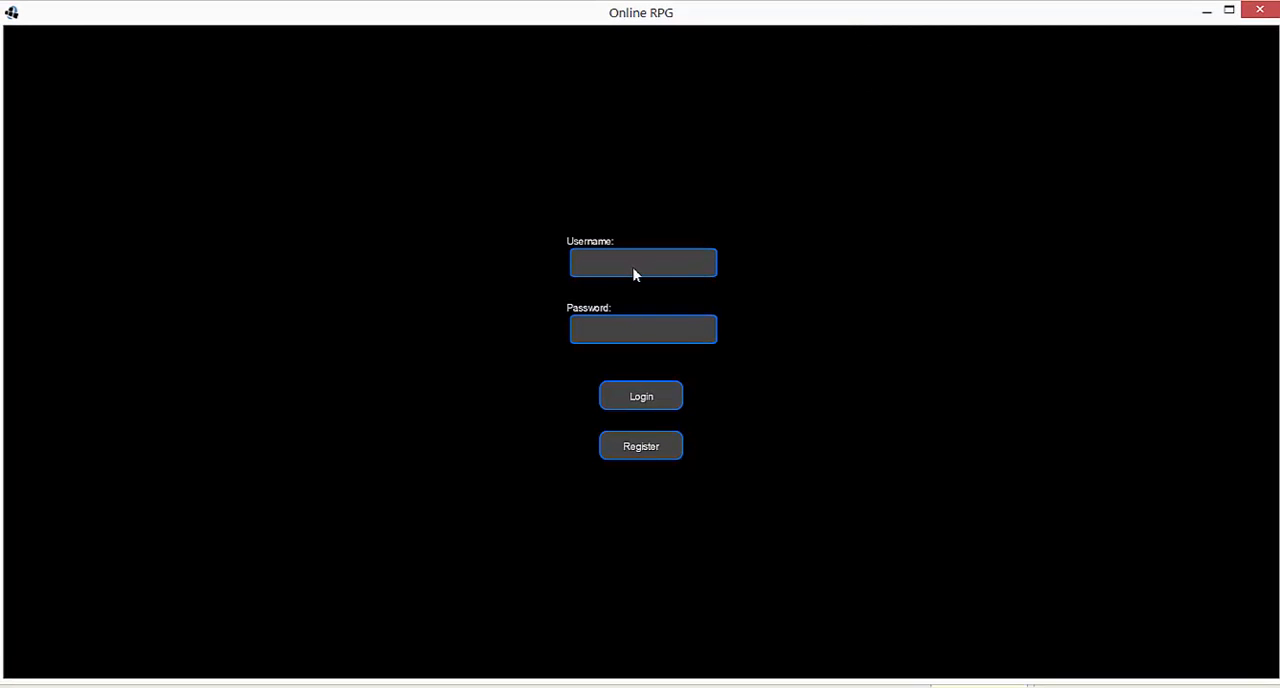
text(youtube)
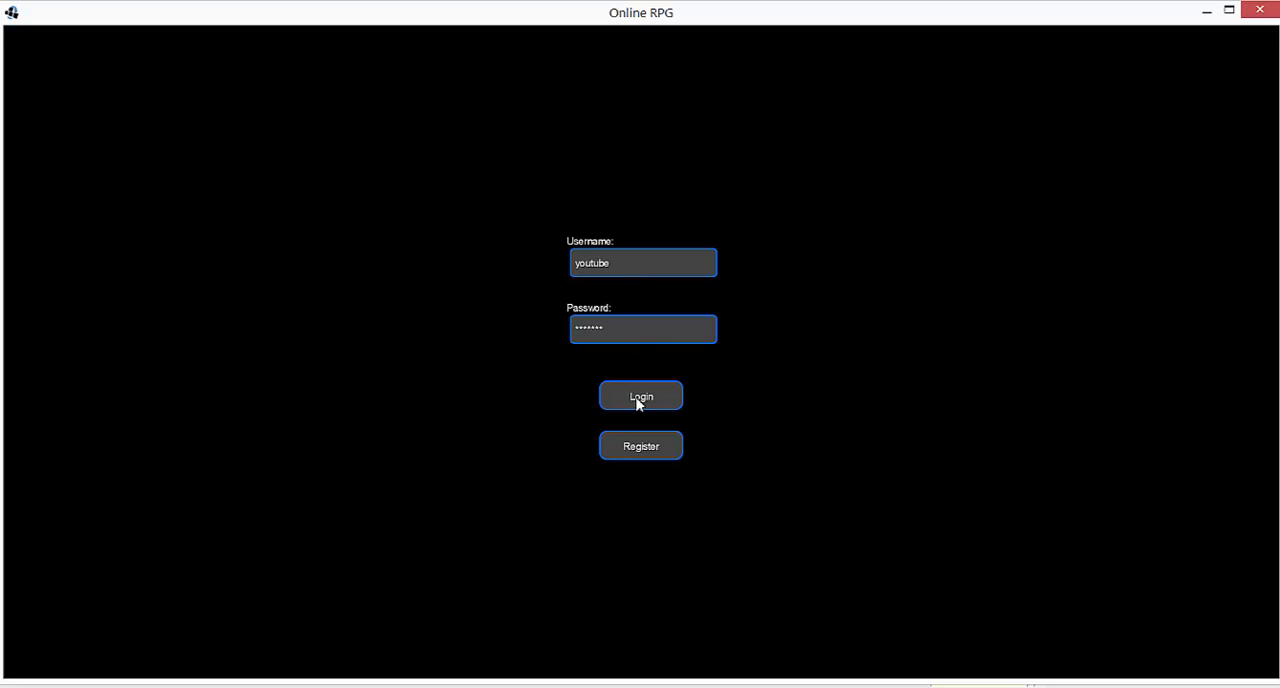
click(640, 396)
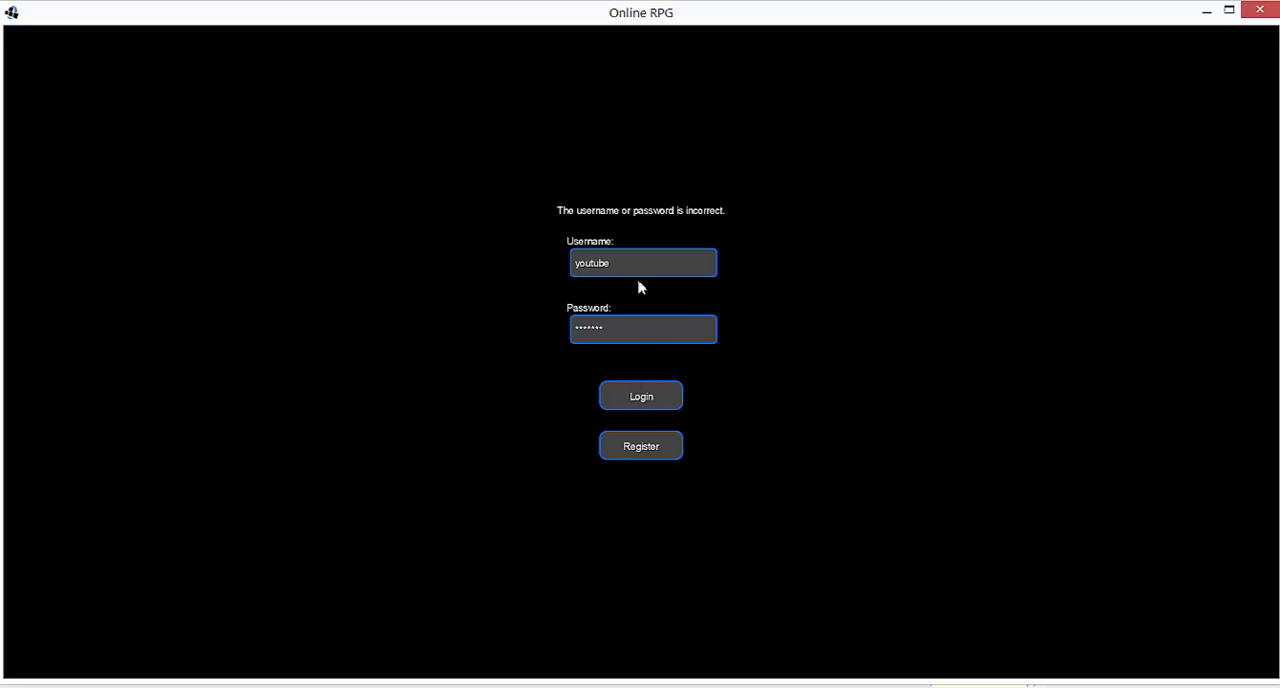
click(640, 444)
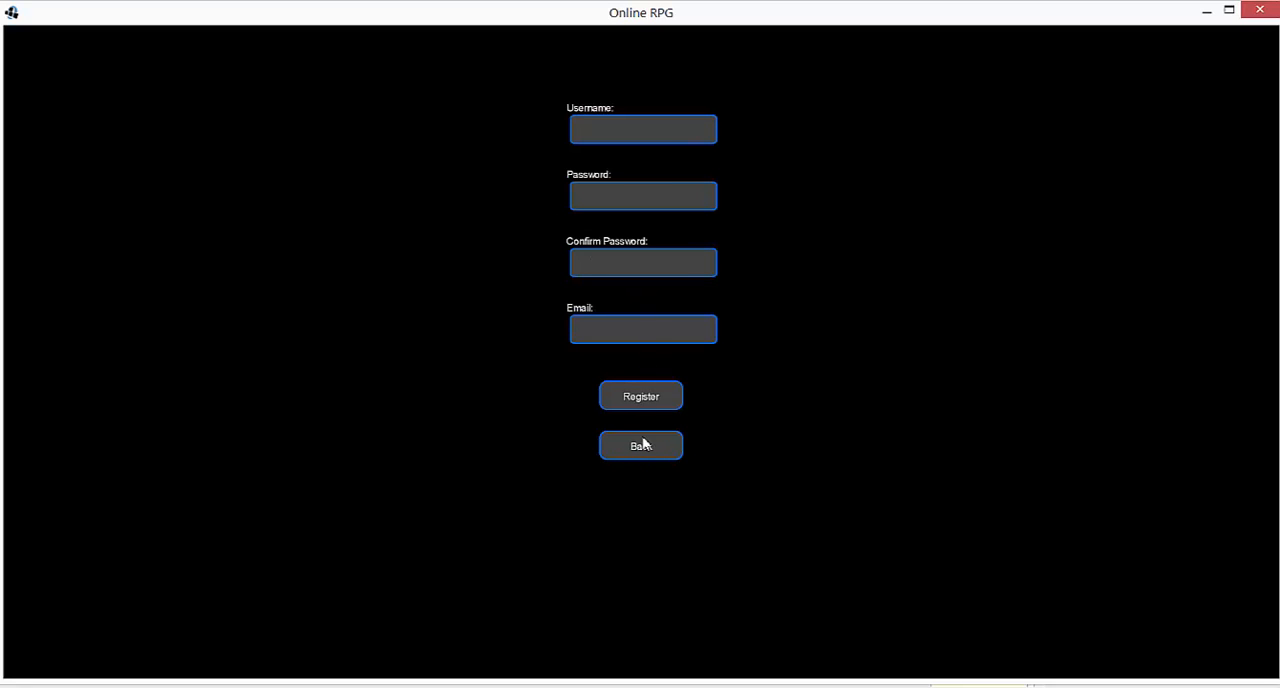
Register the youtube account and hit the password-mismatch warning
text(youtube)
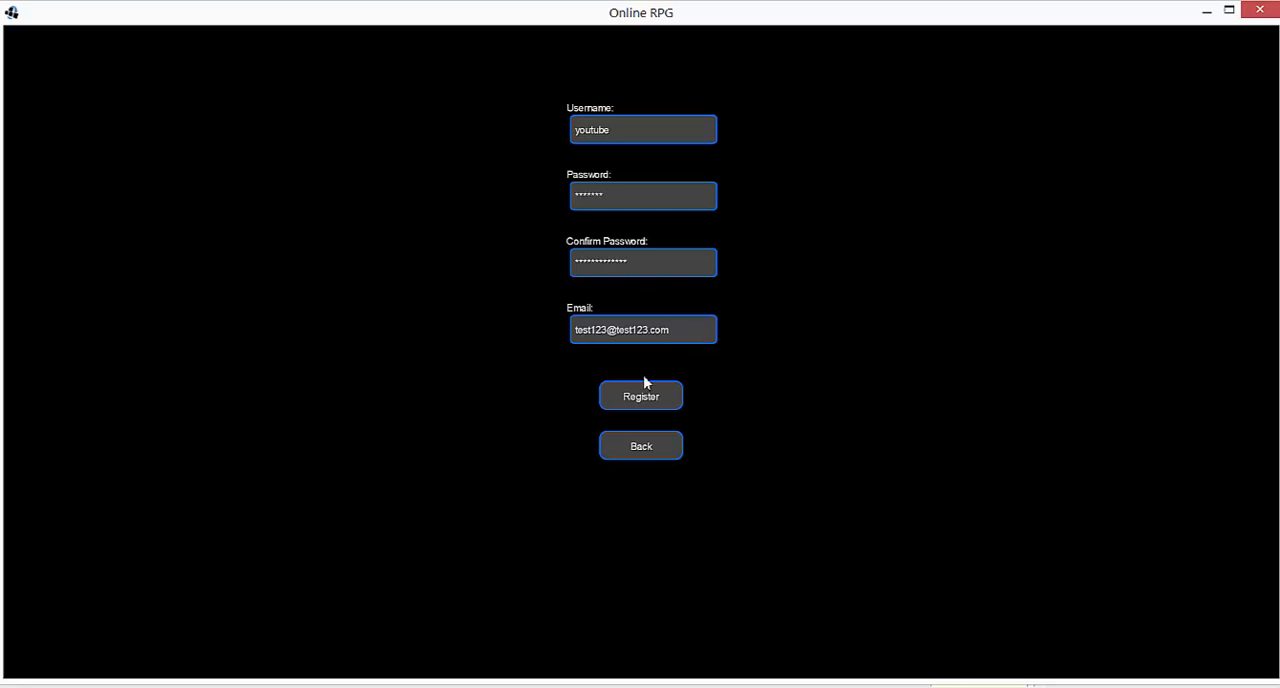
click(640, 396)
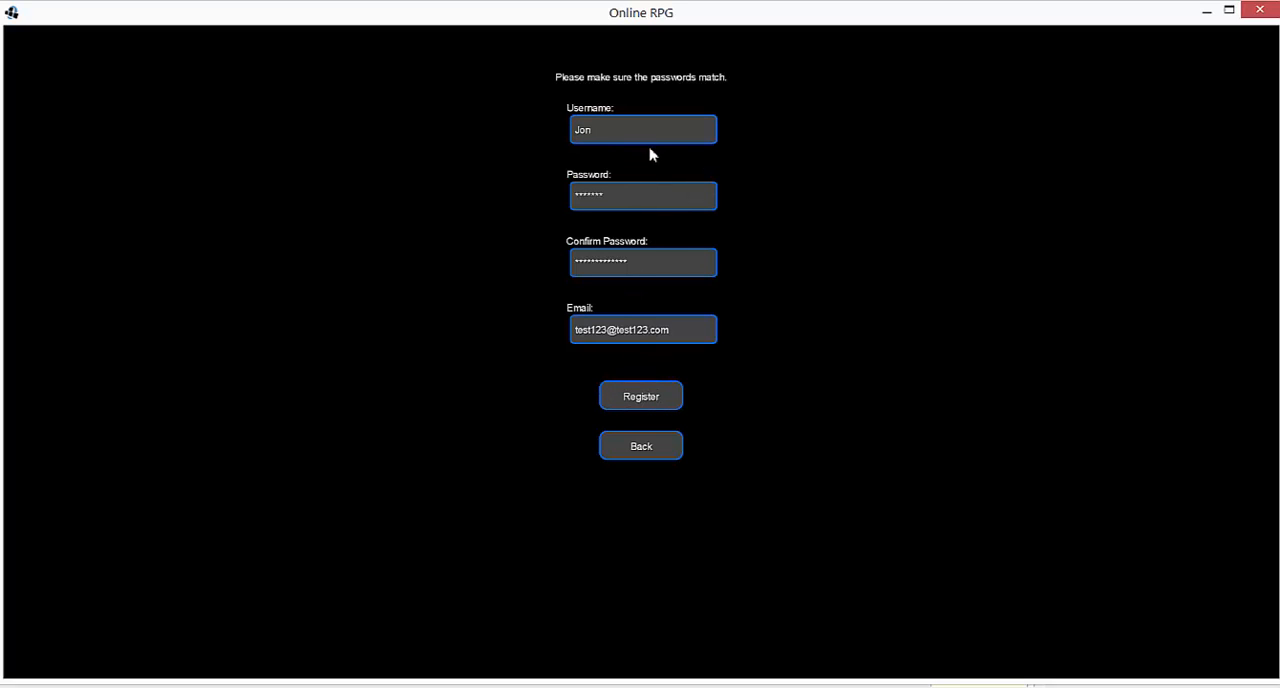
Retype the password confirmation and resubmit, surfacing the email-already-taken warning
text(youtube)
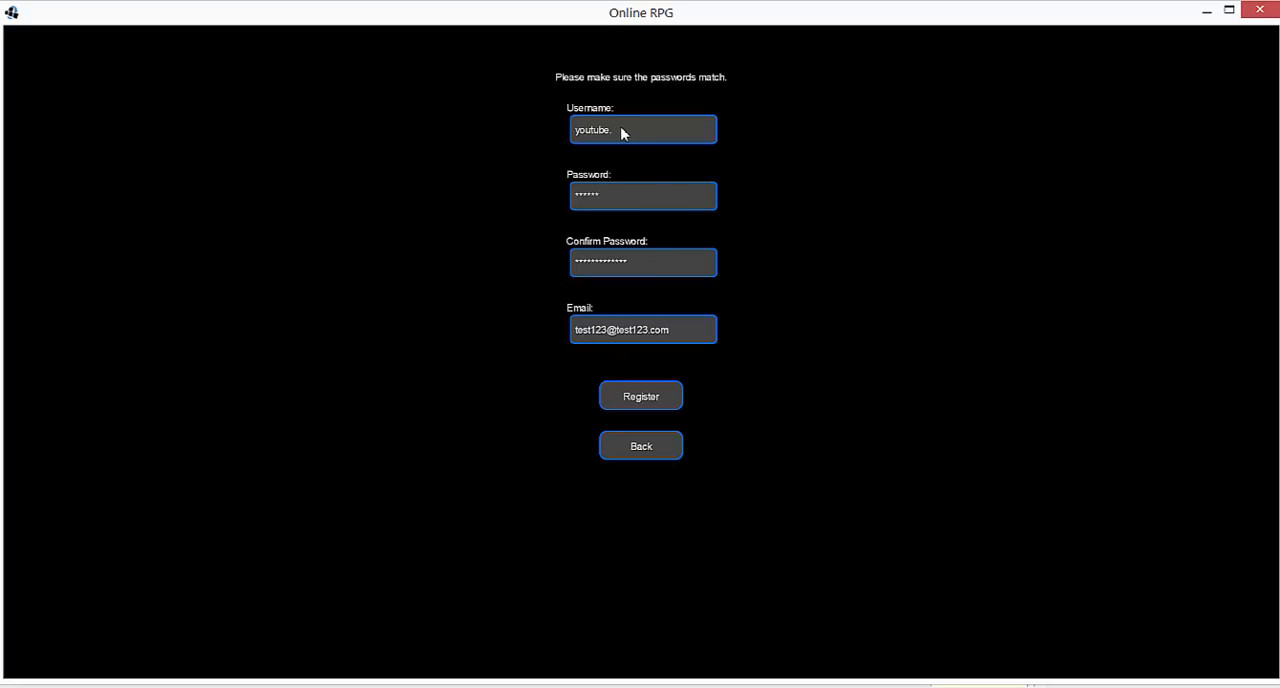
key(Backspace)
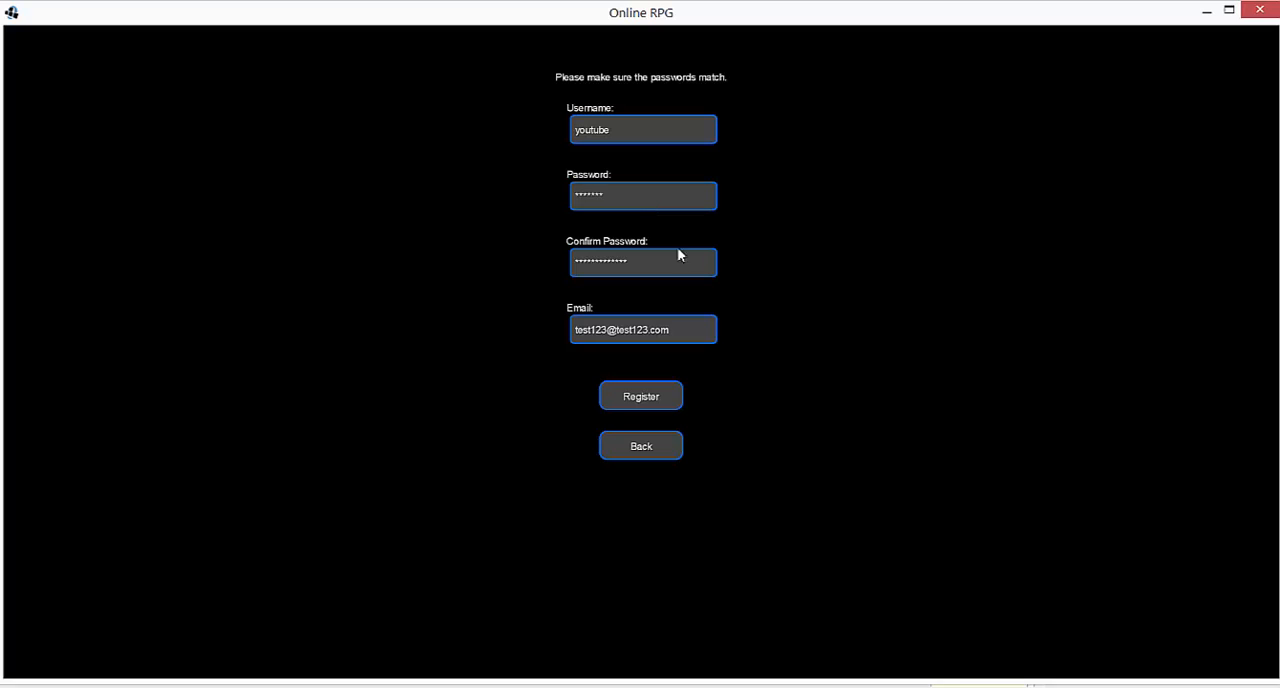
click(640, 396)
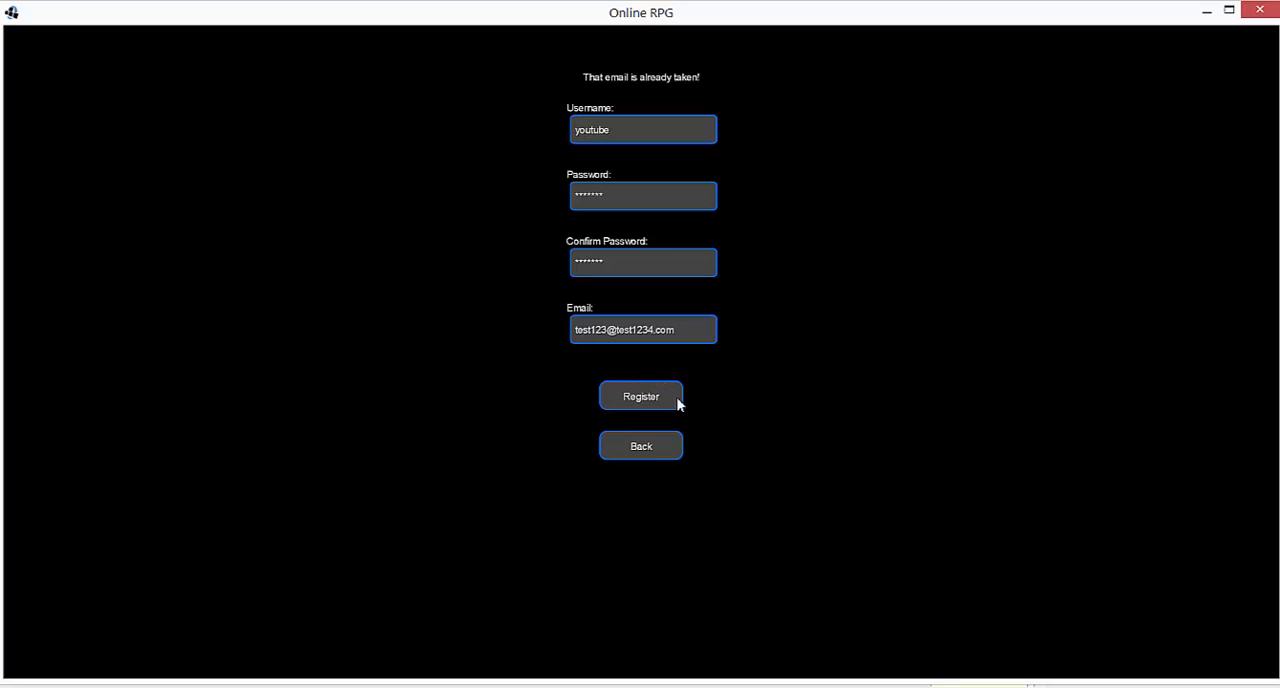
click(640, 396)
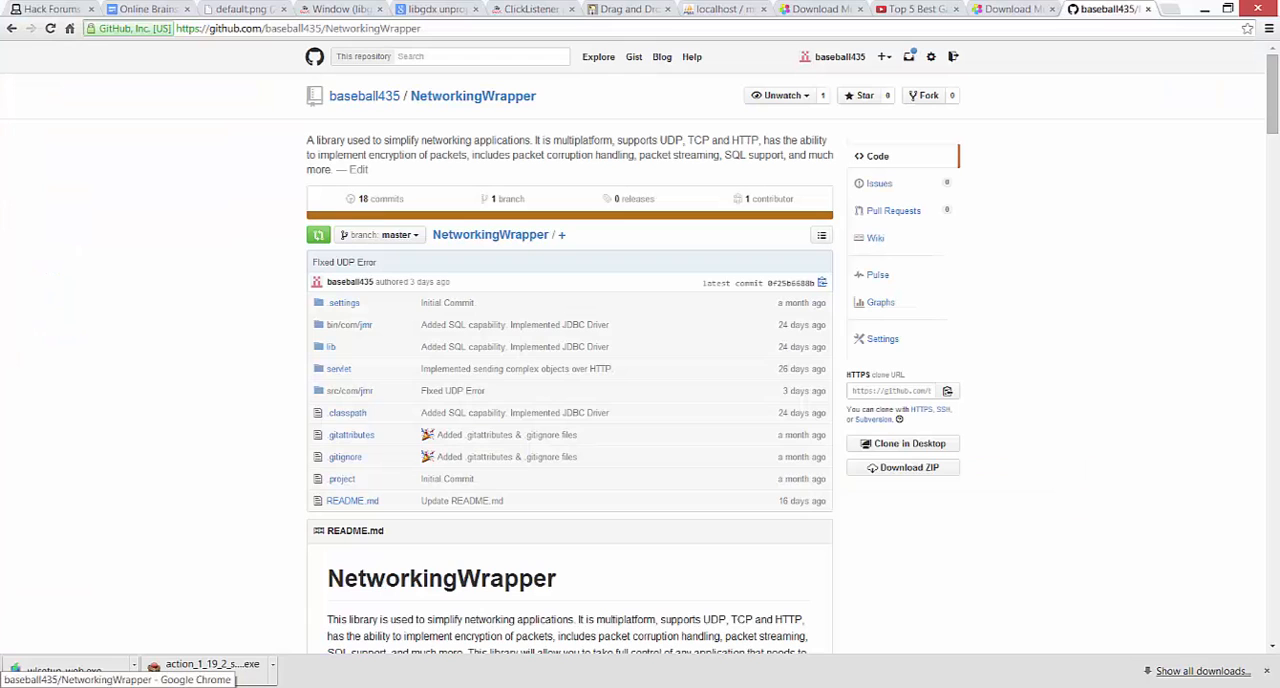
Show the onlinerpg playerinfo table in phpMyAdmin and select the new youtube row
click(724, 8)
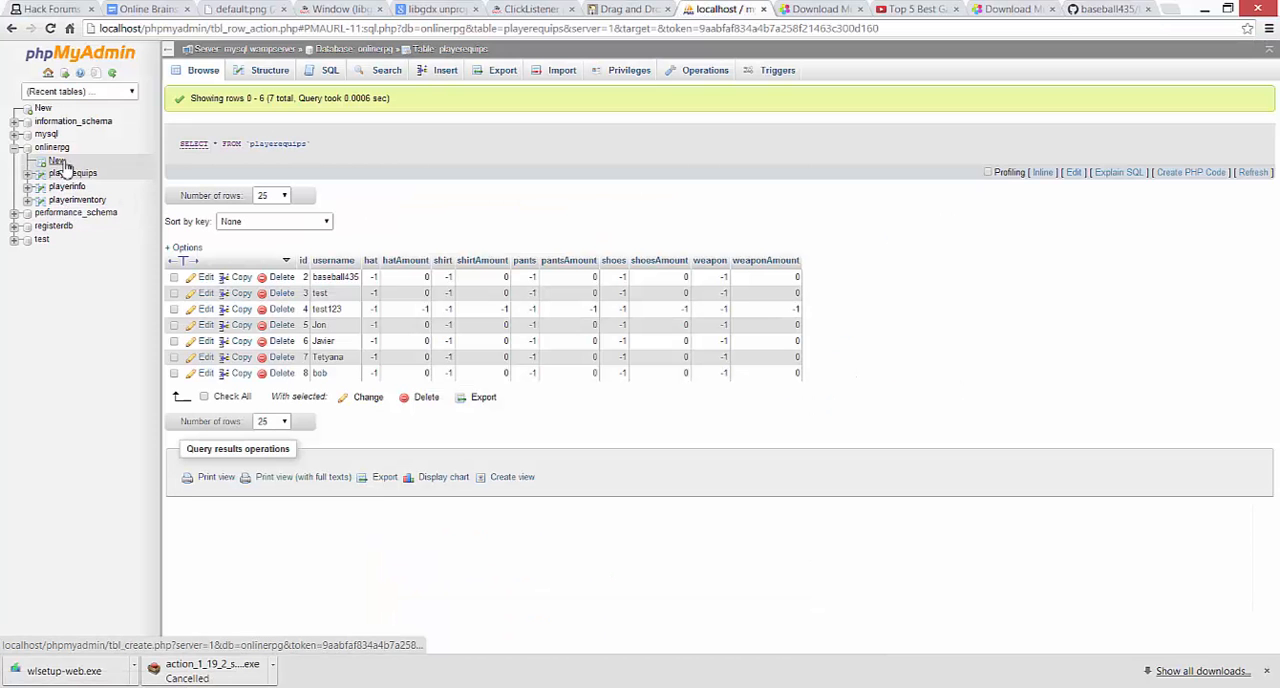
click(56, 160)
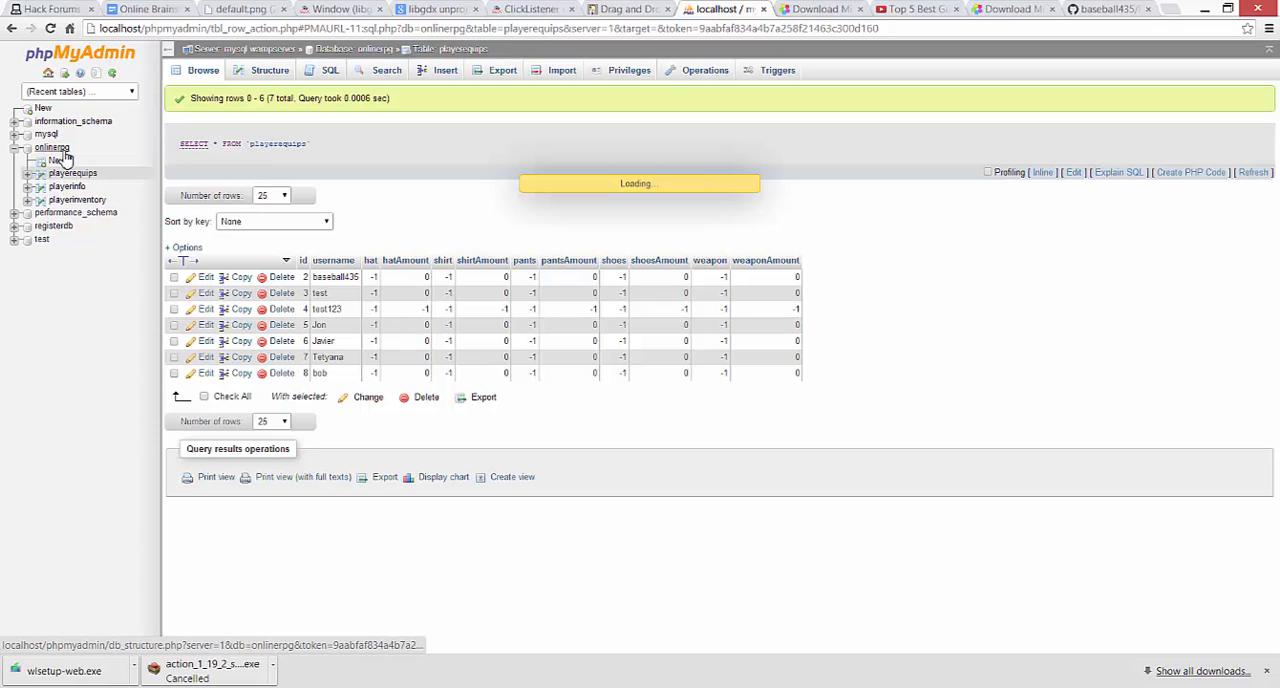
click(52, 148)
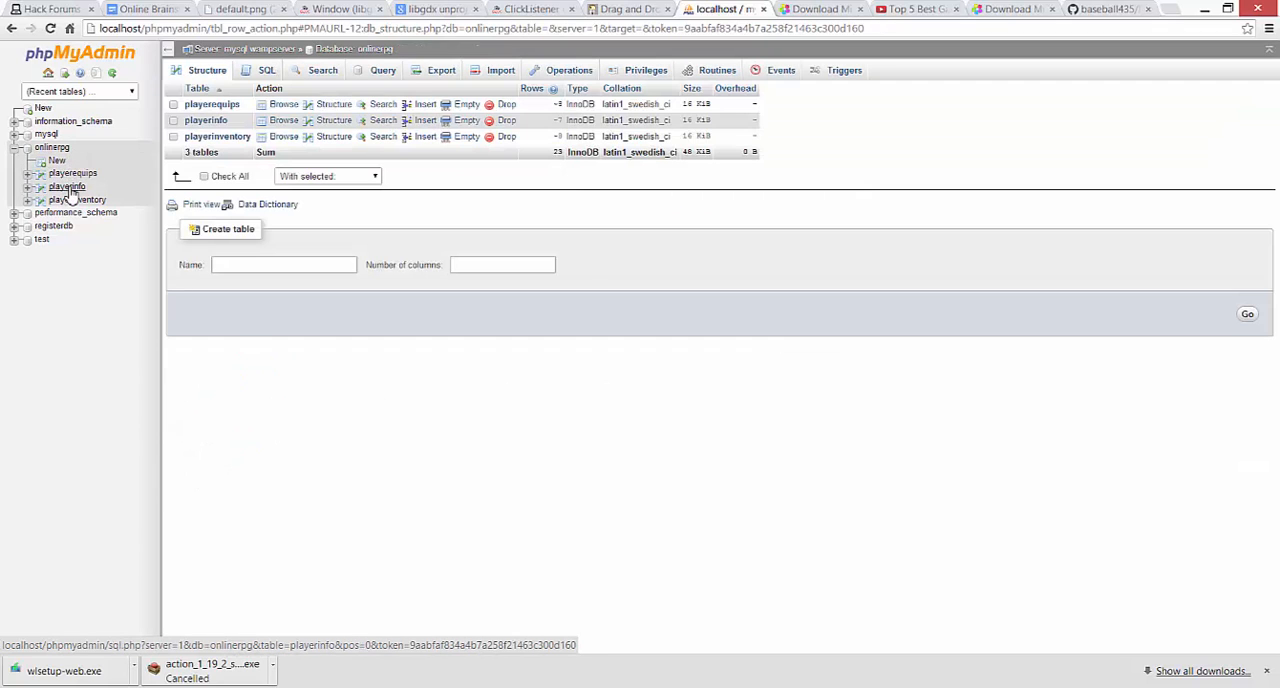
click(72, 172)
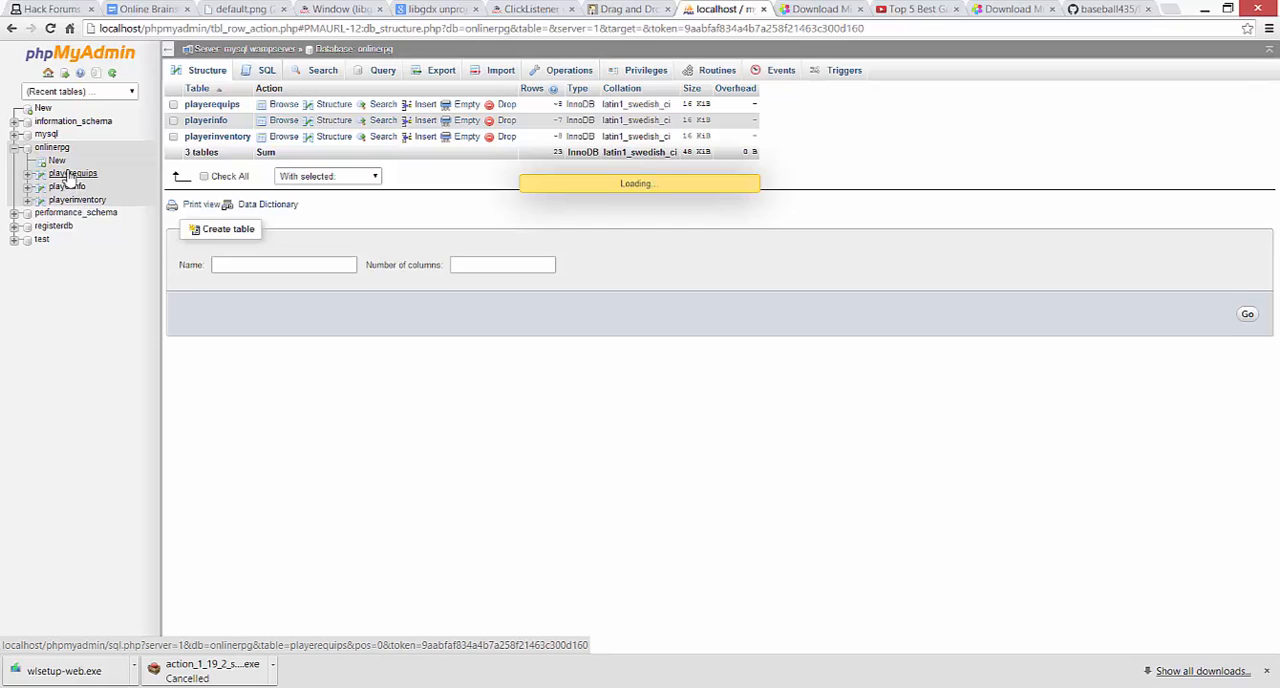
click(66, 186)
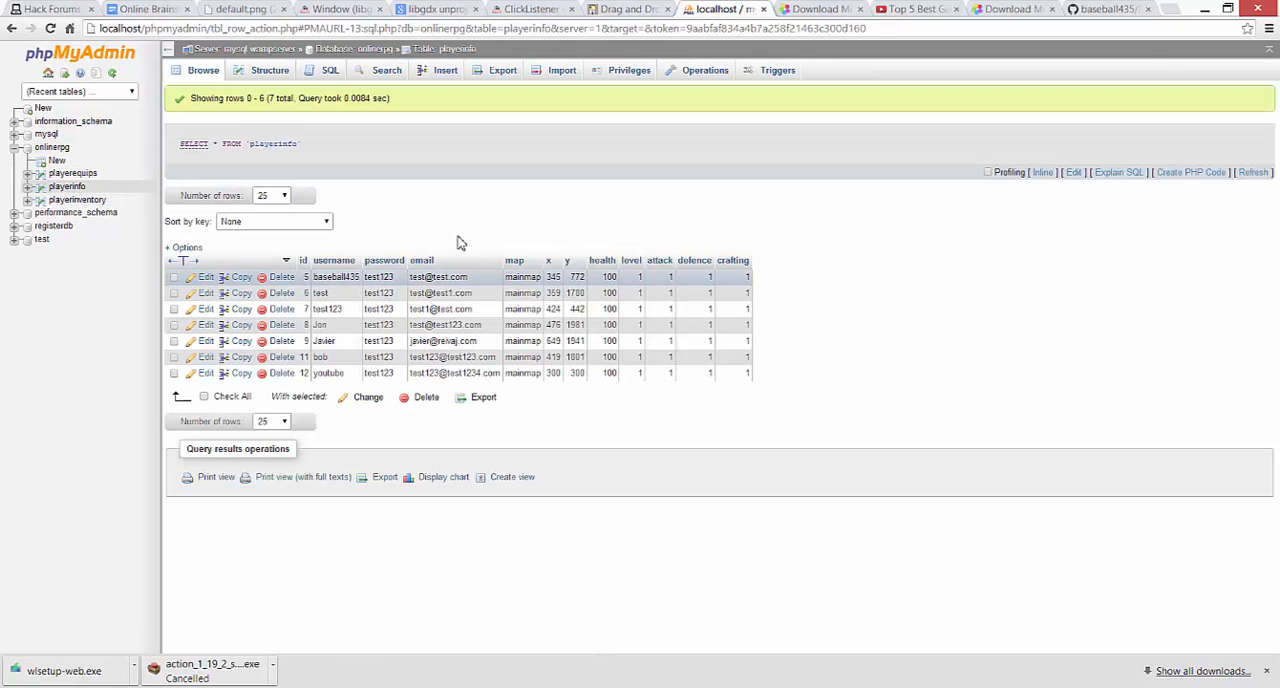
double_click(380, 276)
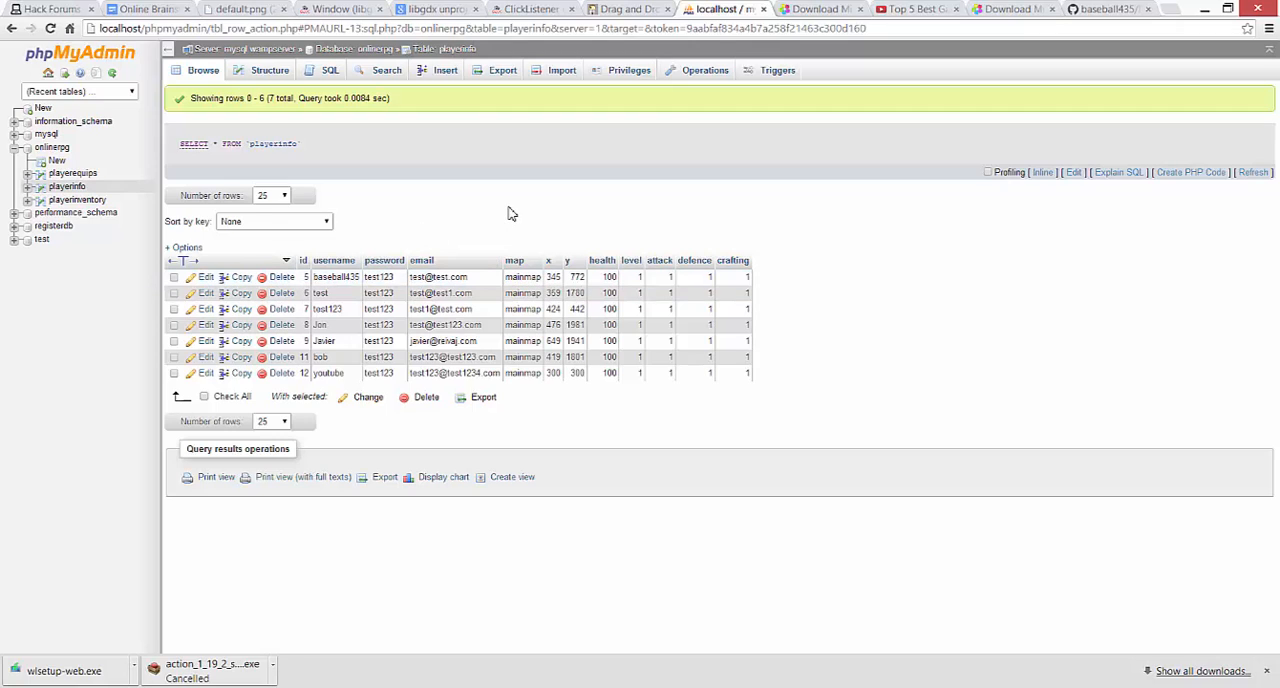
mouse_move(534, 192)
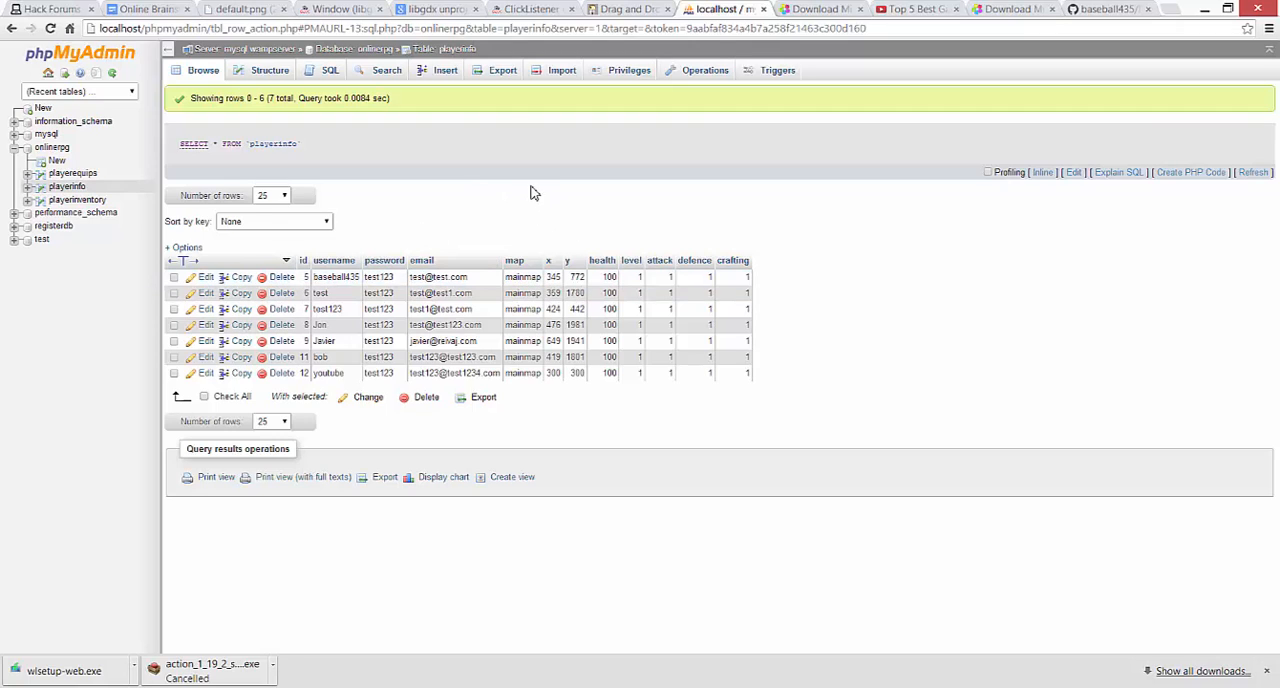
mouse_move(548, 264)
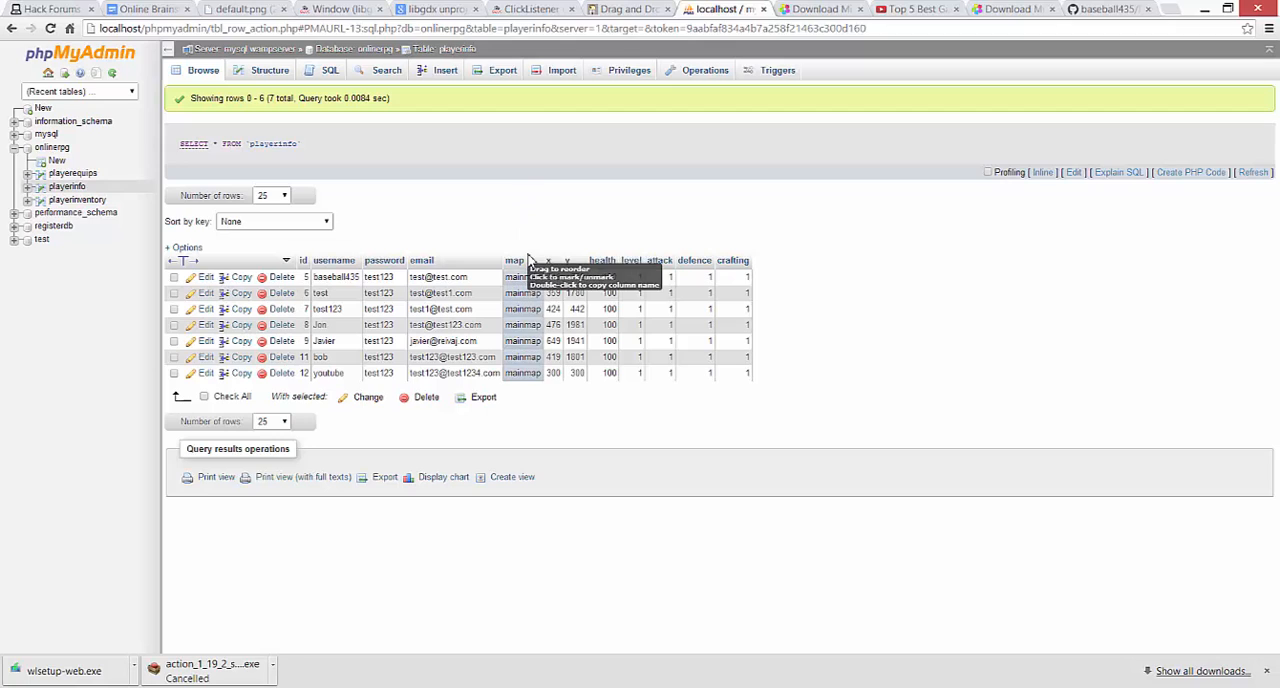
mouse_move(488, 208)
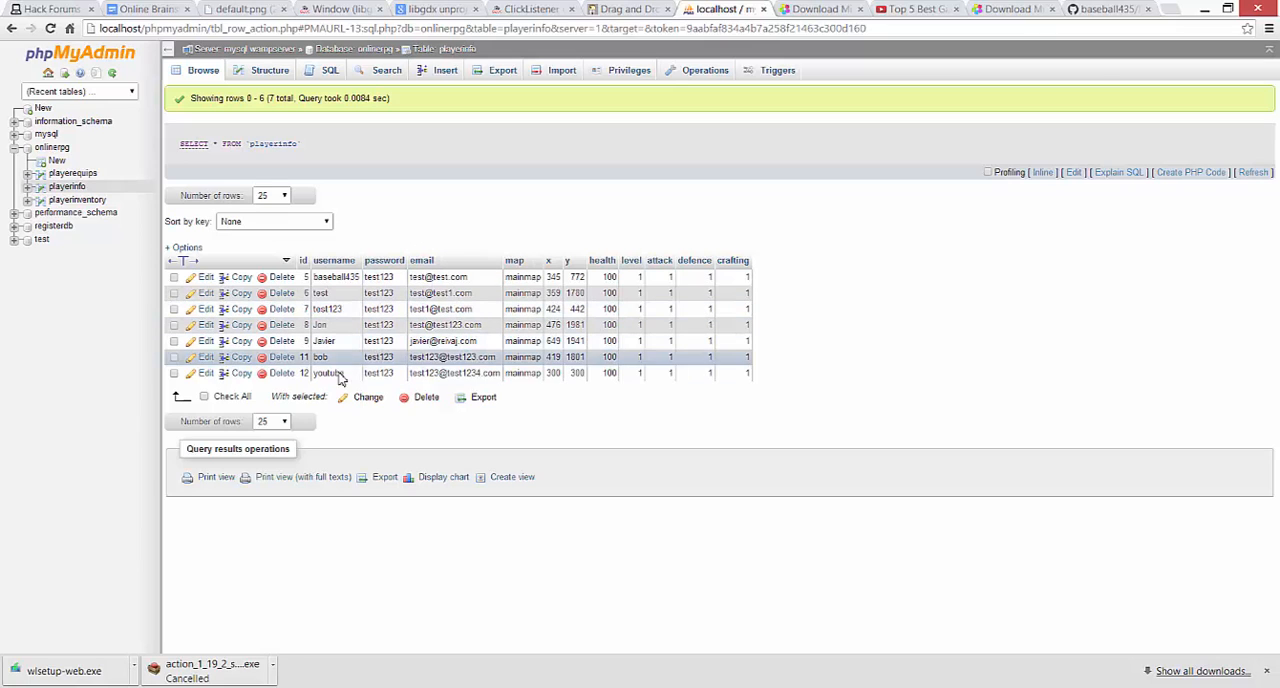
double_click(330, 372)
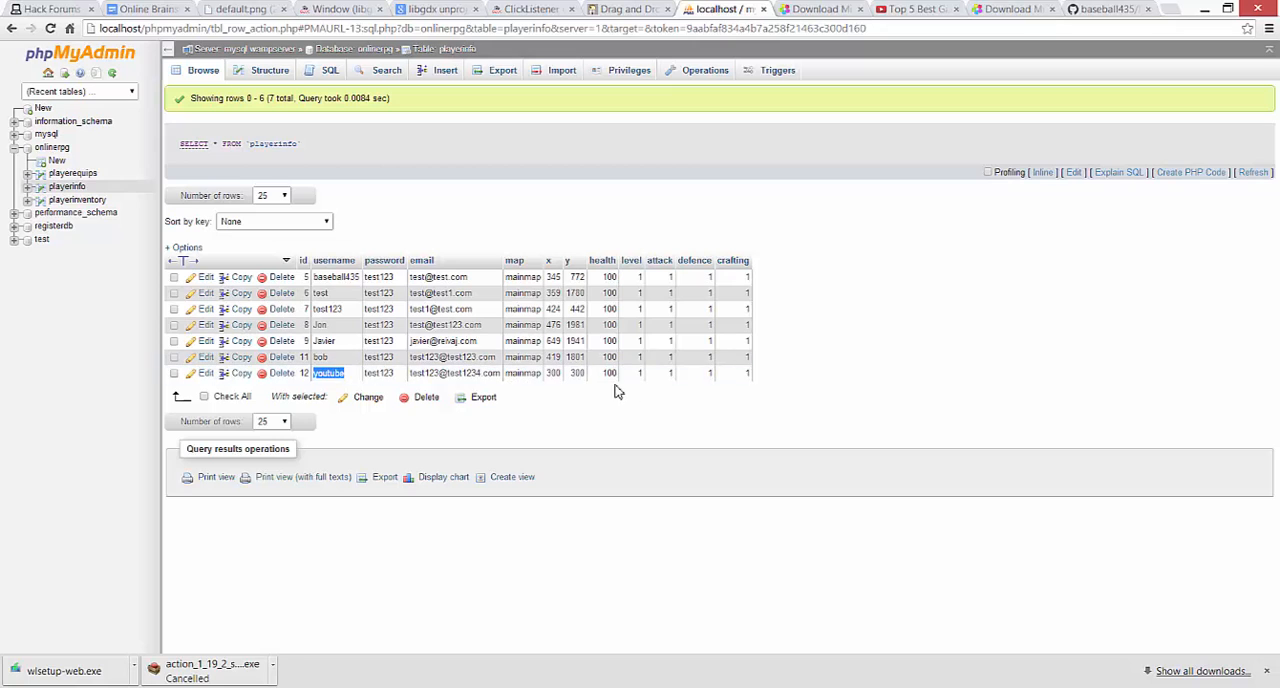
mouse_move(320, 474)
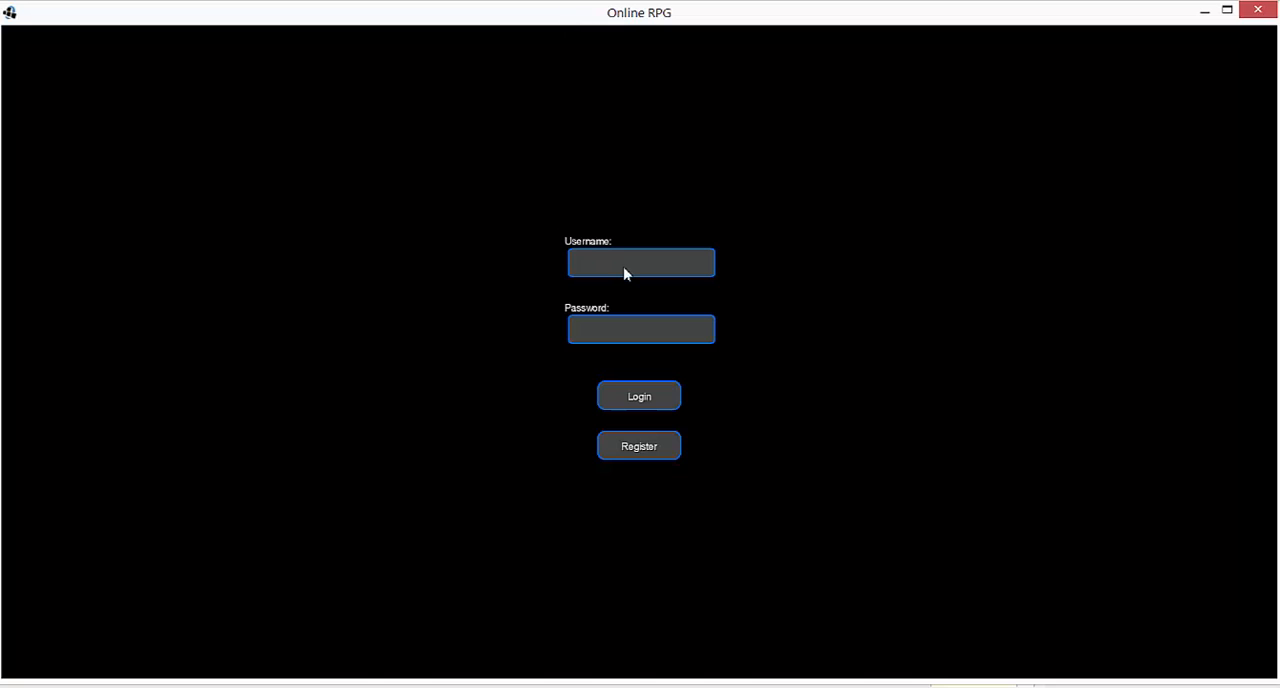
Log in as youtube, enter the grassy map, then close the game window
text(youtube)
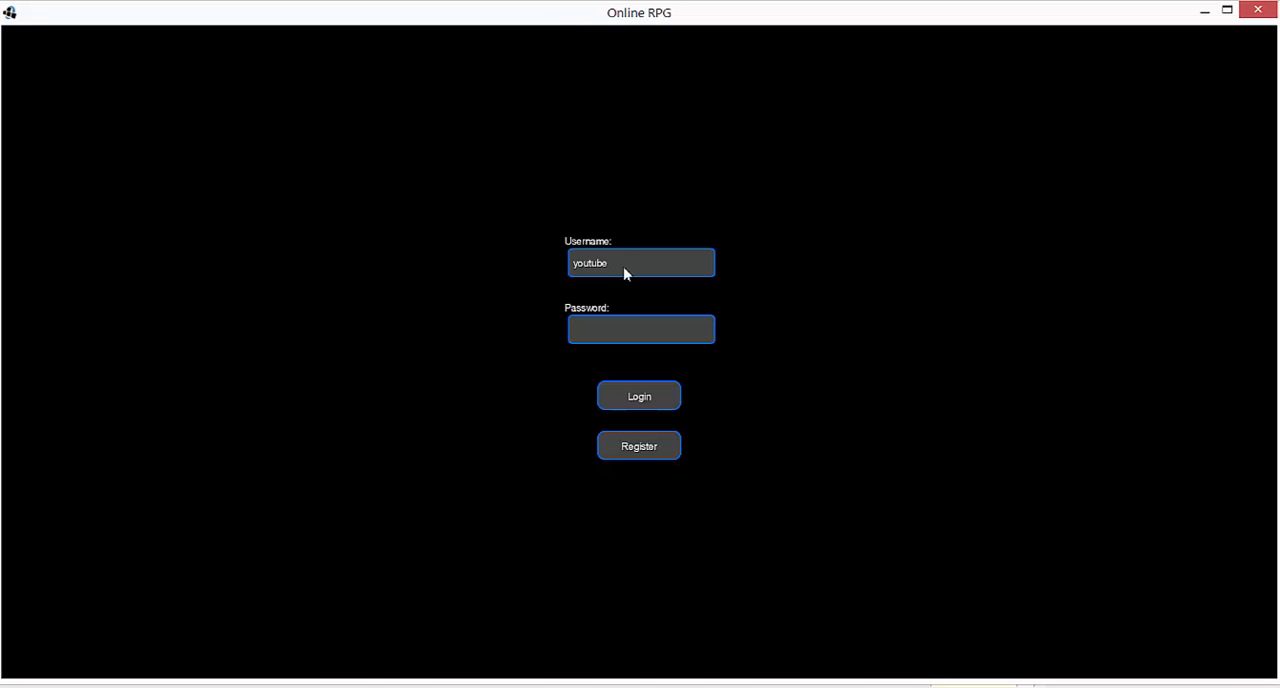
click(638, 396)
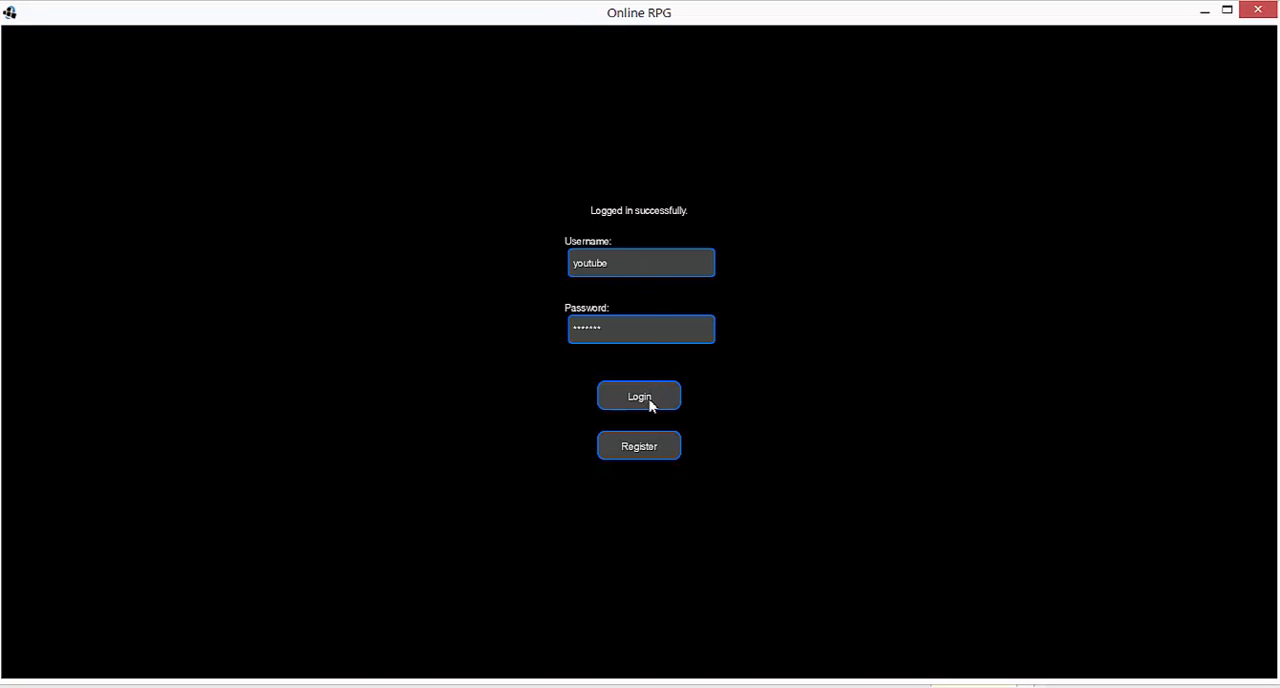
click(640, 396)
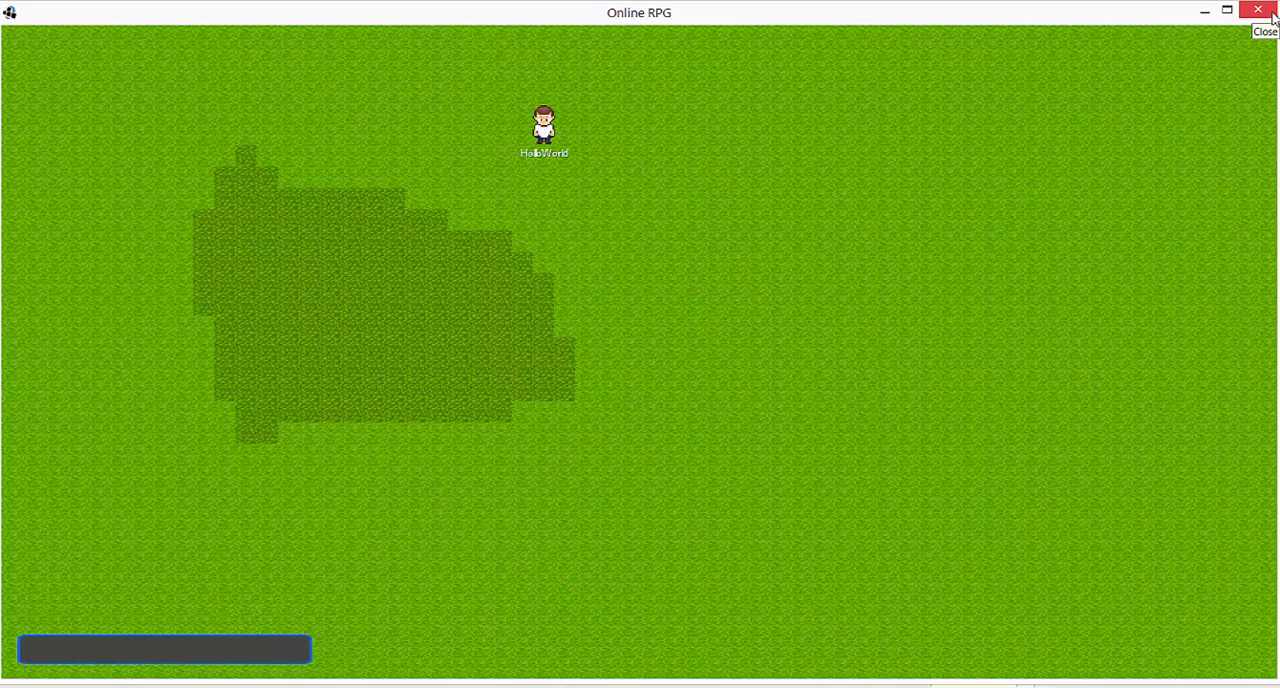
click(1258, 12)
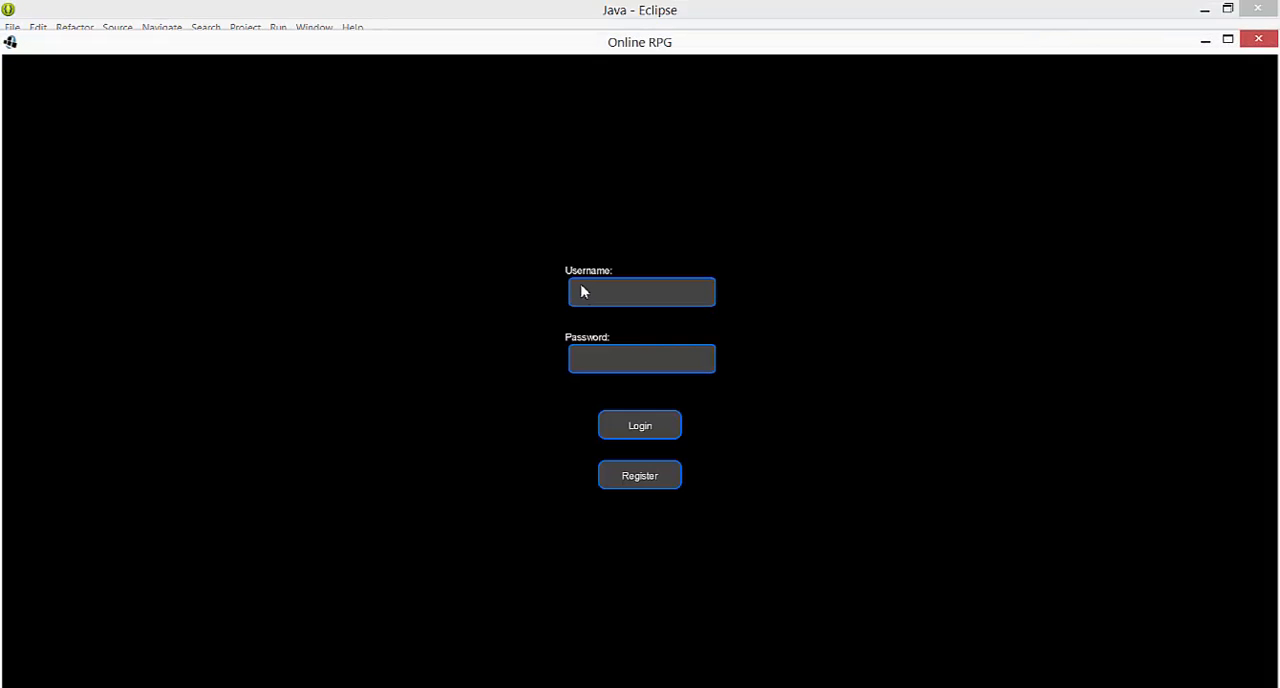
Enter youtube as the username and move on to the password field
text(youtube.)
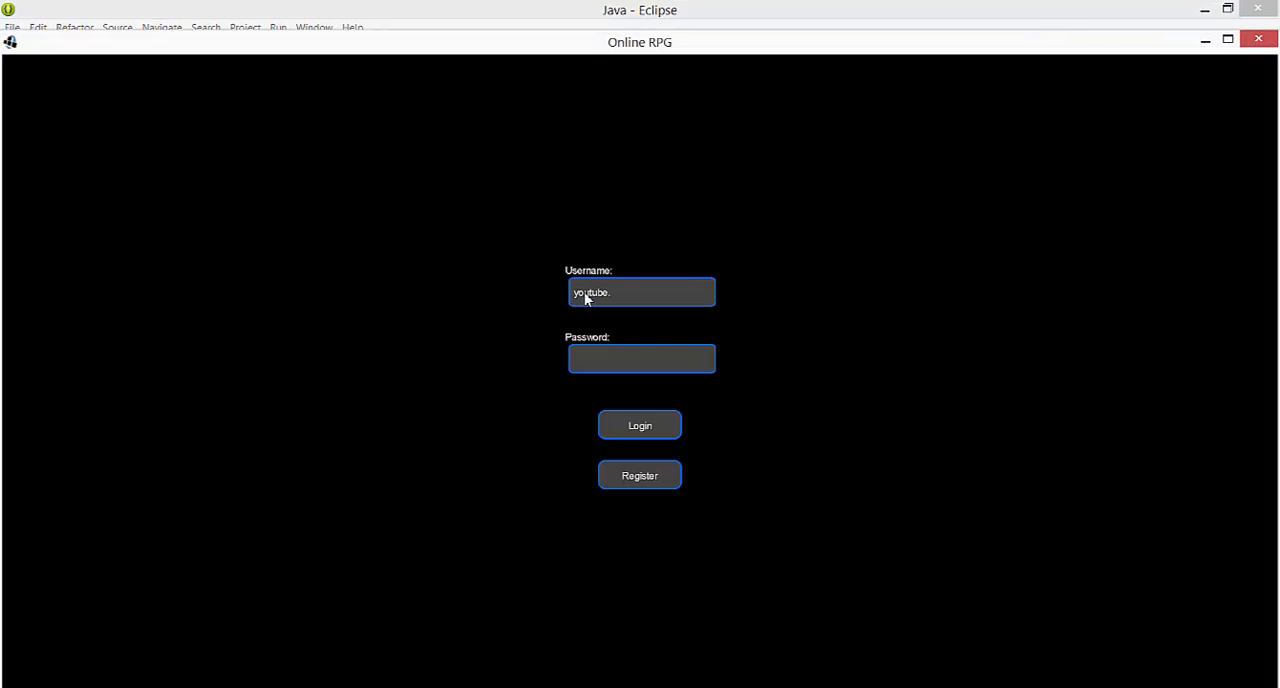
click(640, 424)
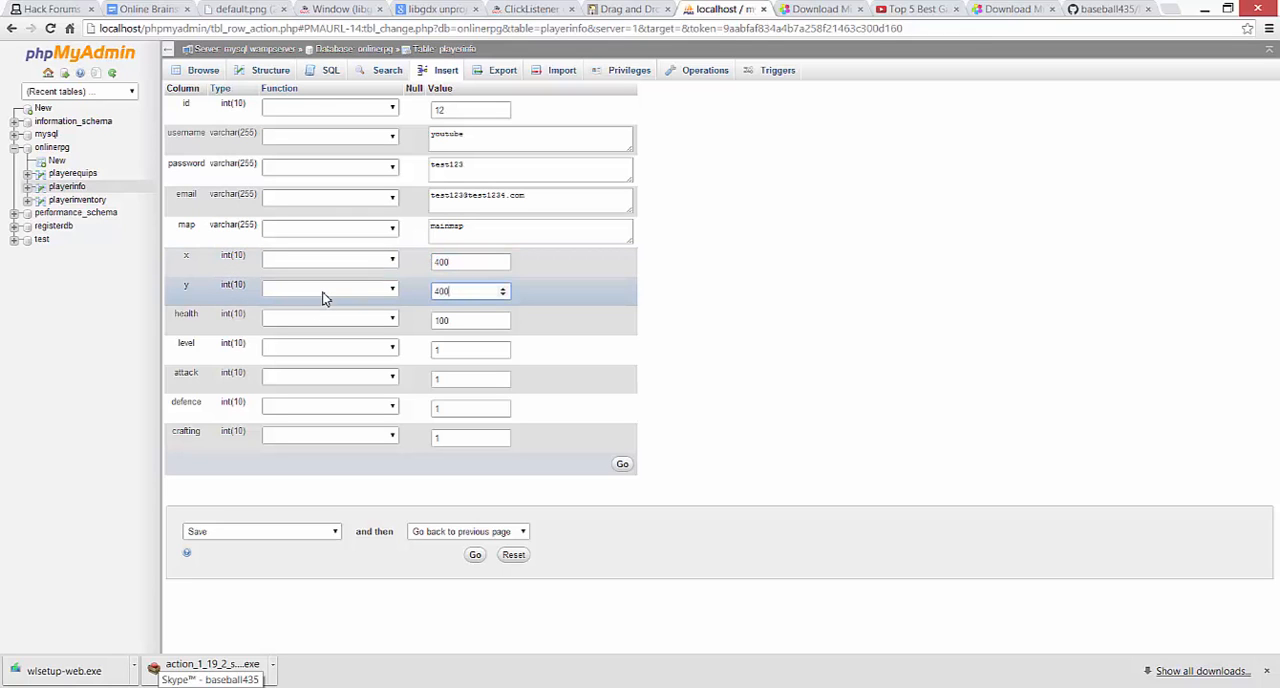
Inspect the youtube row's stored y position of 400 on mainmap
click(622, 464)
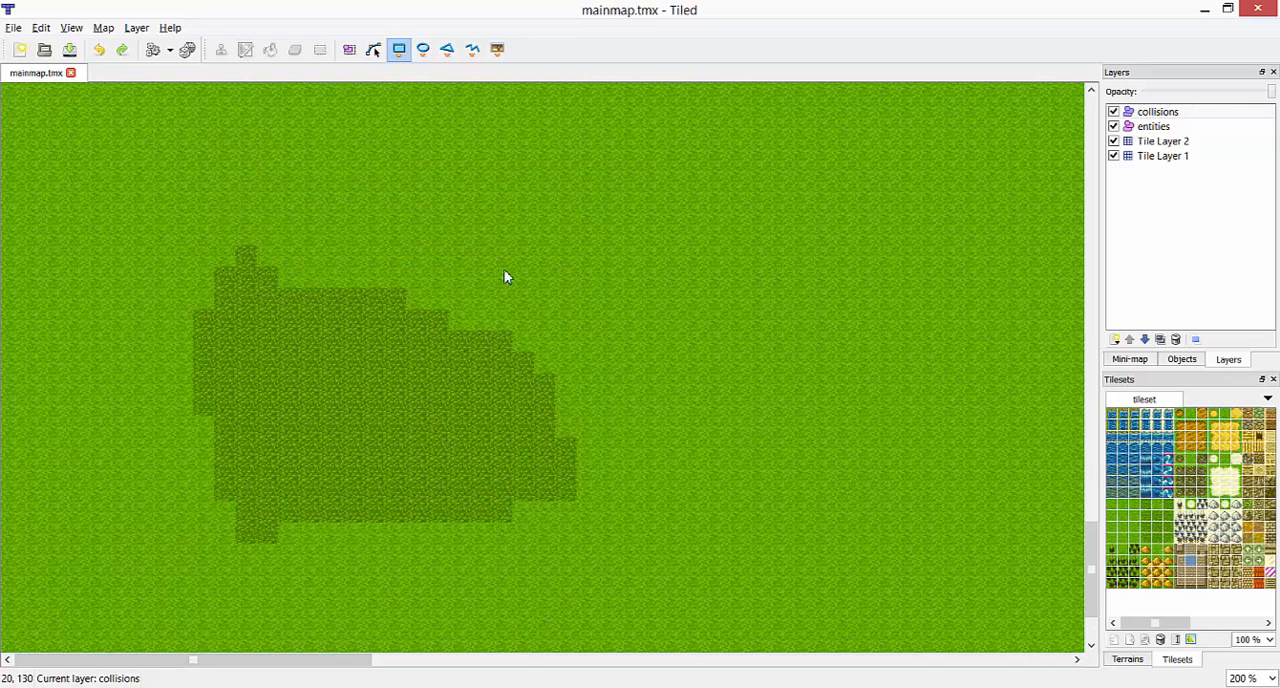
mouse_move(508, 430)
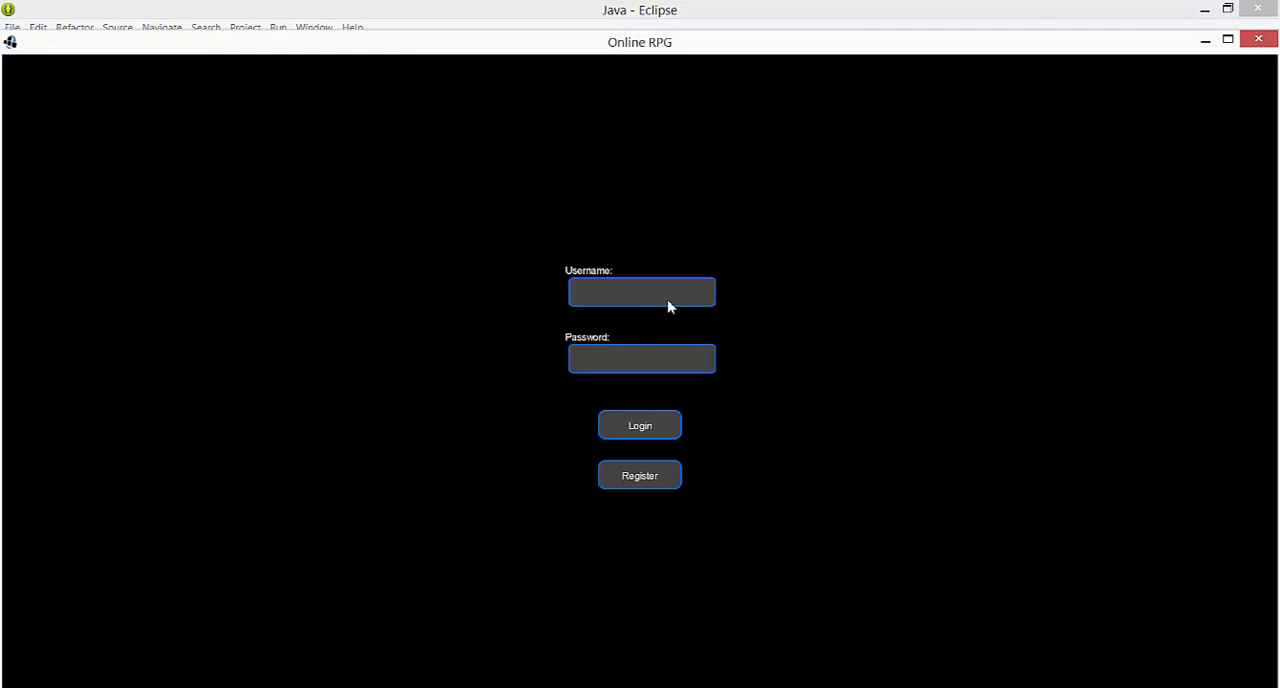
Log in with the Jon account and enter the redesigned world with pond and wooden platform
text(Jon)
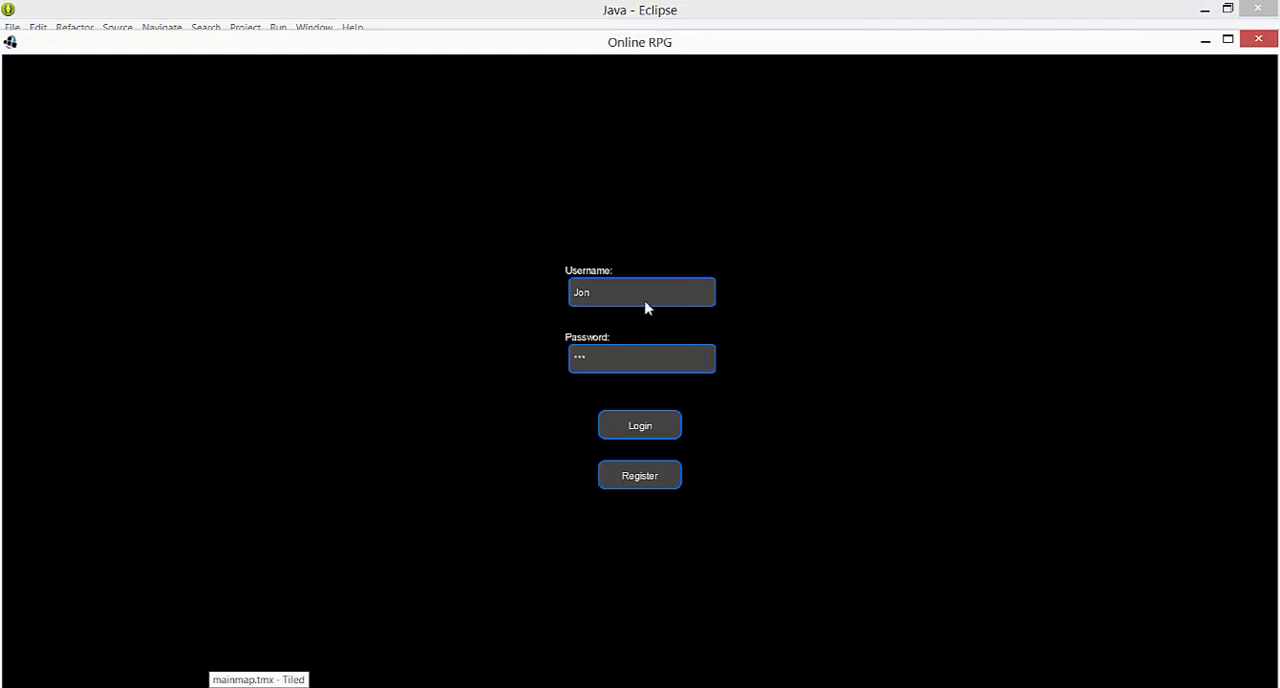
click(640, 424)
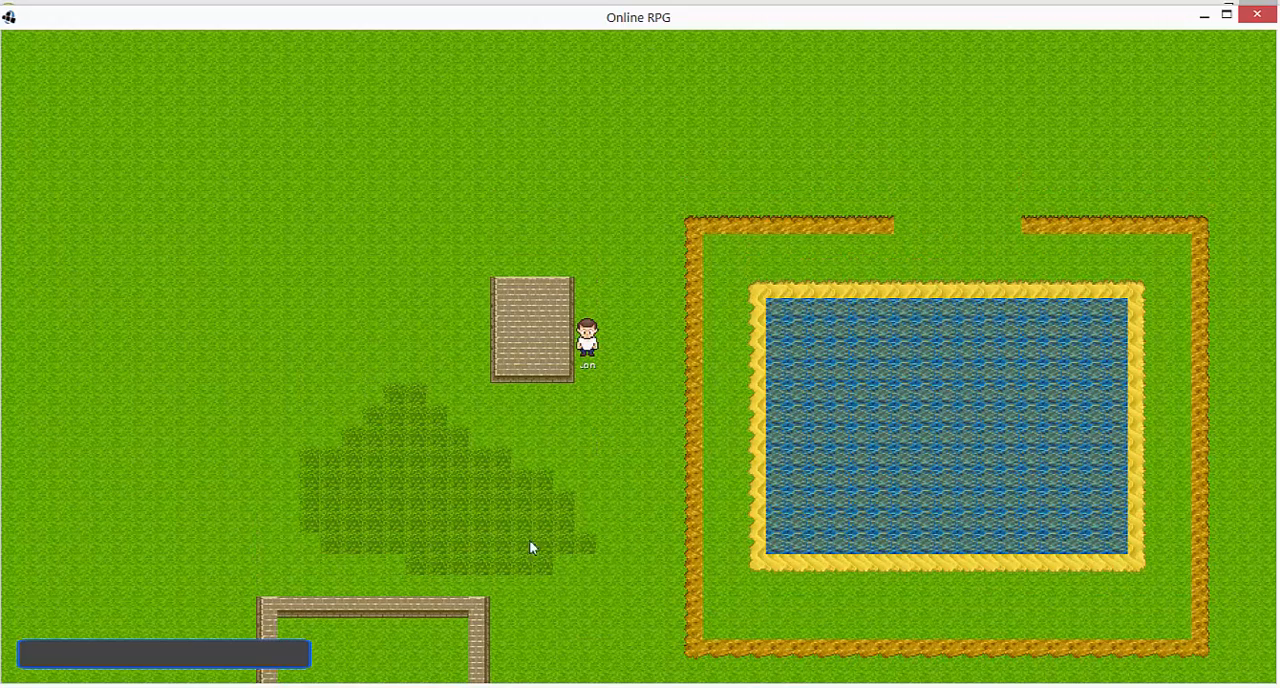
mouse_move(504, 550)
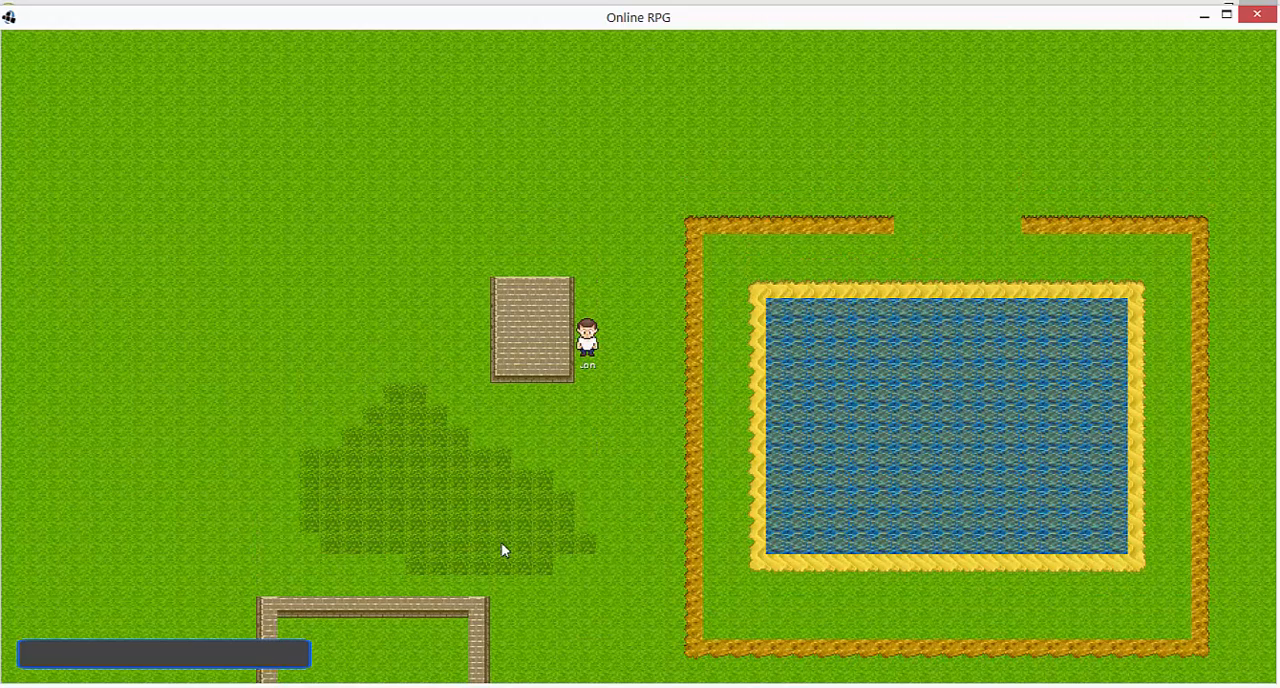
mouse_move(656, 342)
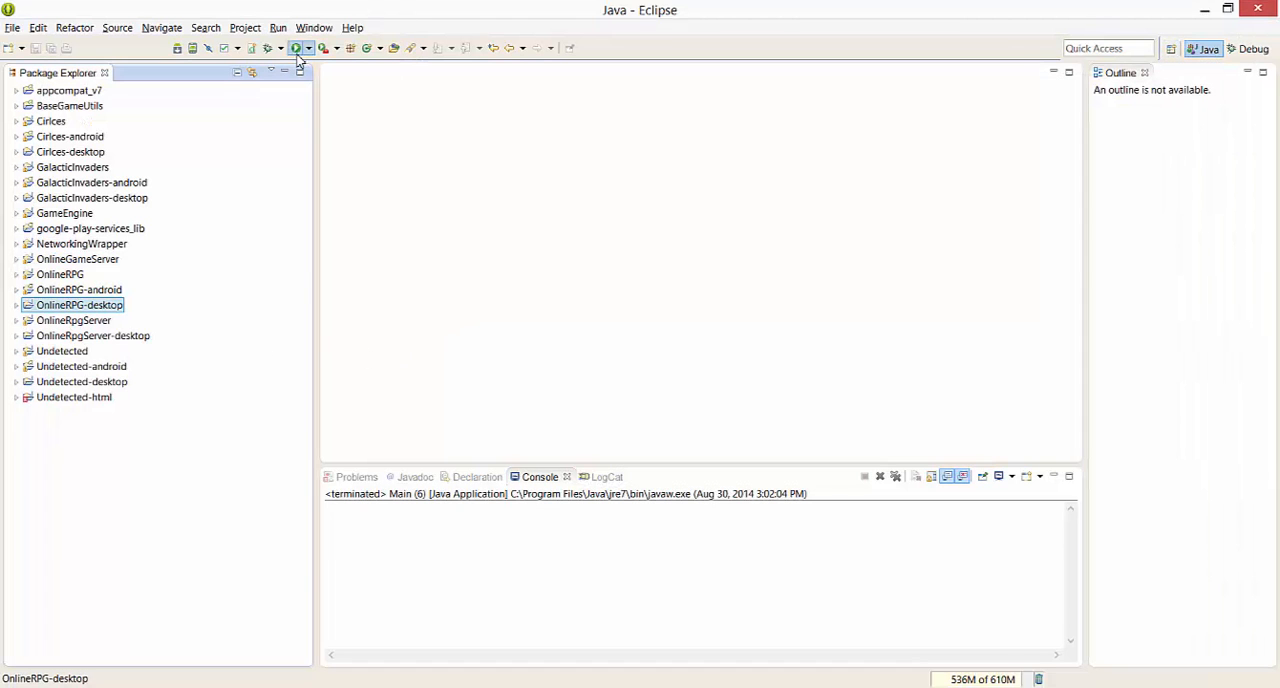
Relaunch the client from Eclipse and log in as Jon, retrying after the first attempt is rejected
click(296, 48)
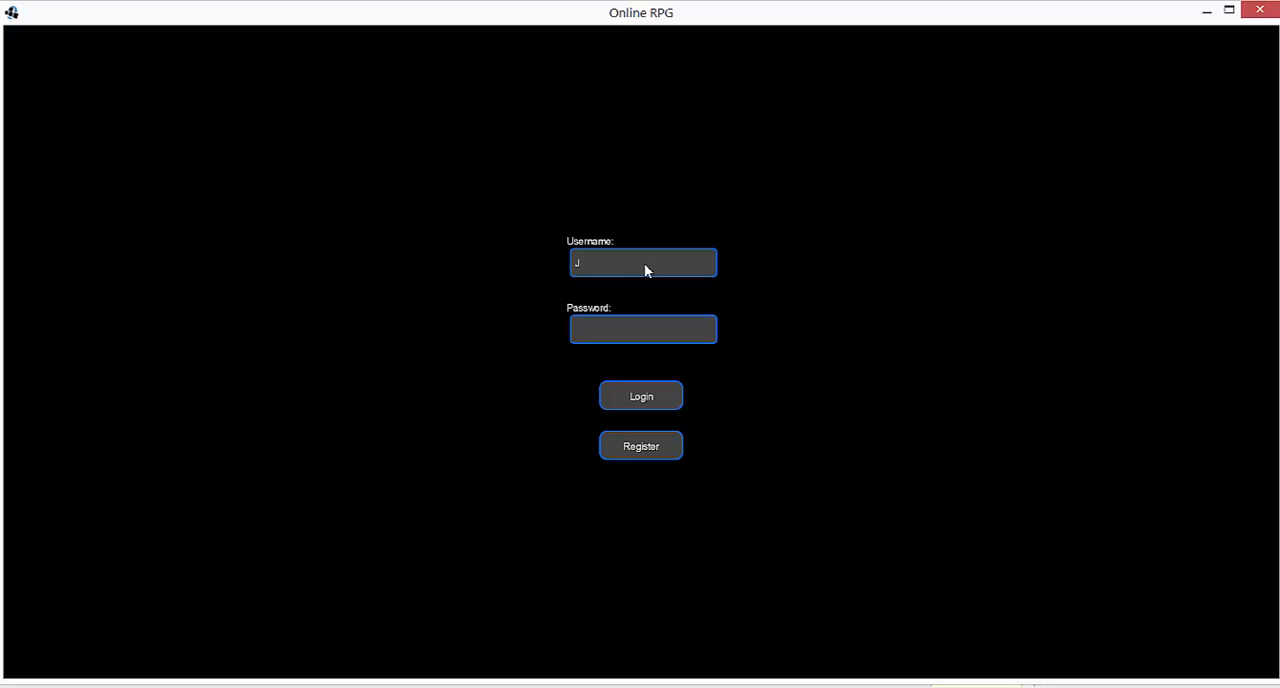
click(640, 396)
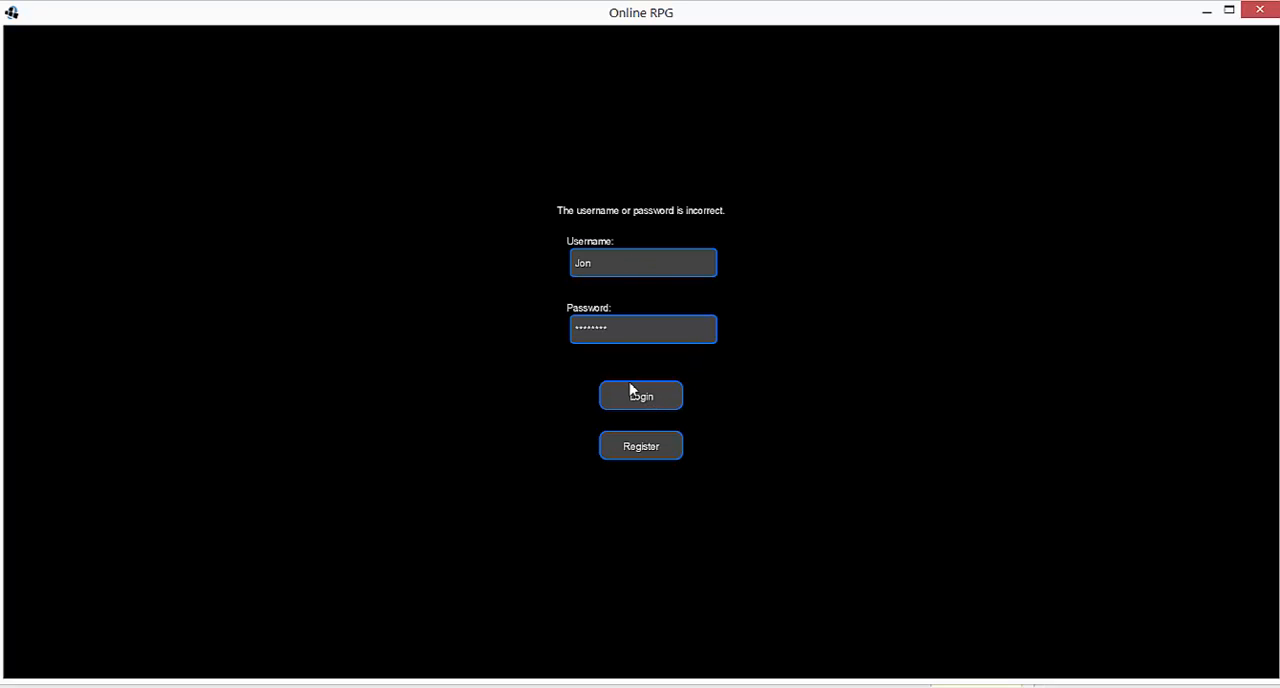
click(640, 396)
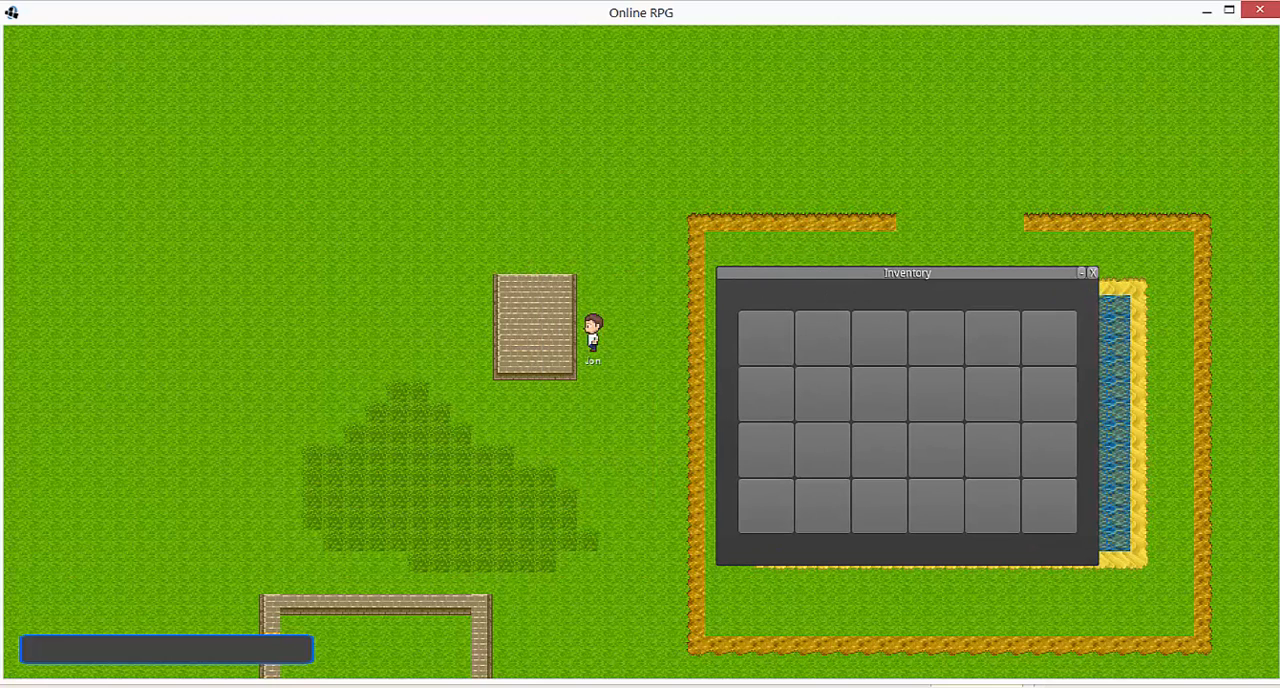
mouse_move(1096, 280)
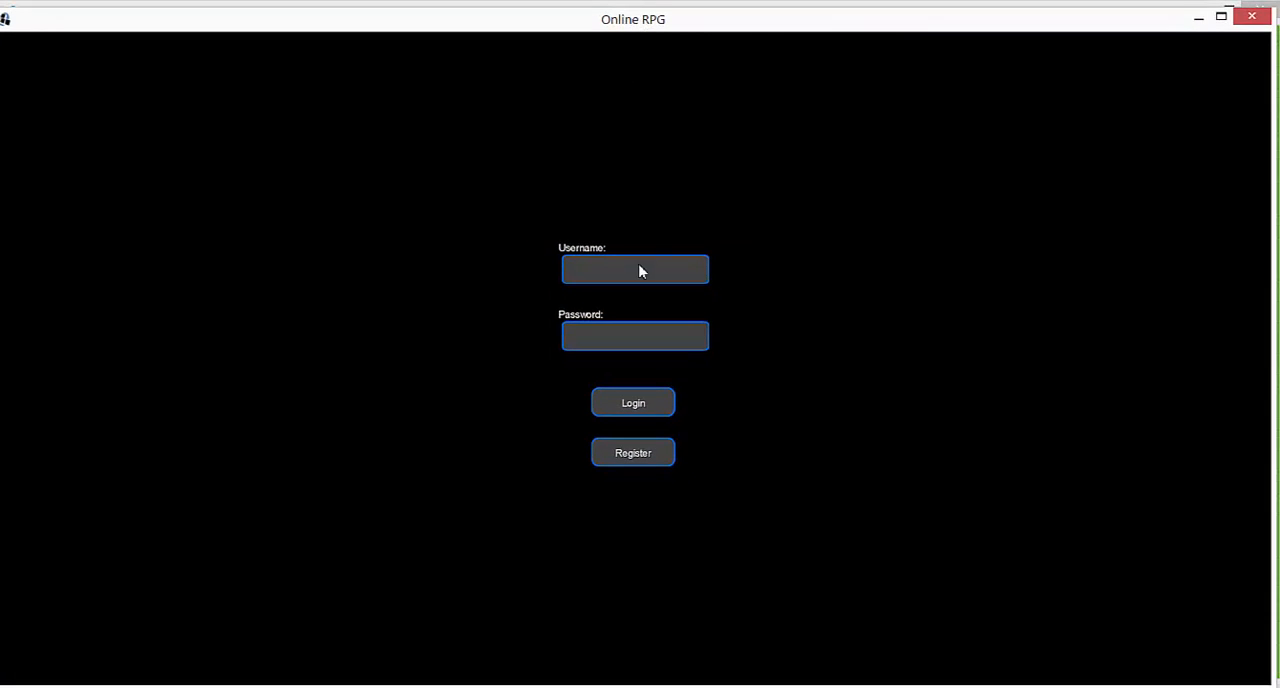
Log in as baseball435 and bring up that account's empty inventory window
text(baseball435)
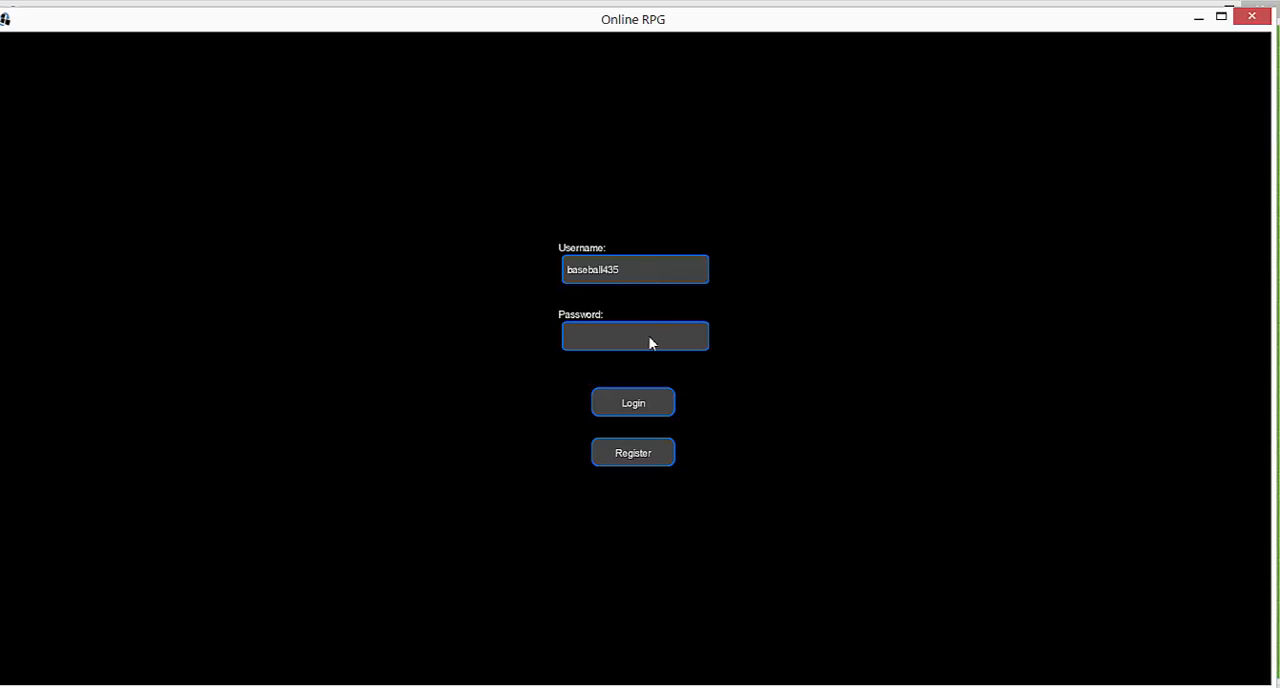
click(632, 402)
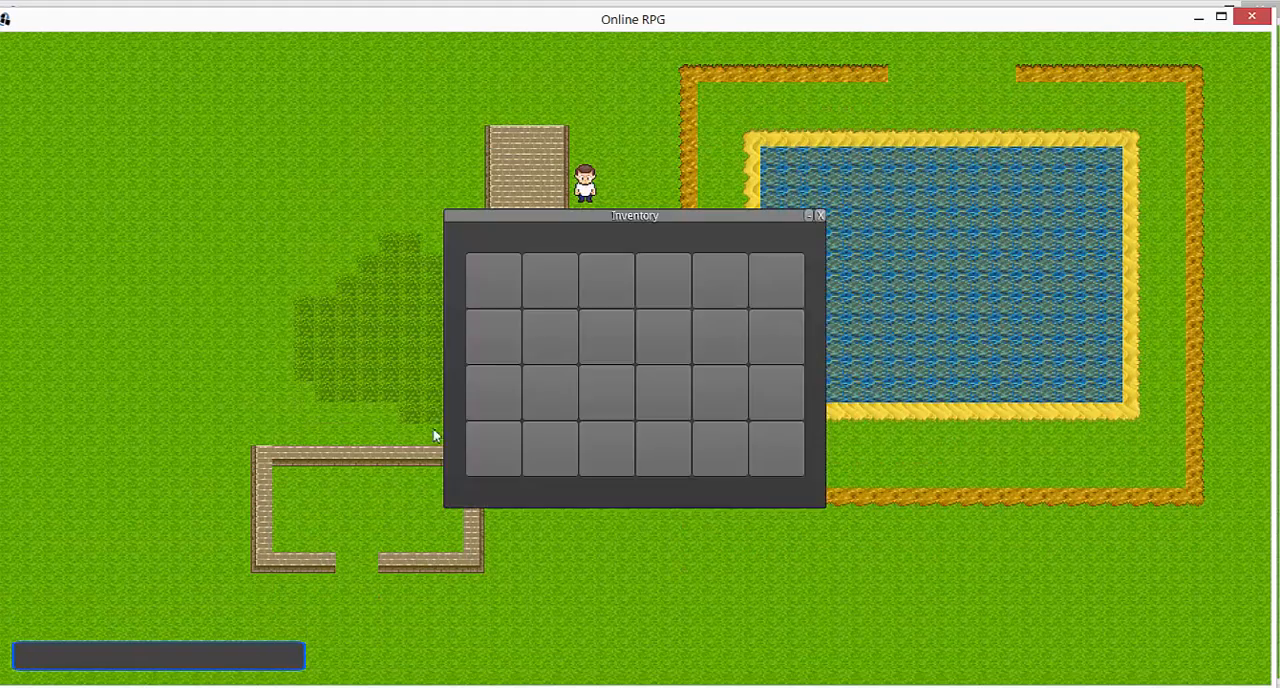
click(820, 216)
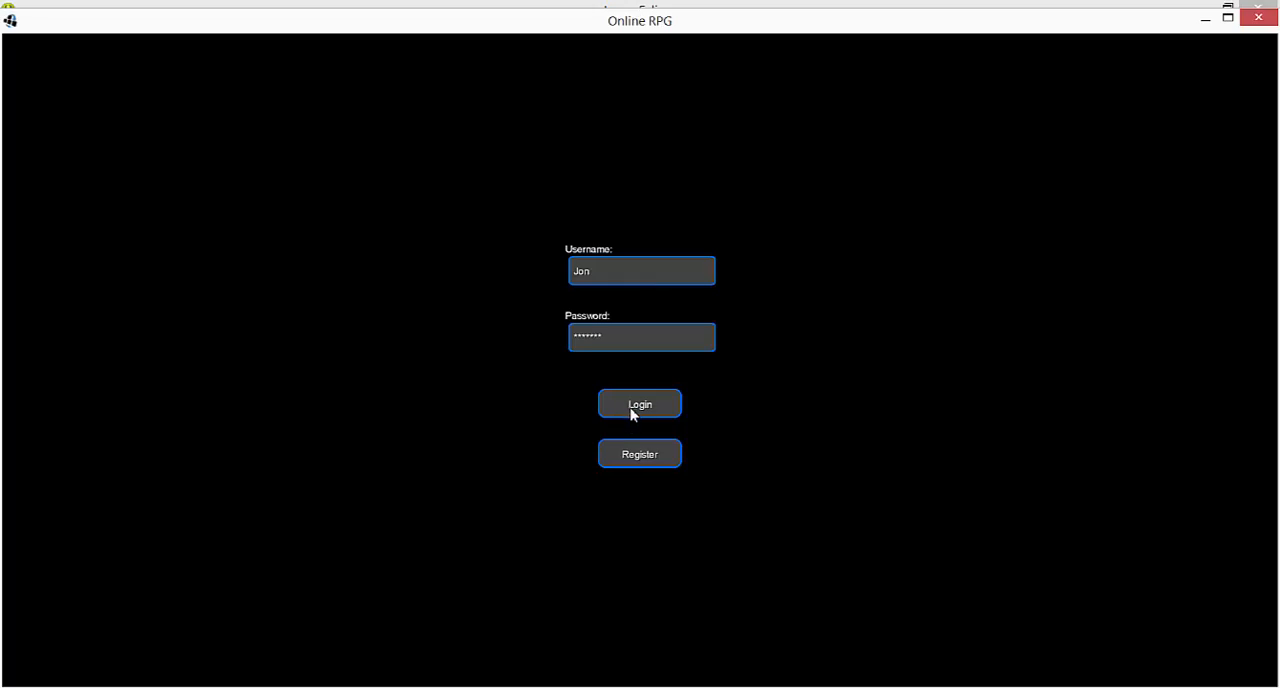
Log in as Jon and move the inventory window to the right over the pond
click(640, 404)
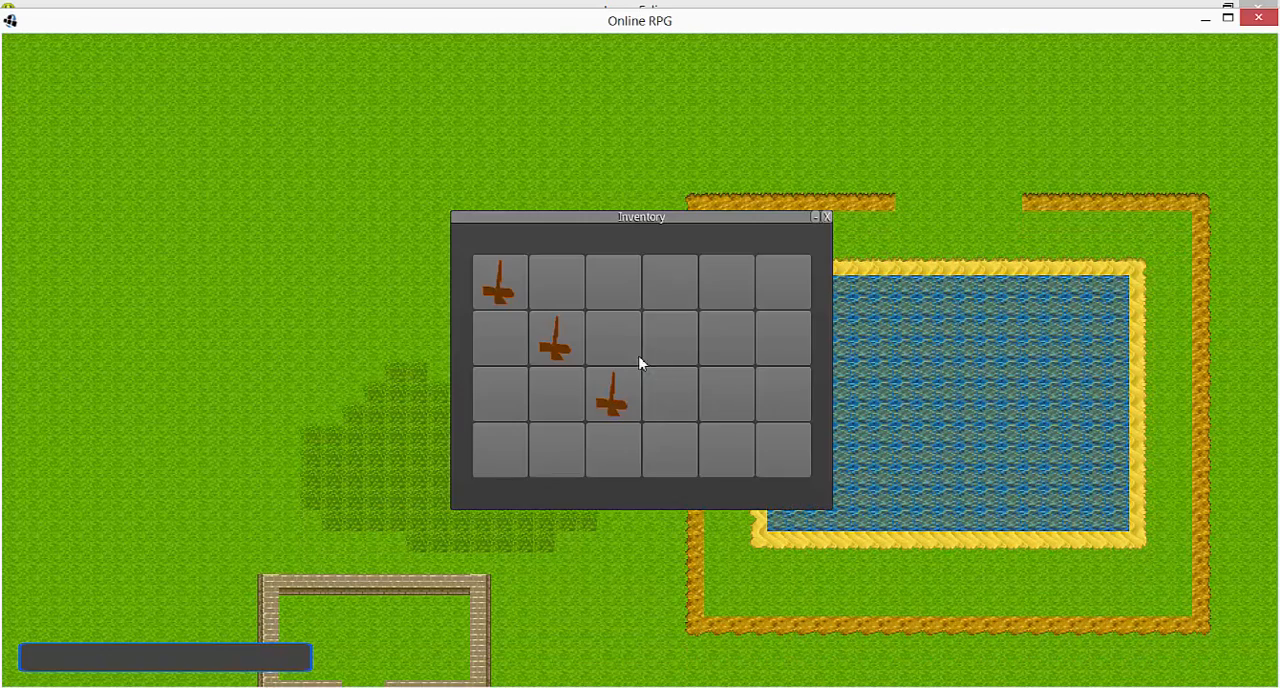
mouse_move(496, 284)
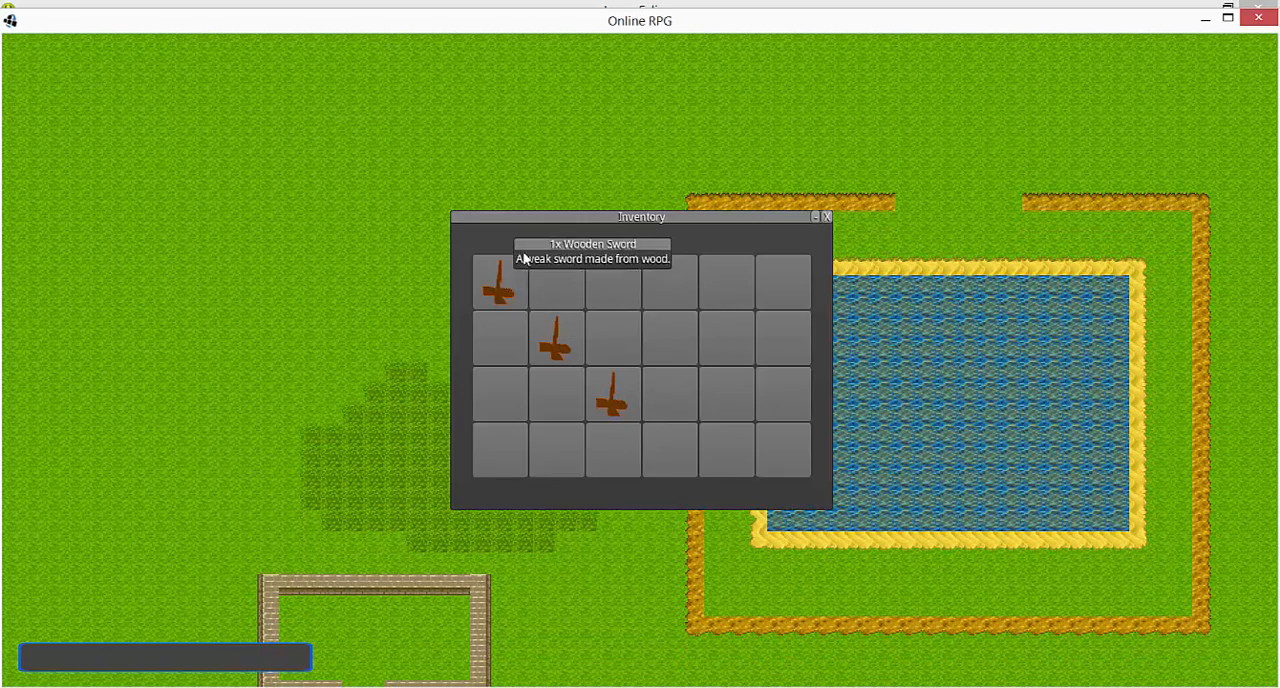
drag(640, 216, 810, 242)
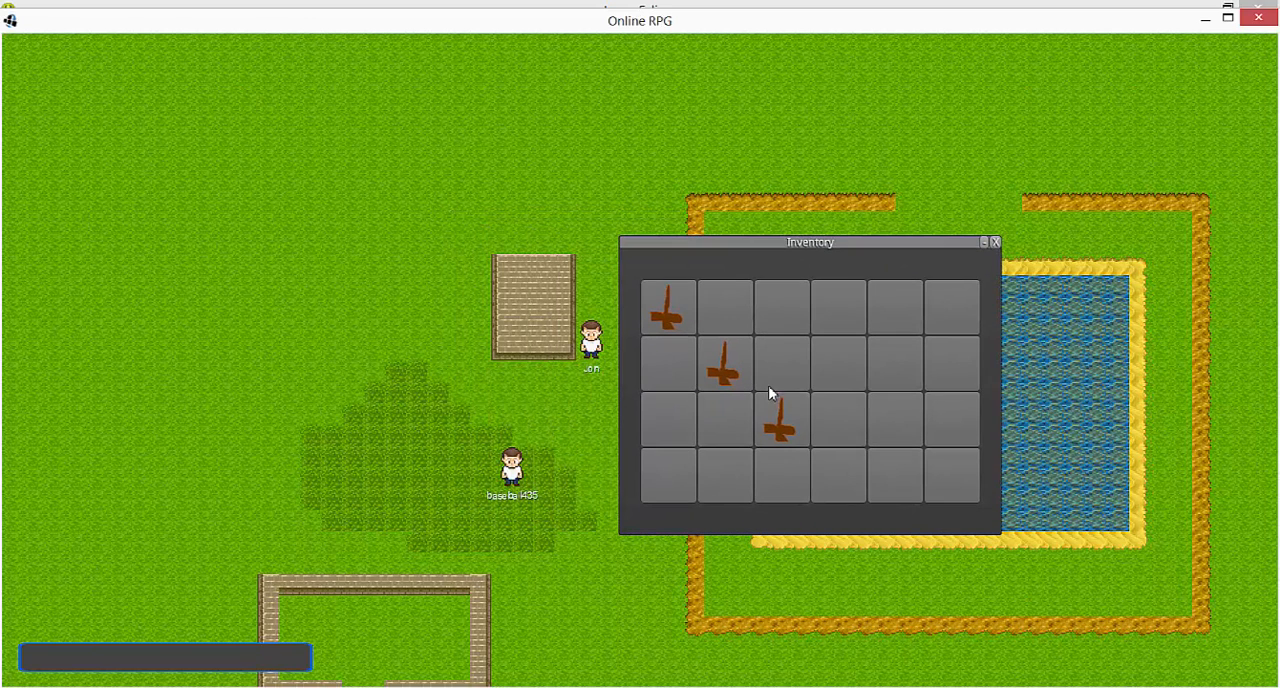
mouse_move(780, 436)
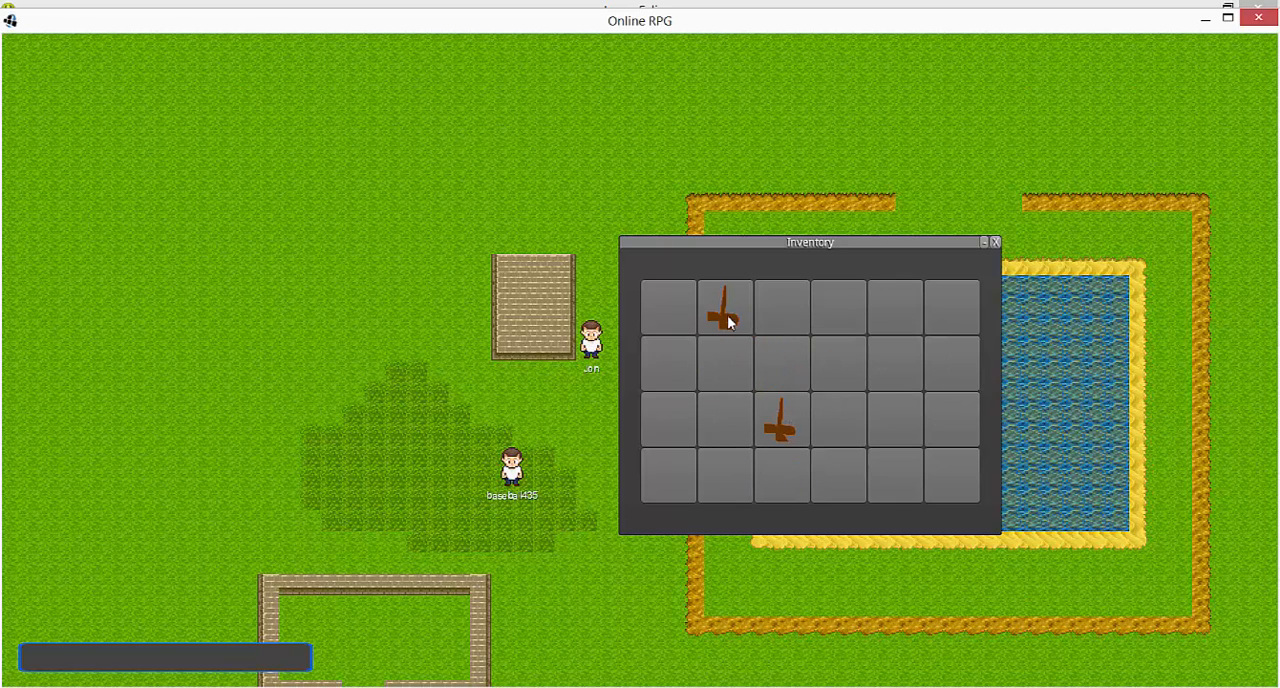
mouse_move(724, 324)
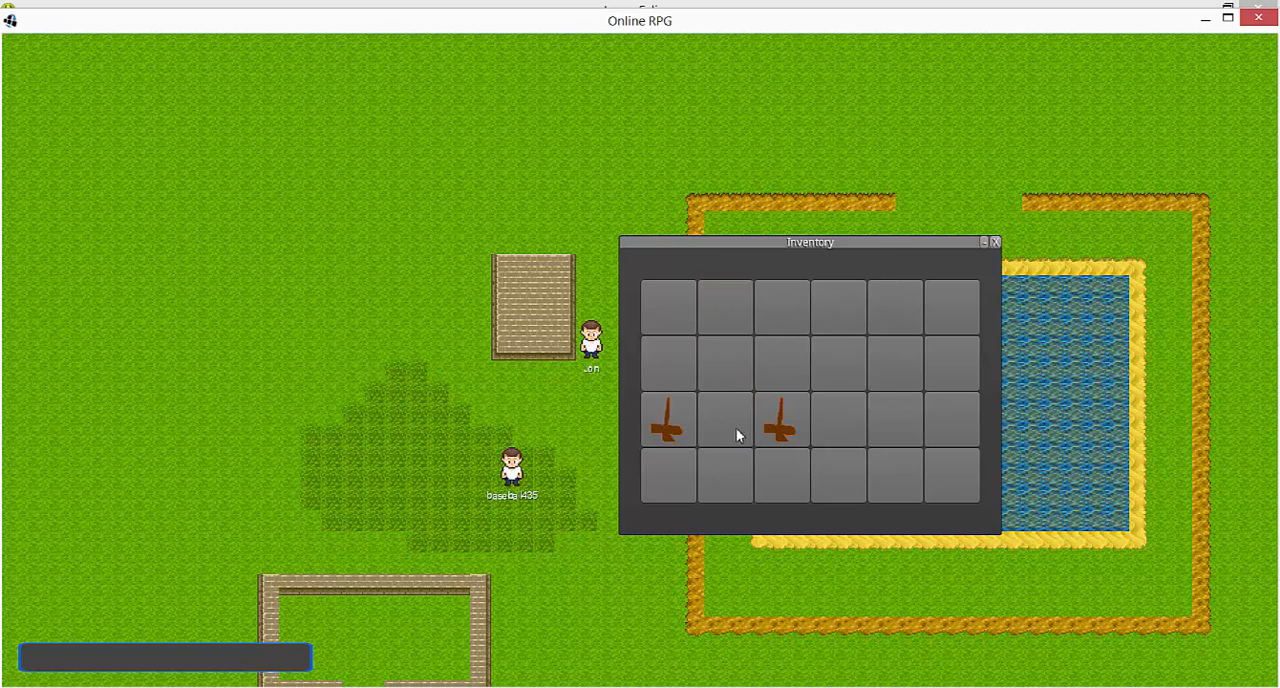
mouse_move(668, 430)
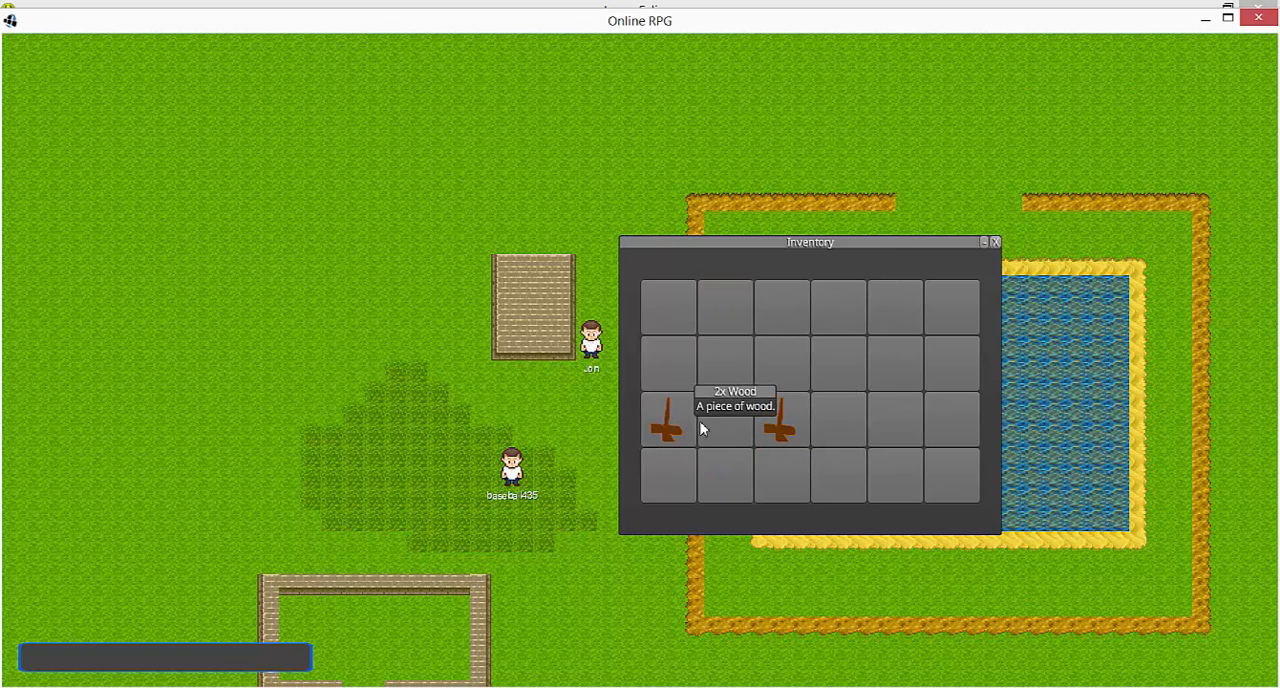
Collapse the rearranged inventory to its title bar and close the game client
click(984, 242)
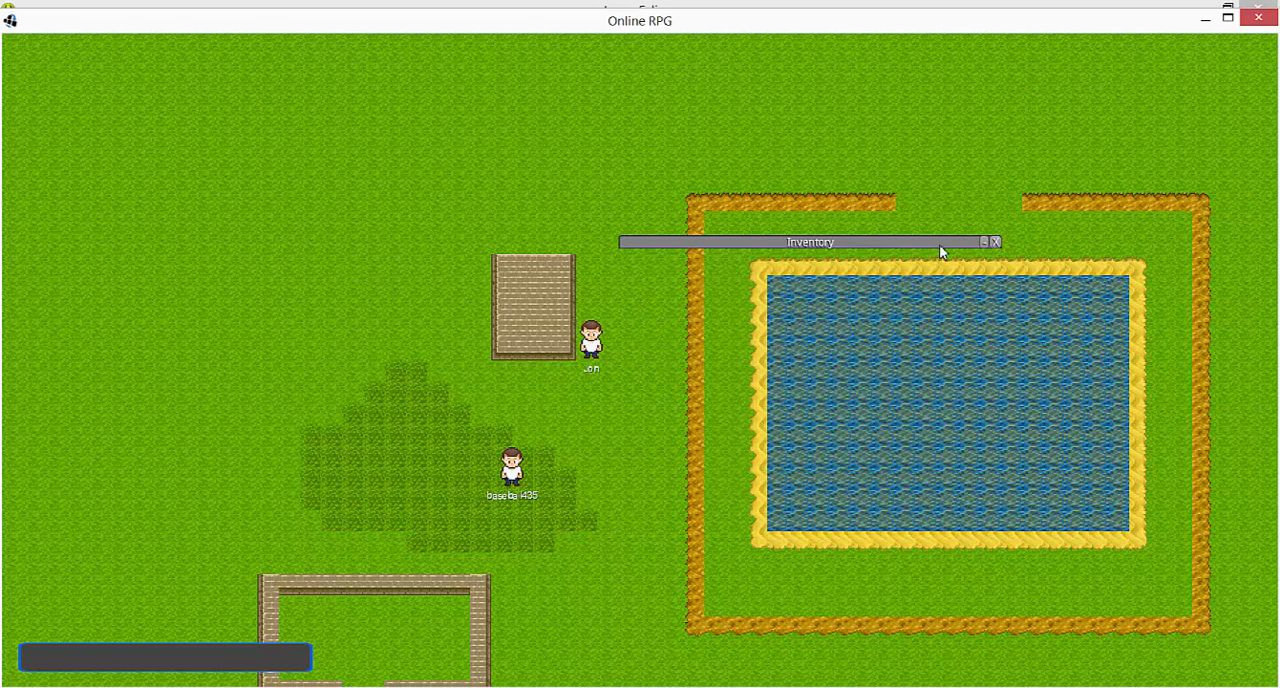
click(994, 242)
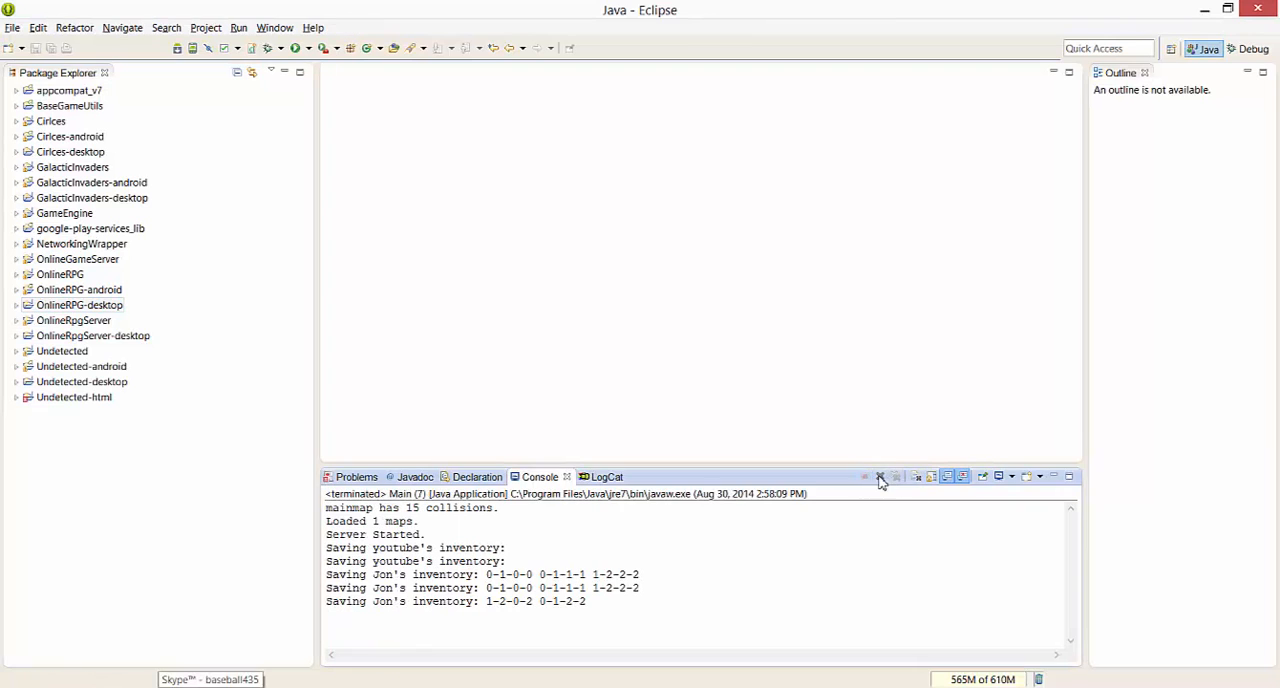
Remove the terminated server and client consoles, leaving only the empty Android console
click(880, 476)
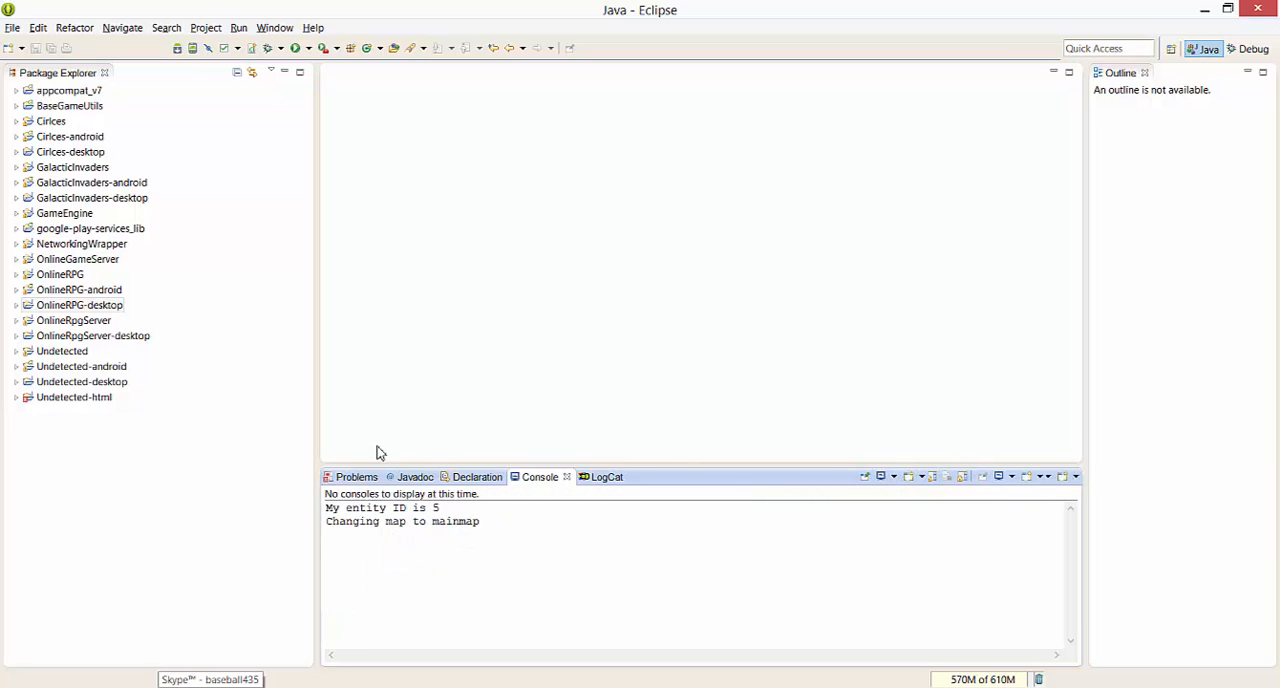
click(80, 304)
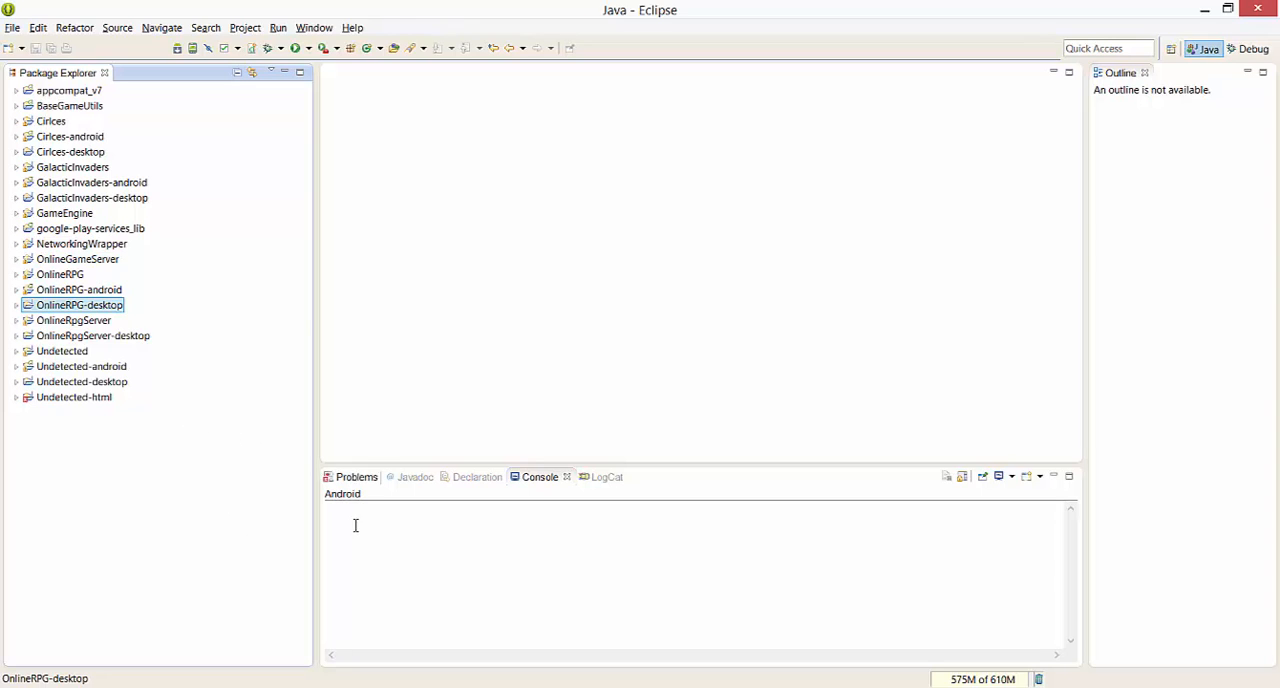
mouse_move(340, 572)
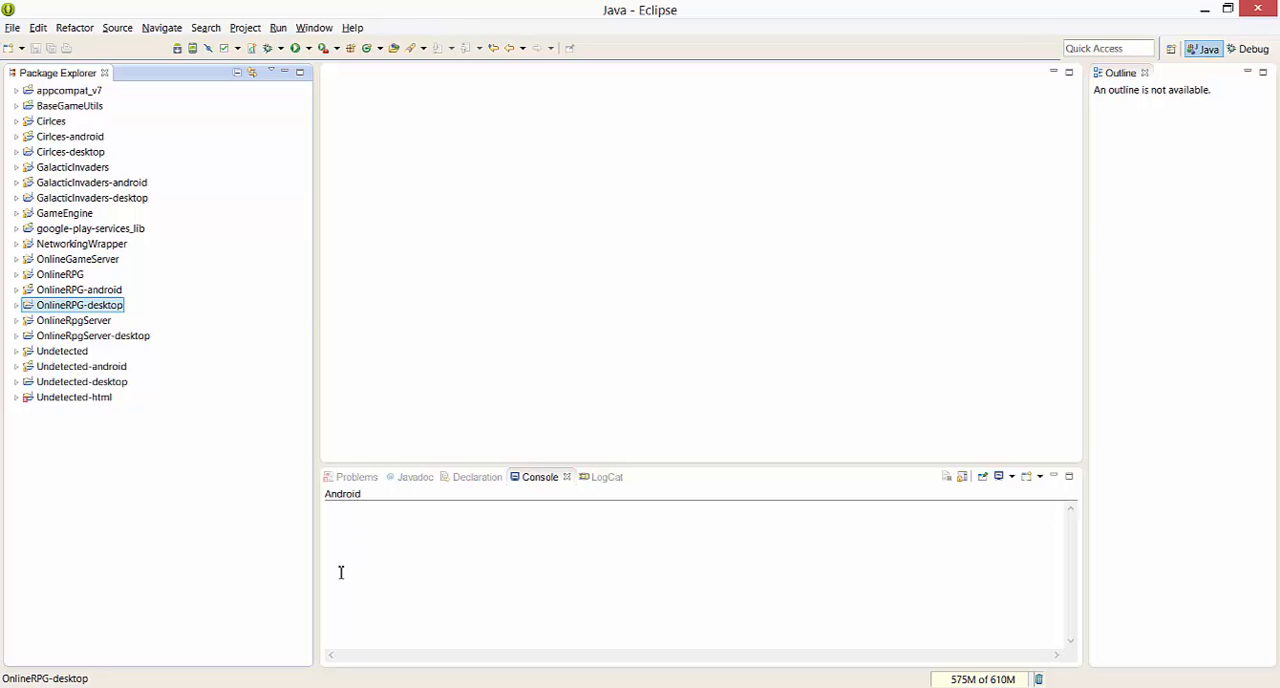